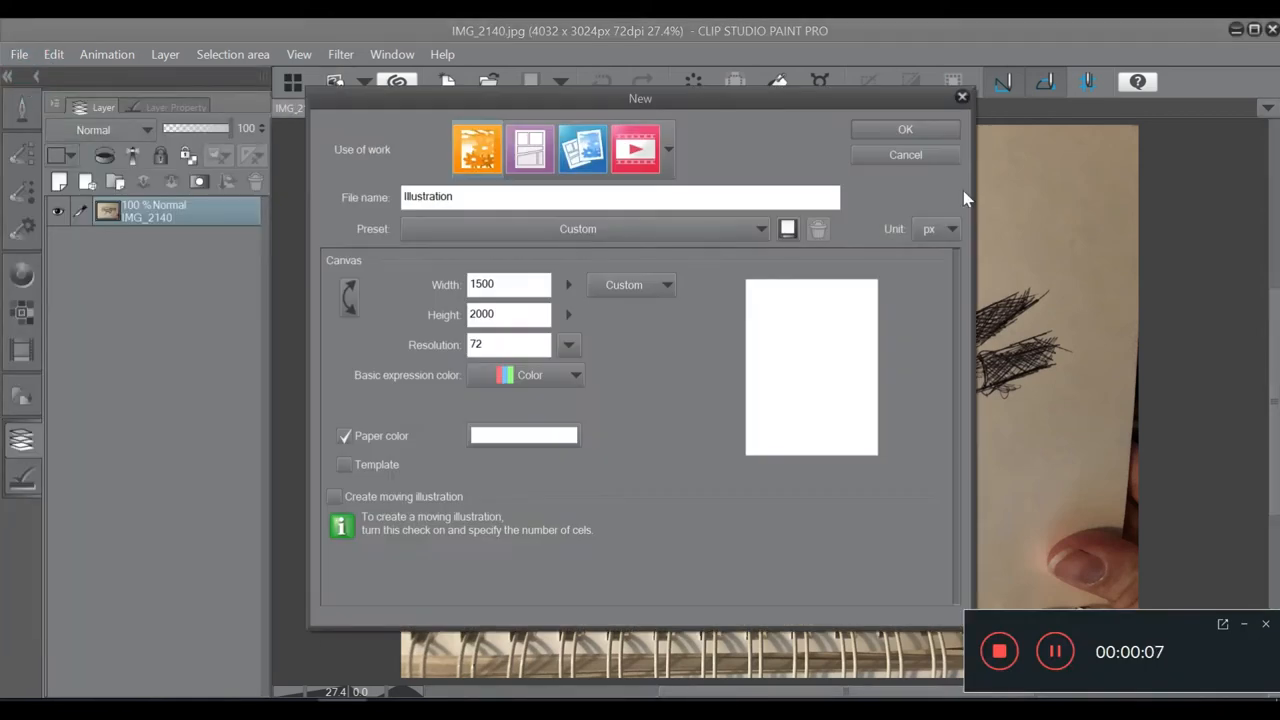
Create the 1500×2000 canvas and select blank Layer 1 above the faded photo sketch
{"action": "left_click", "coordinate": [904, 129]}
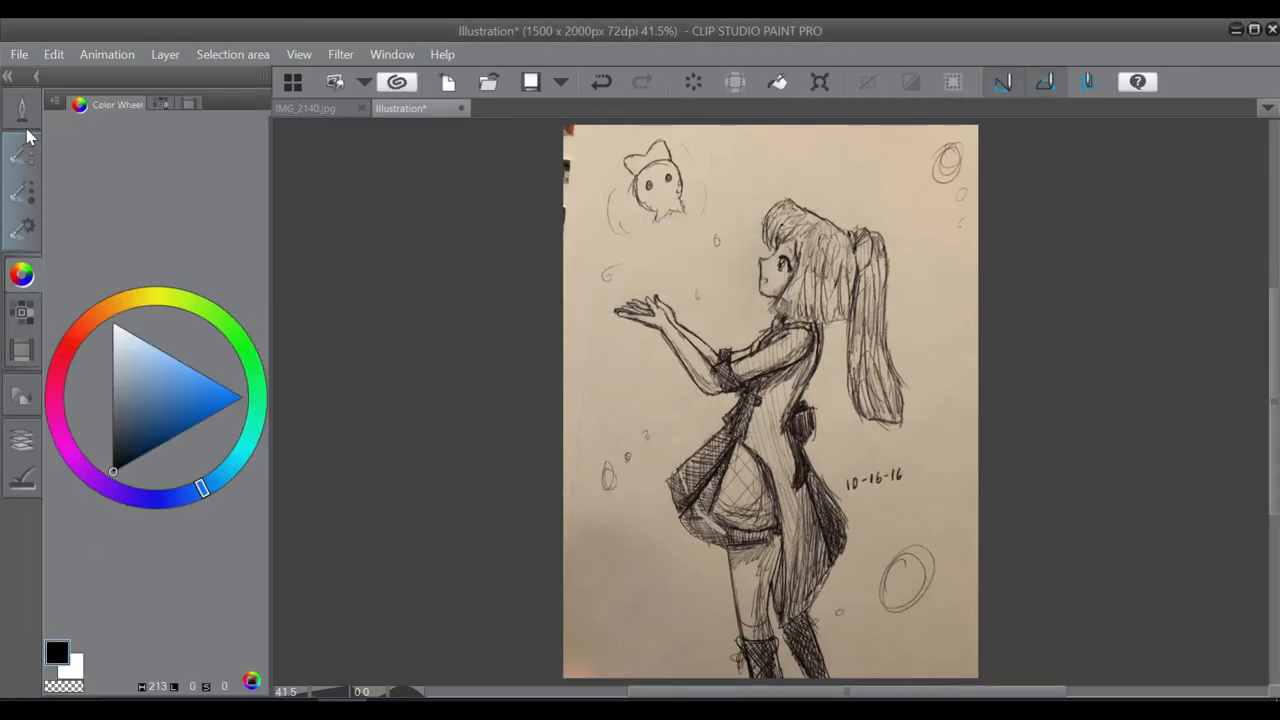
{"action": "left_click", "coordinate": [22, 155]}
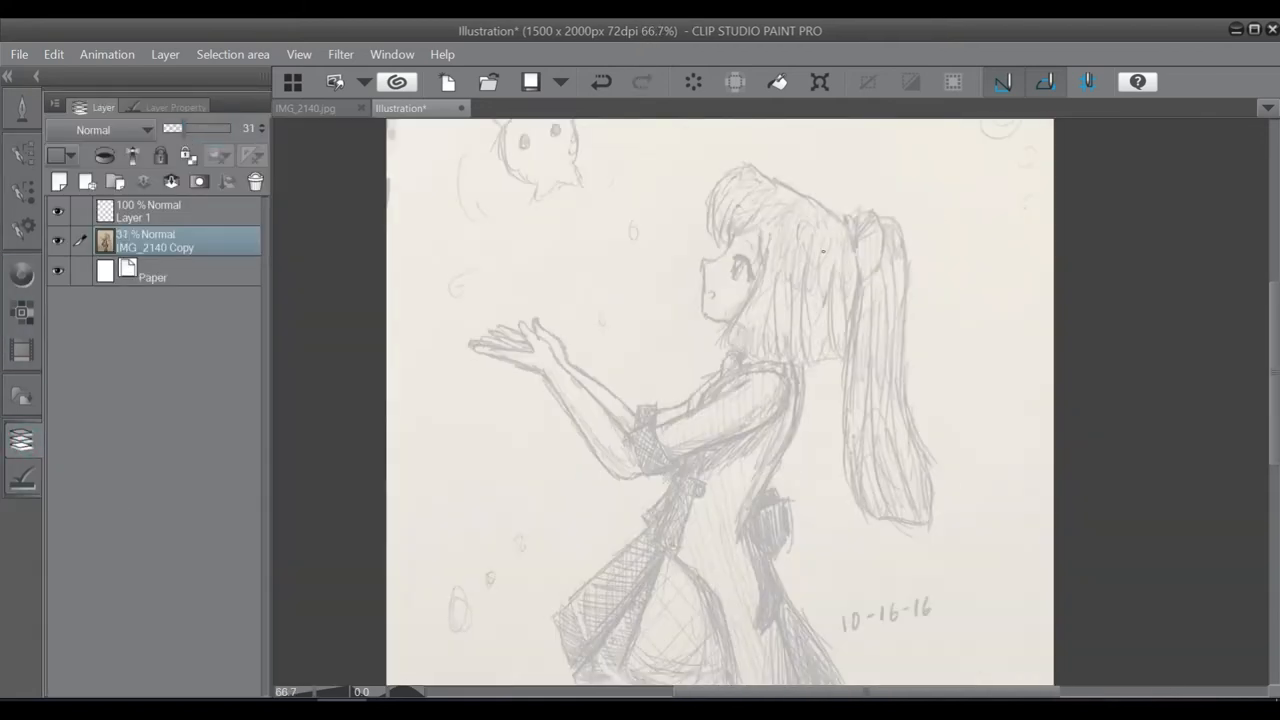
{"action": "left_click", "coordinate": [148, 210]}
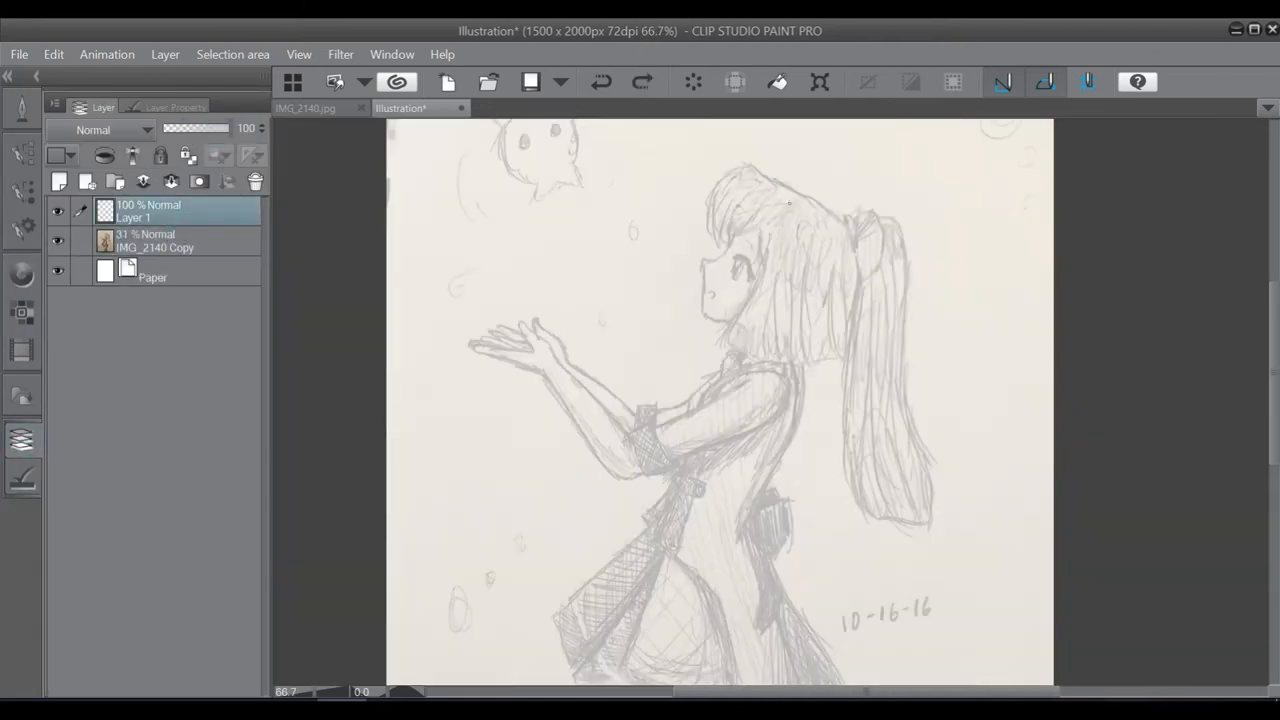
Ink the head outline, bangs, face, long ponytail strands and collar bow on Layer 1
{"action": "left_click_drag", "start_coordinate": [680, 200], "coordinate": [850, 240]}
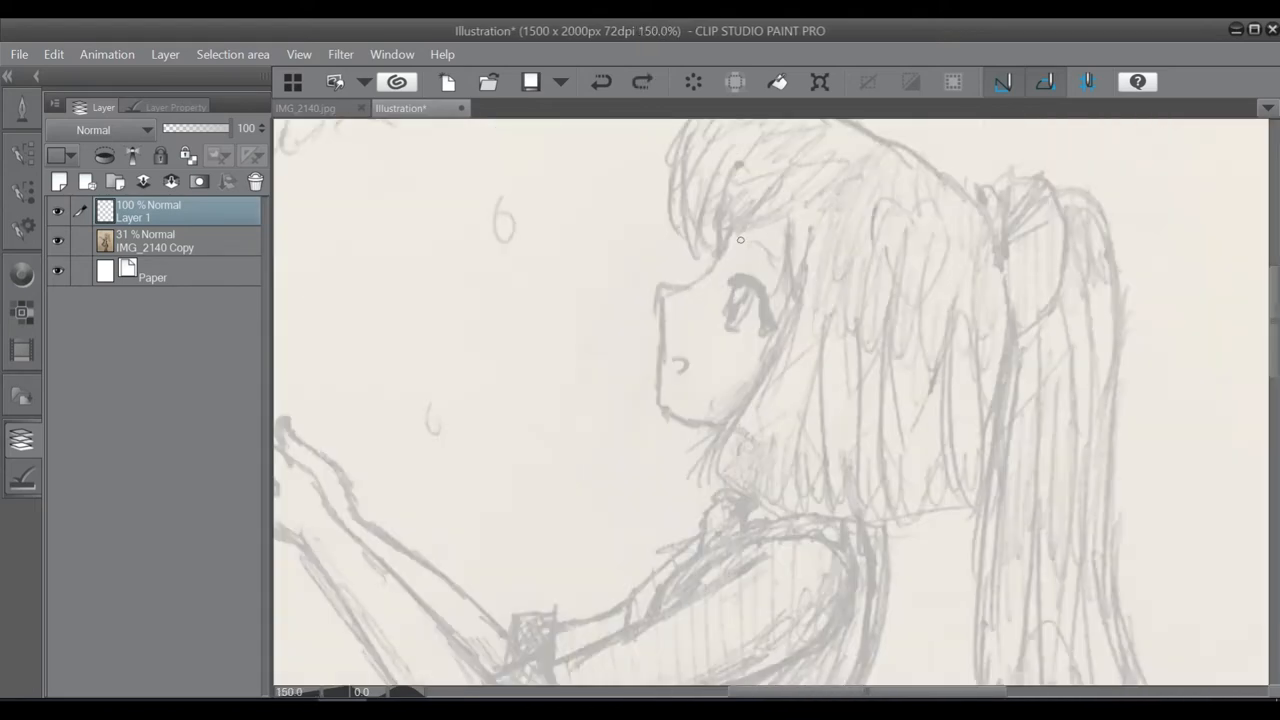
{"action": "scroll", "scroll_direction": "down", "scroll_amount": 3}
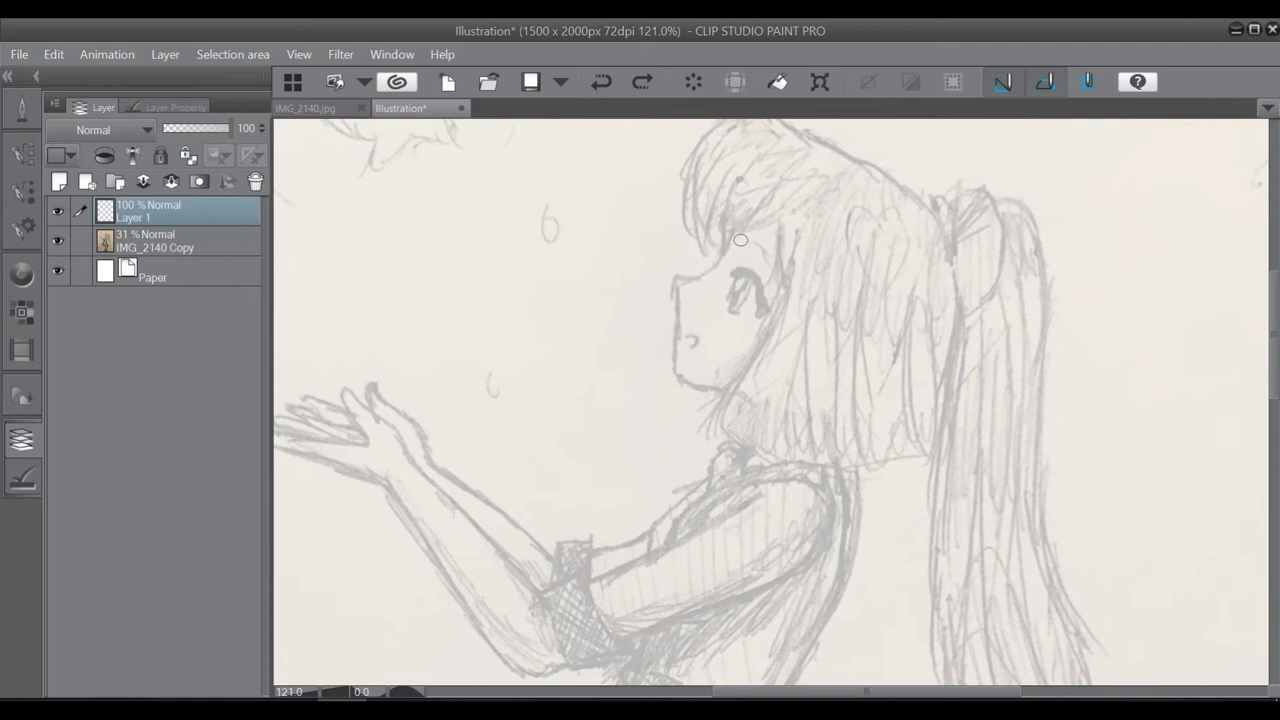
{"action": "left_click_drag", "start_coordinate": [730, 235], "coordinate": [678, 332]}
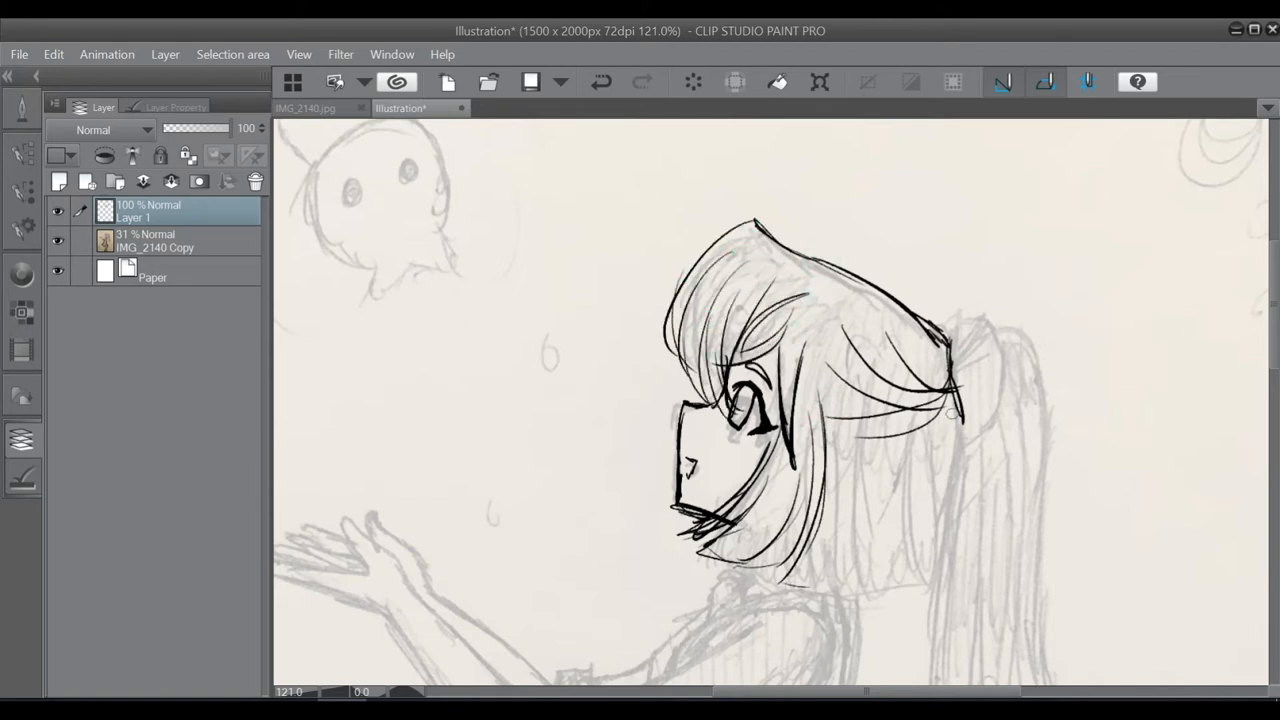
{"action": "left_click_drag", "start_coordinate": [950, 410], "coordinate": [990, 565]}
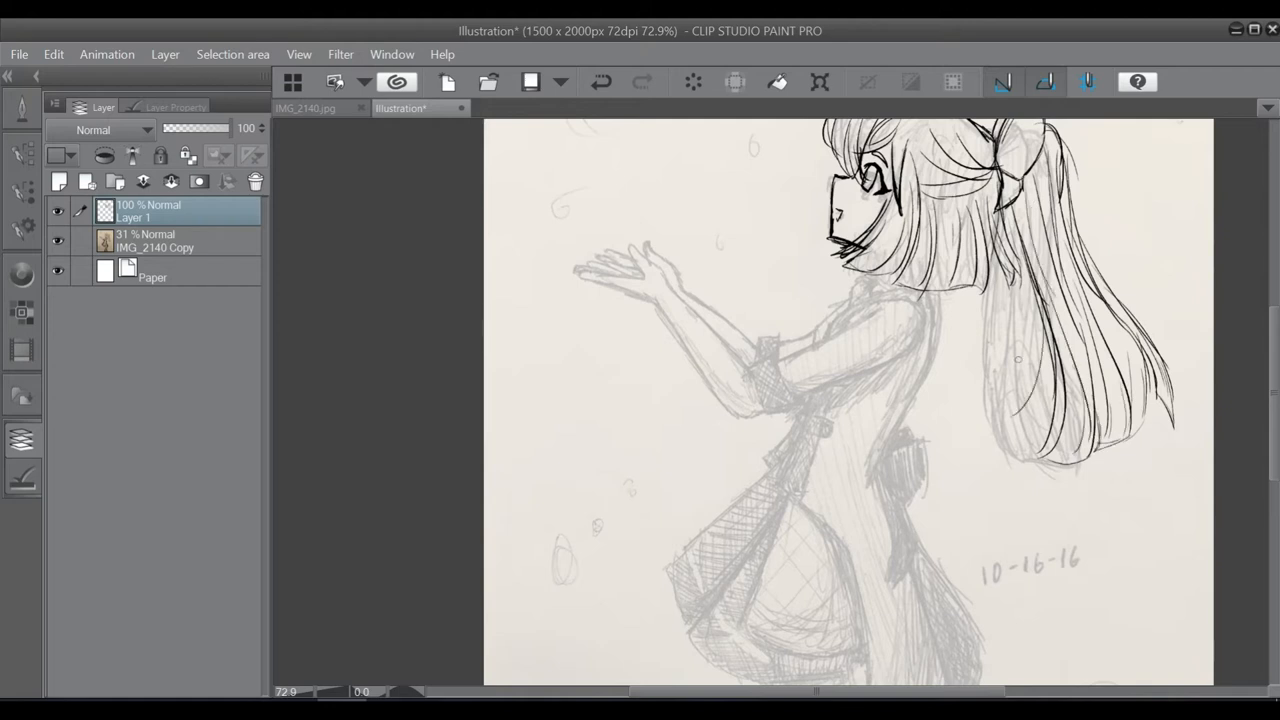
{"action": "left_click_drag", "start_coordinate": [1015, 215], "coordinate": [1005, 425]}
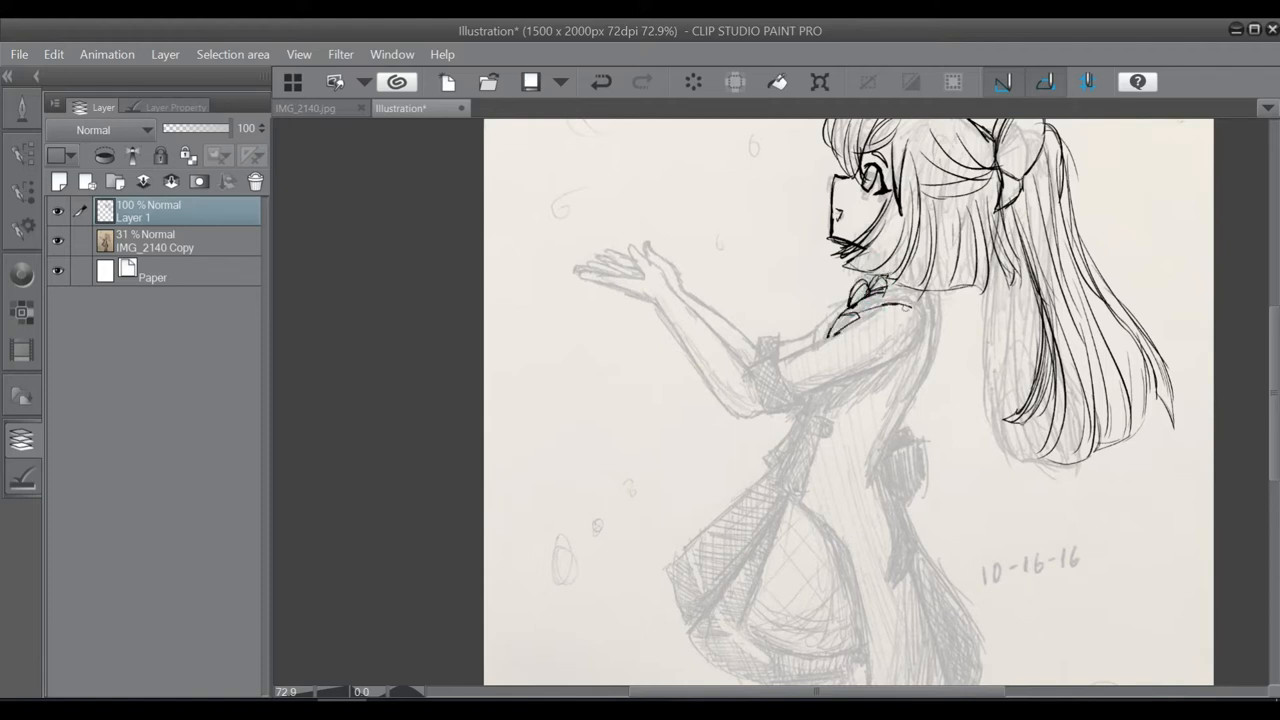
{"action": "left_click_drag", "start_coordinate": [850, 290], "coordinate": [900, 305]}
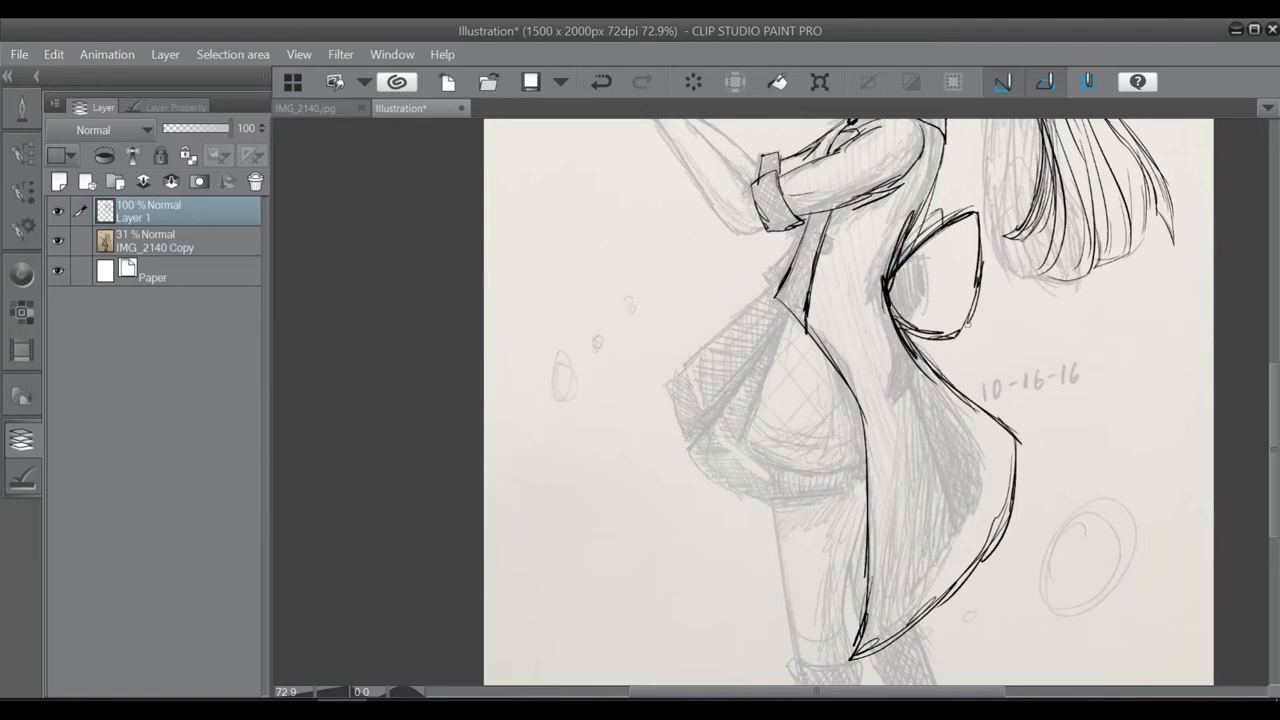
Ink the coat's back edge and tails, skirt folds and curve, sleeve, arm and fingers
{"action": "left_click_drag", "start_coordinate": [960, 330], "coordinate": [1030, 605]}
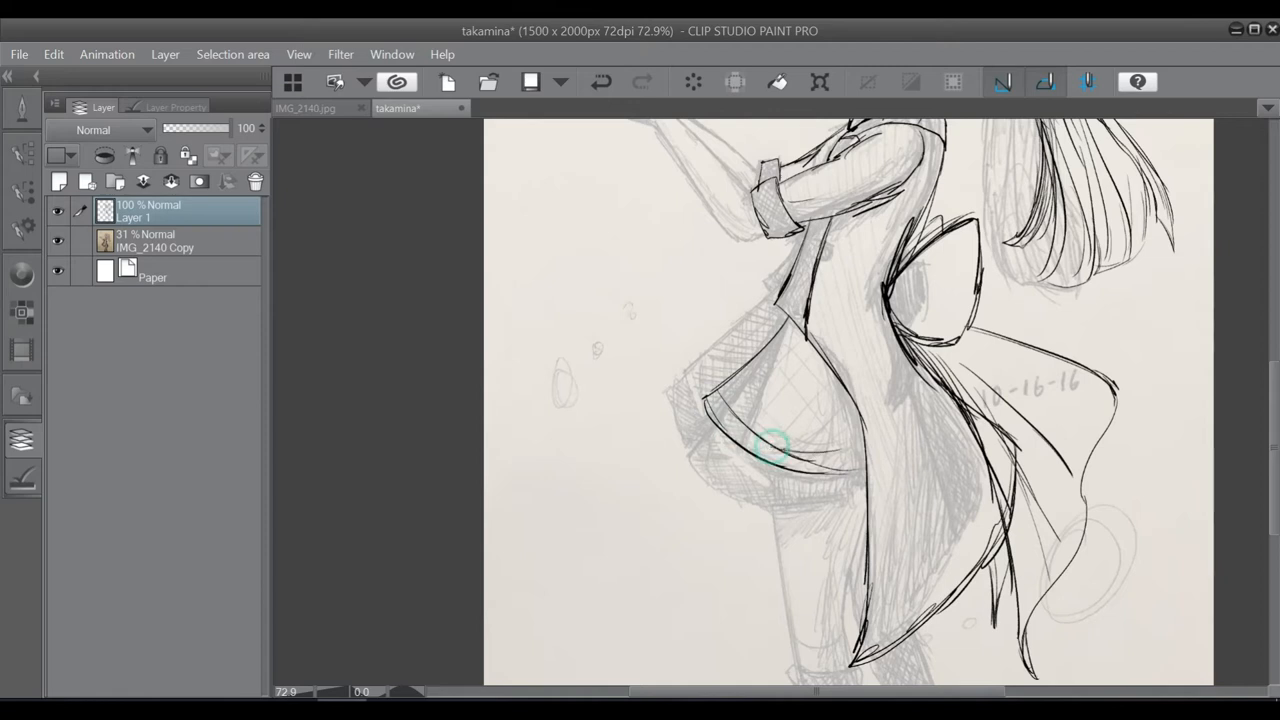
{"action": "left_click_drag", "start_coordinate": [790, 460], "coordinate": [800, 258]}
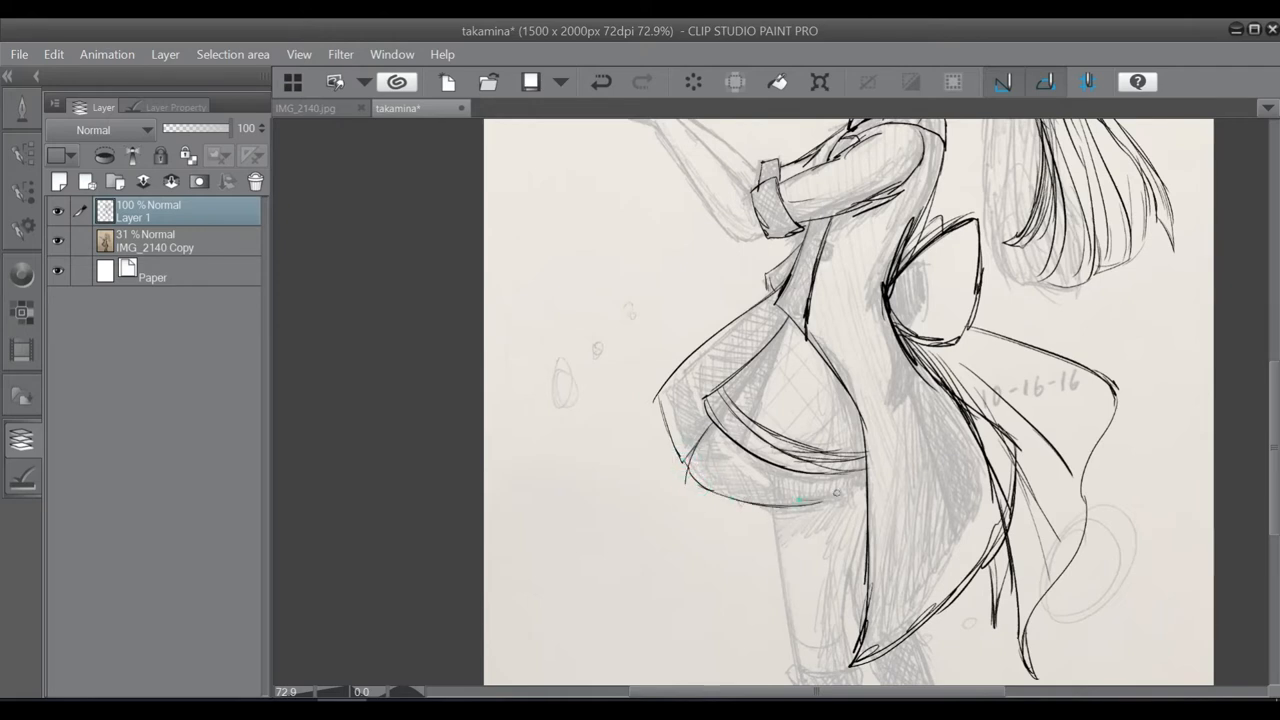
{"action": "left_click_drag", "start_coordinate": [790, 490], "coordinate": [860, 510]}
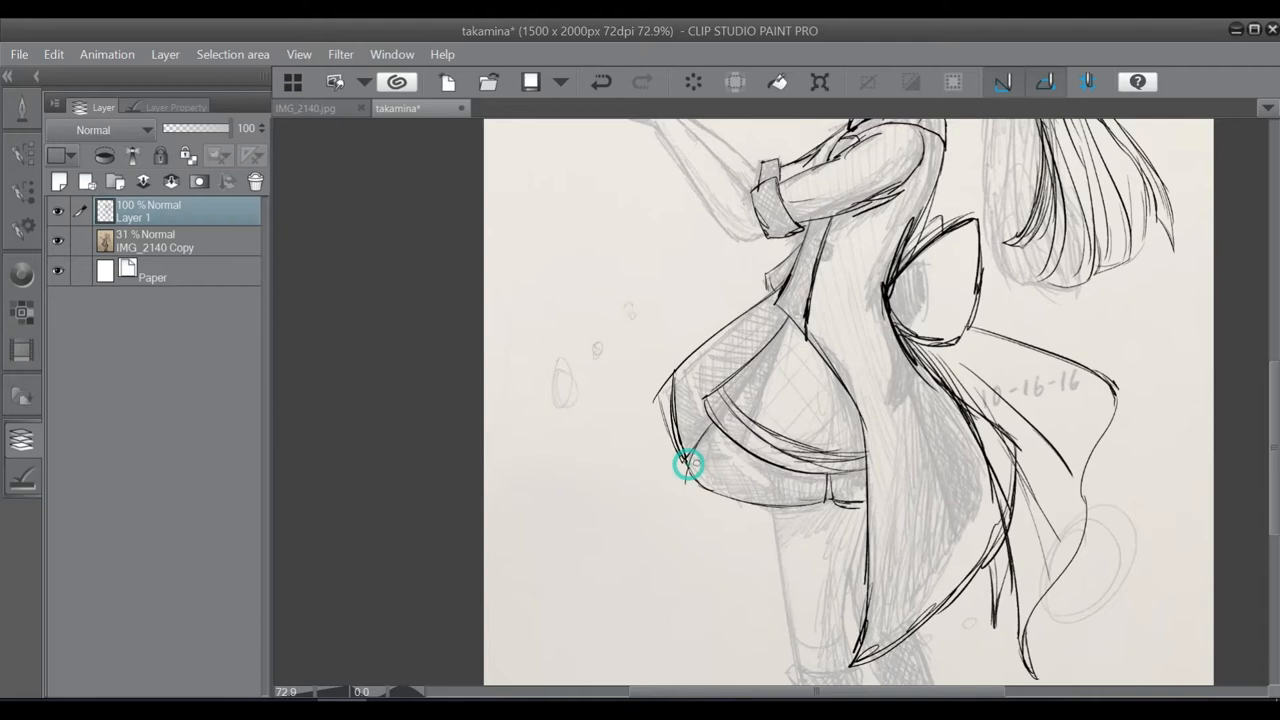
{"action": "left_click_drag", "start_coordinate": [688, 467], "coordinate": [690, 378]}
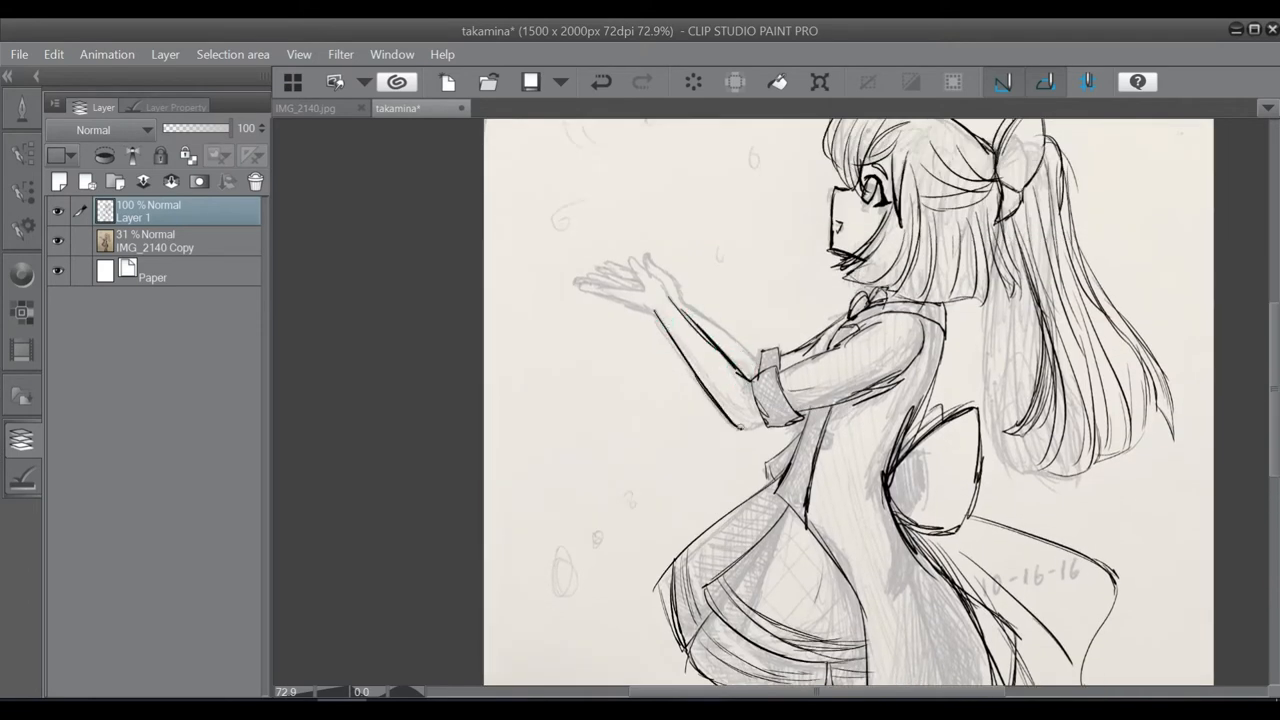
{"action": "left_click_drag", "start_coordinate": [610, 260], "coordinate": [660, 290]}
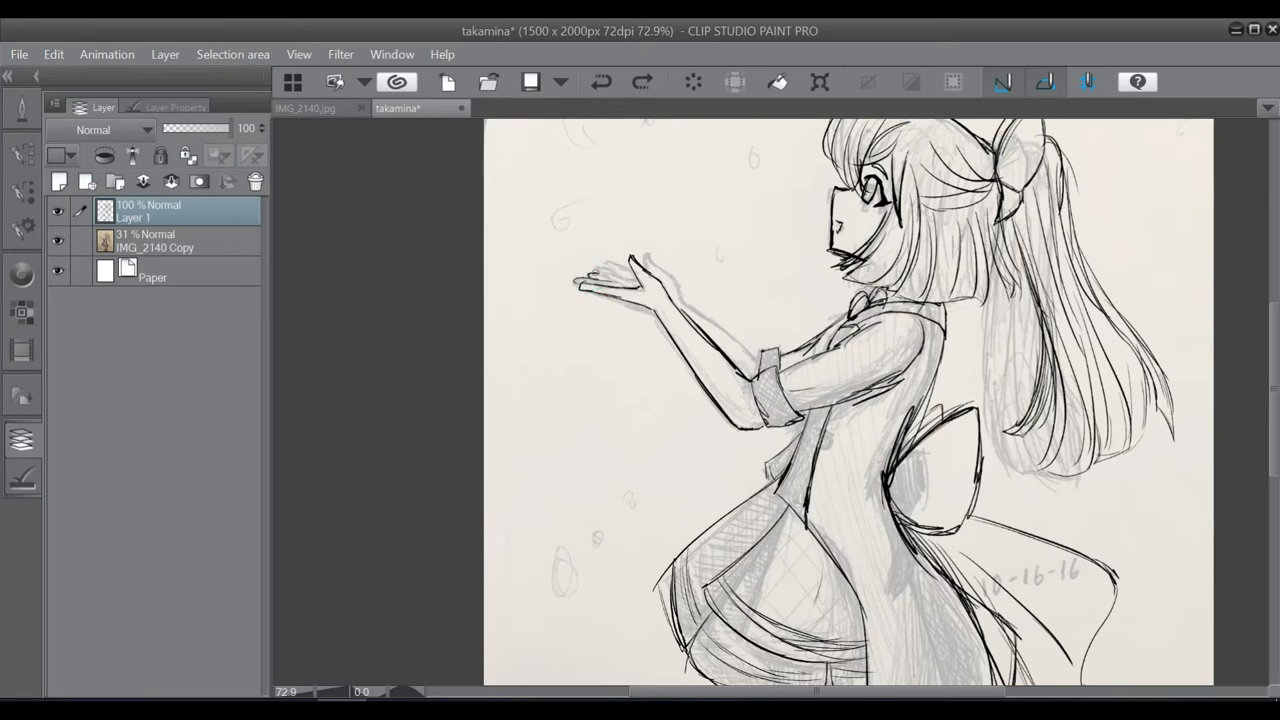
{"action": "left_click_drag", "start_coordinate": [595, 278], "coordinate": [645, 258]}
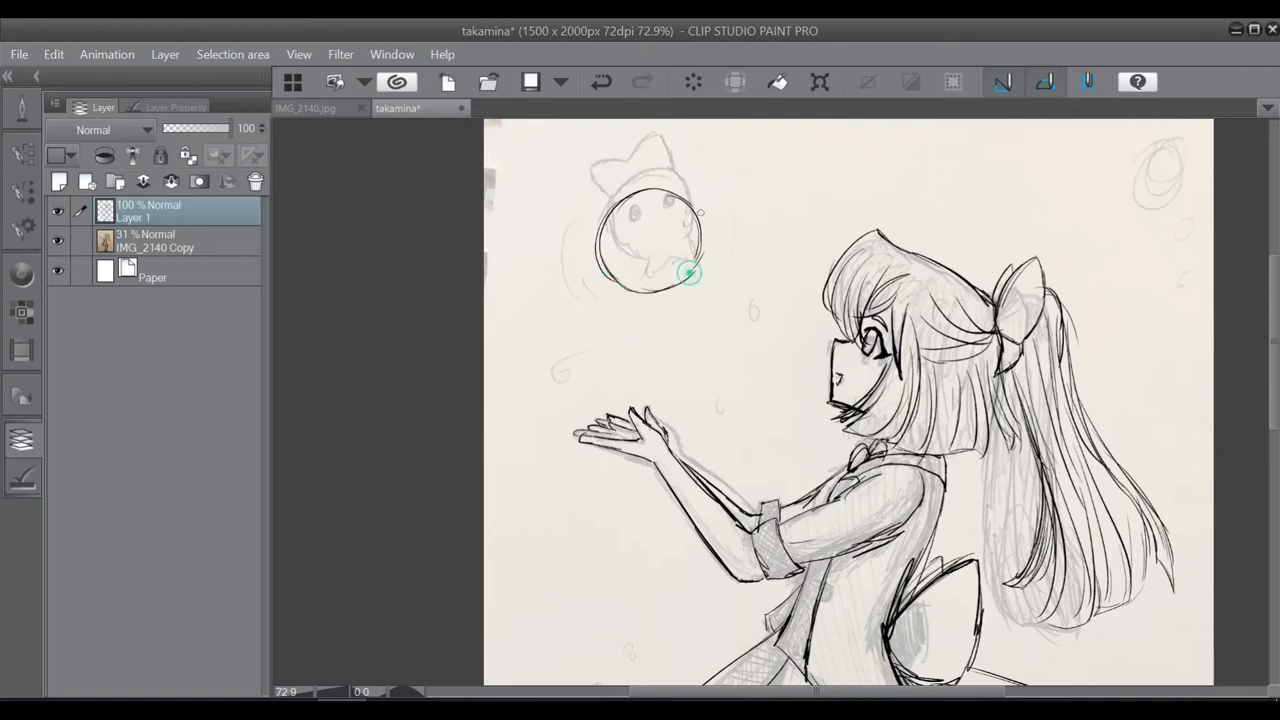
Ink the round outline of the floating creature
{"action": "left_click_drag", "start_coordinate": [690, 275], "coordinate": [660, 155]}
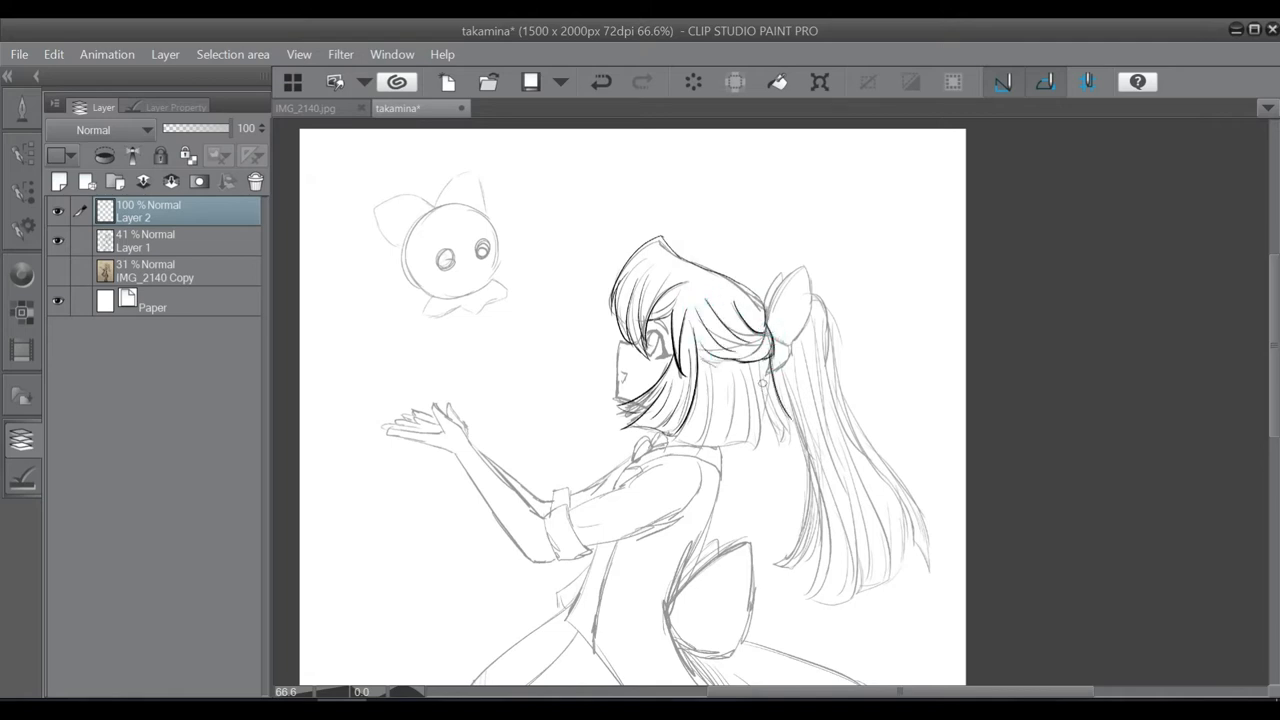
Redraw the bangs, eyelashes, eye shape, pupil and open mouth as bold lines on Layer 2
{"action": "left_click_drag", "start_coordinate": [765, 360], "coordinate": [775, 450]}
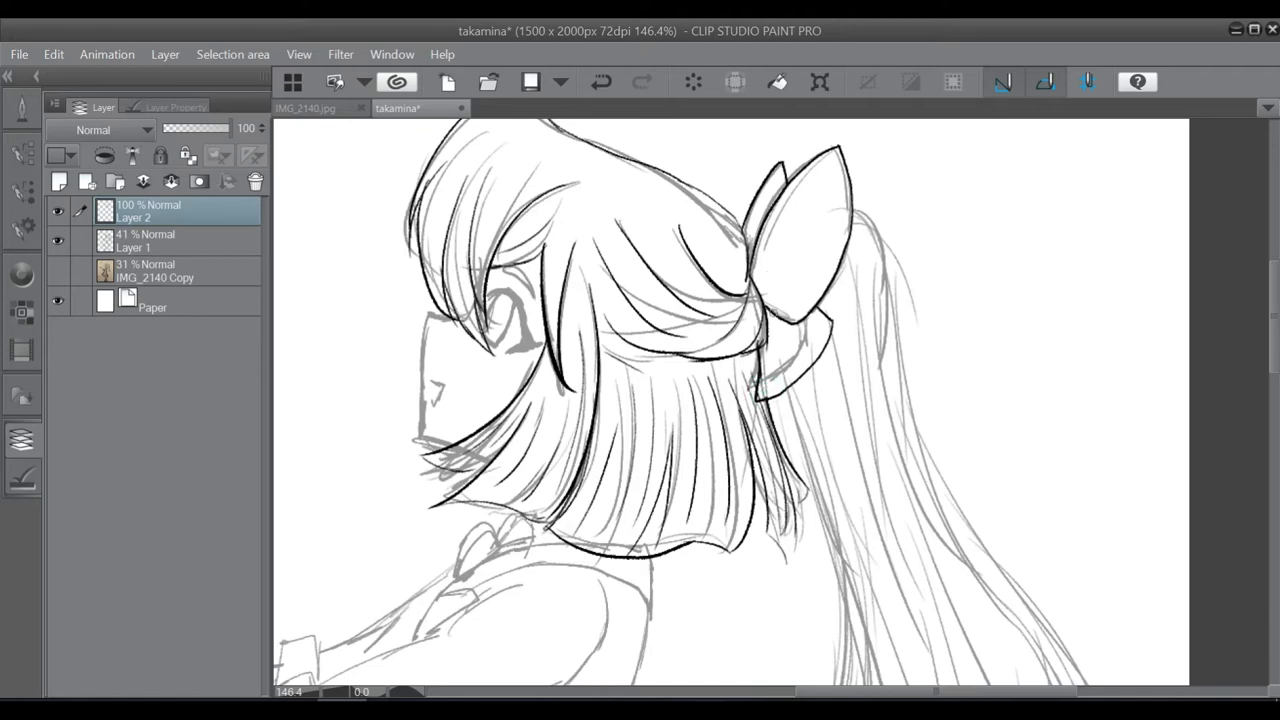
{"action": "left_click_drag", "start_coordinate": [755, 305], "coordinate": [790, 245]}
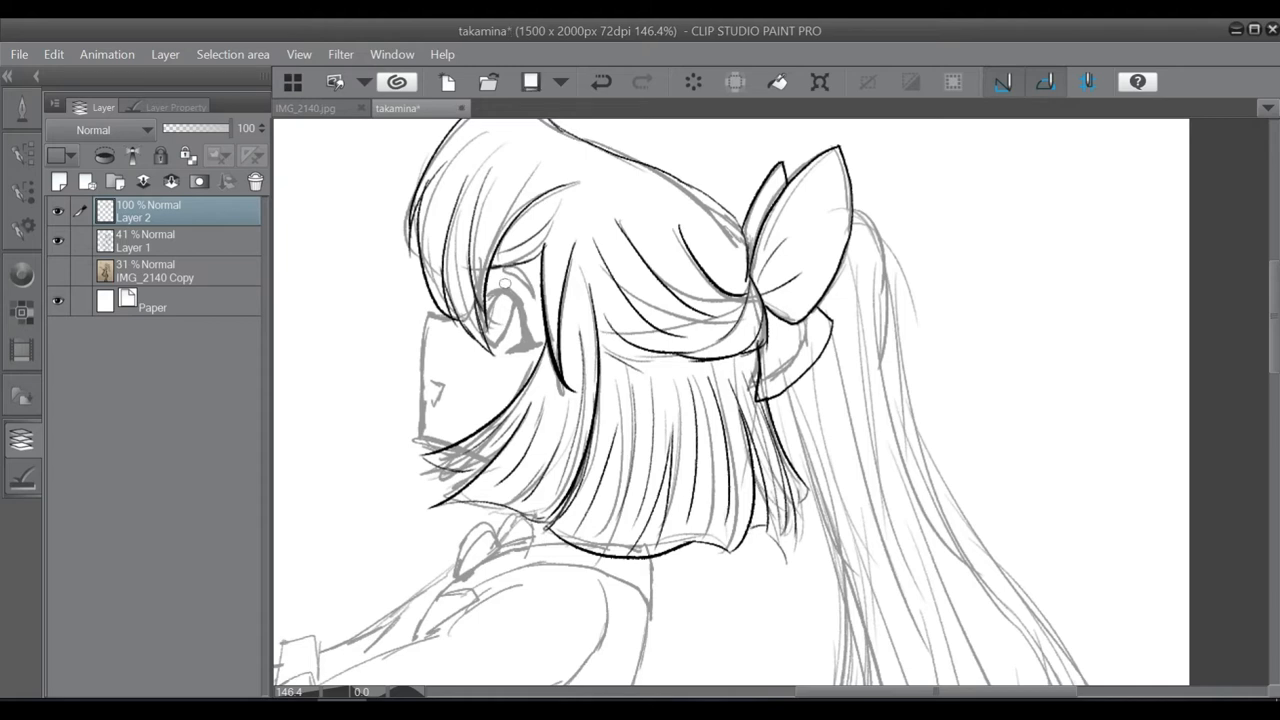
{"action": "left_click_drag", "start_coordinate": [505, 285], "coordinate": [520, 340]}
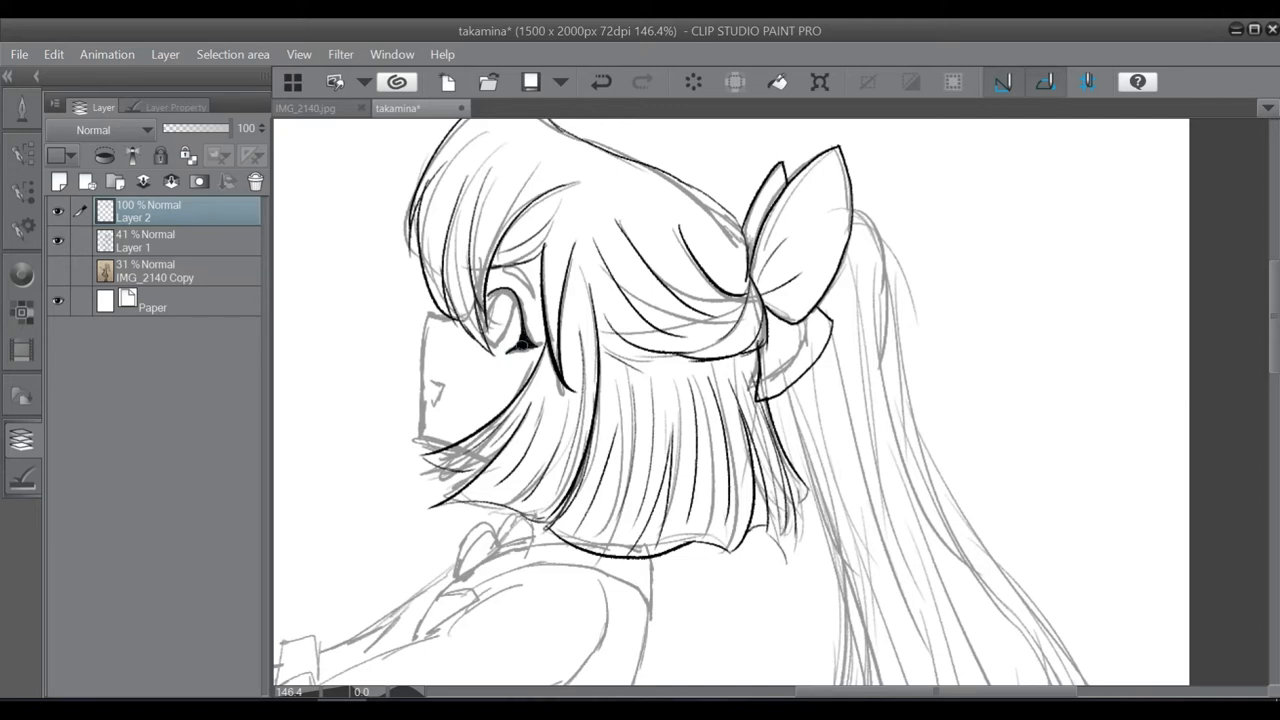
{"action": "left_click_drag", "start_coordinate": [490, 290], "coordinate": [520, 345]}
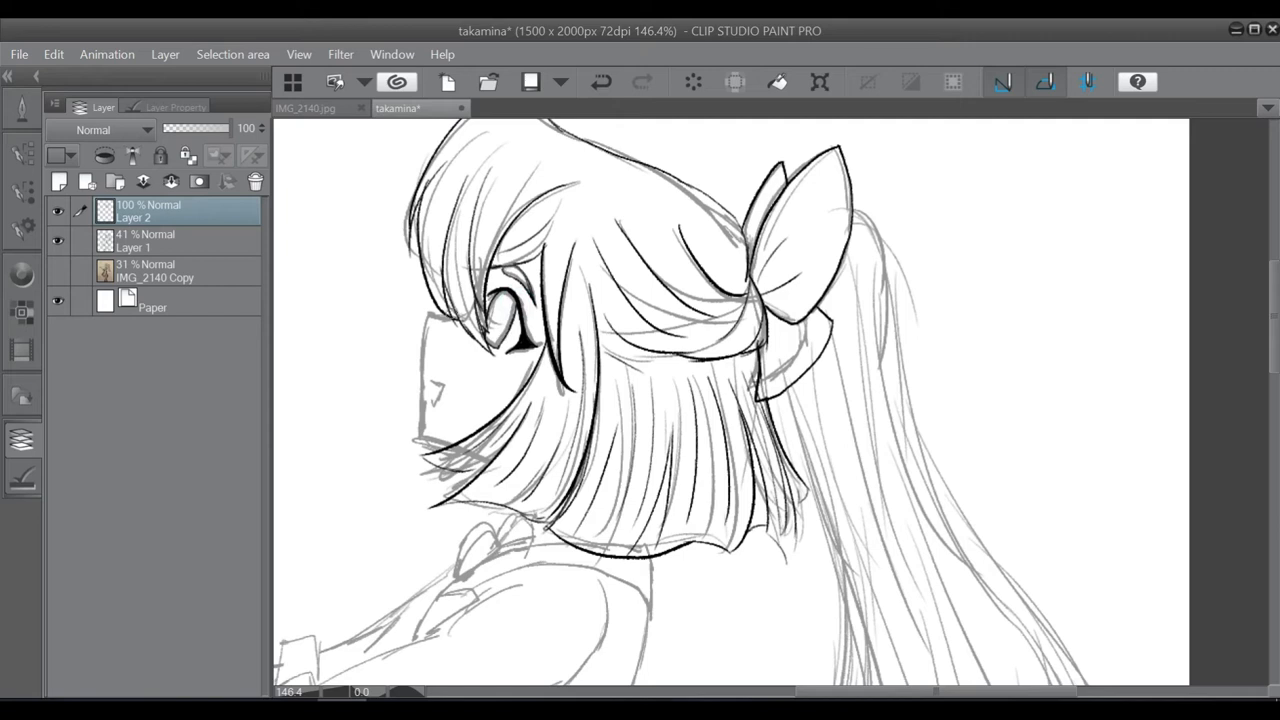
{"action": "mouse_move", "coordinate": [423, 338]}
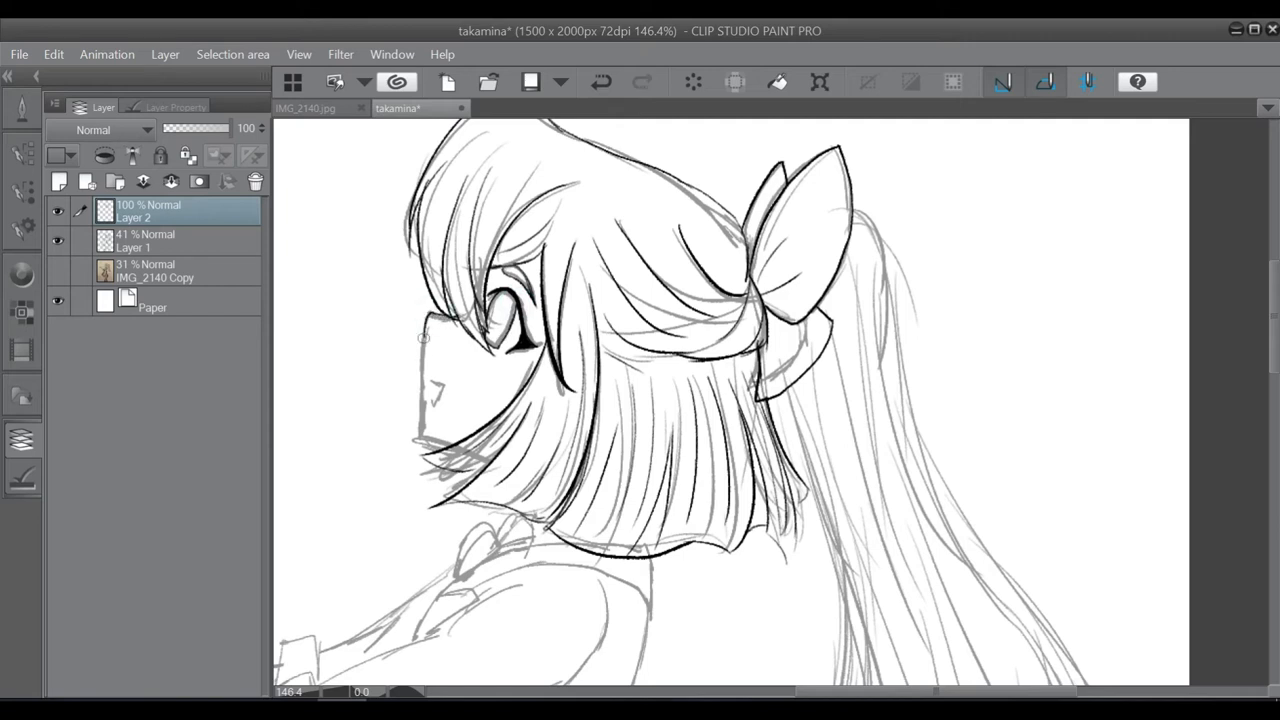
{"action": "left_click_drag", "start_coordinate": [425, 340], "coordinate": [430, 450]}
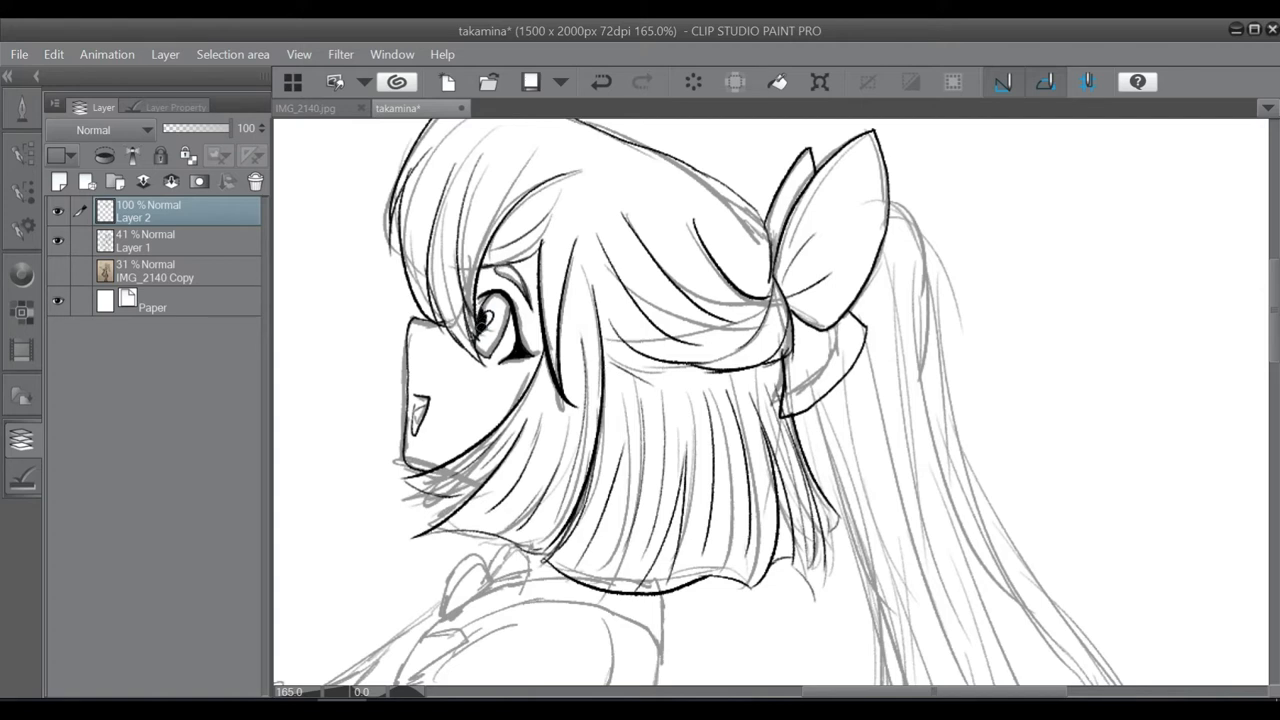
{"action": "scroll", "scroll_direction": "down", "scroll_amount": 3}
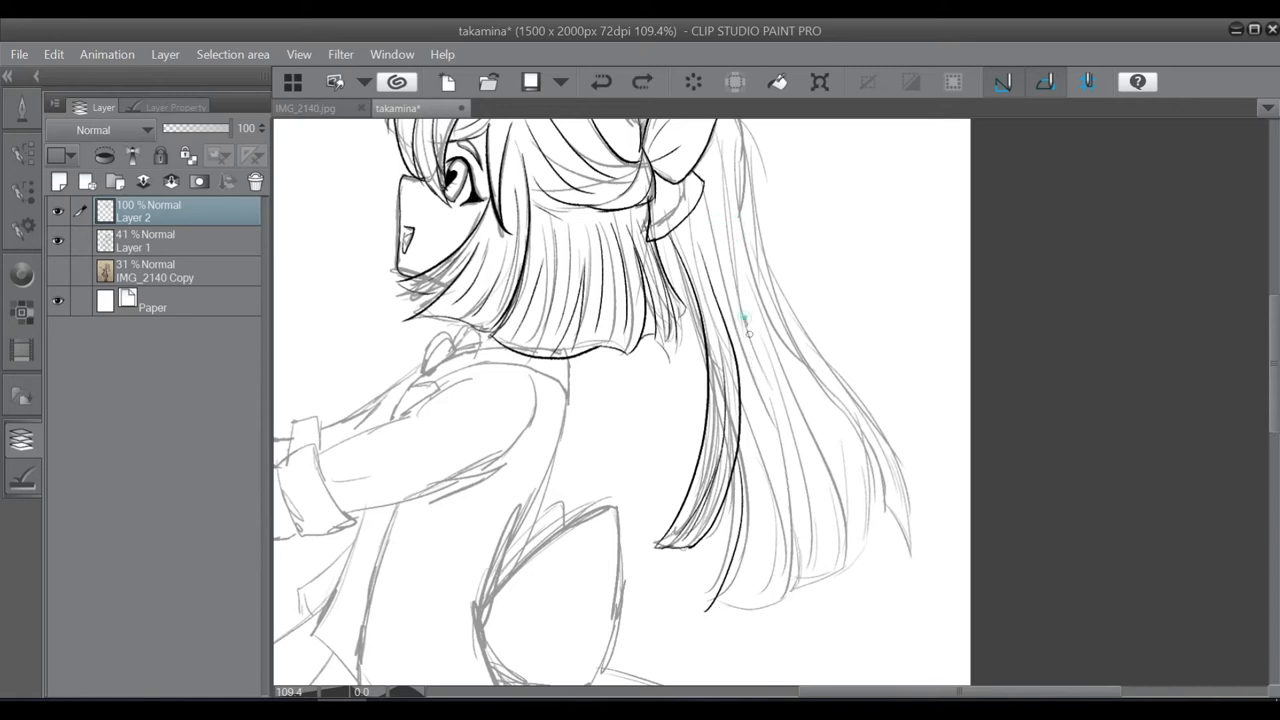
Ink the ponytail's long, inner and outer strands plus the rolled sleeve cuff
{"action": "left_click_drag", "start_coordinate": [748, 335], "coordinate": [697, 611]}
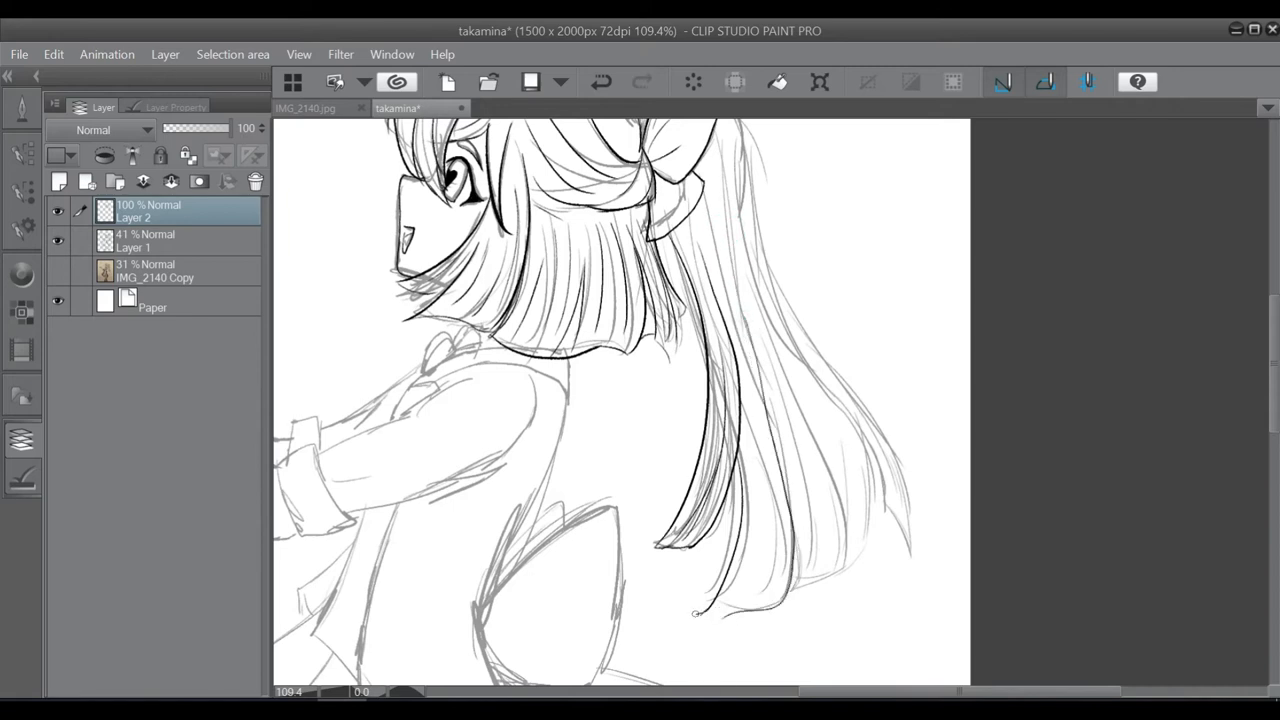
{"action": "left_click_drag", "start_coordinate": [690, 613], "coordinate": [735, 611]}
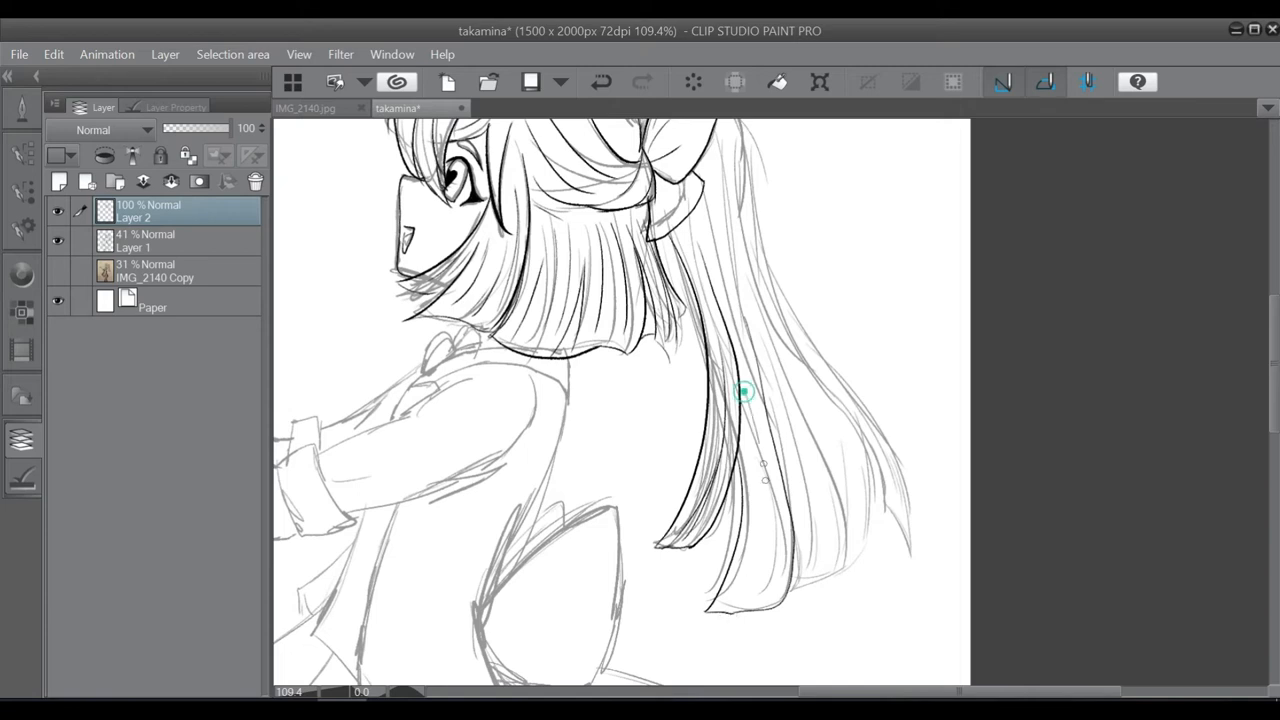
{"action": "left_click_drag", "start_coordinate": [745, 395], "coordinate": [850, 550]}
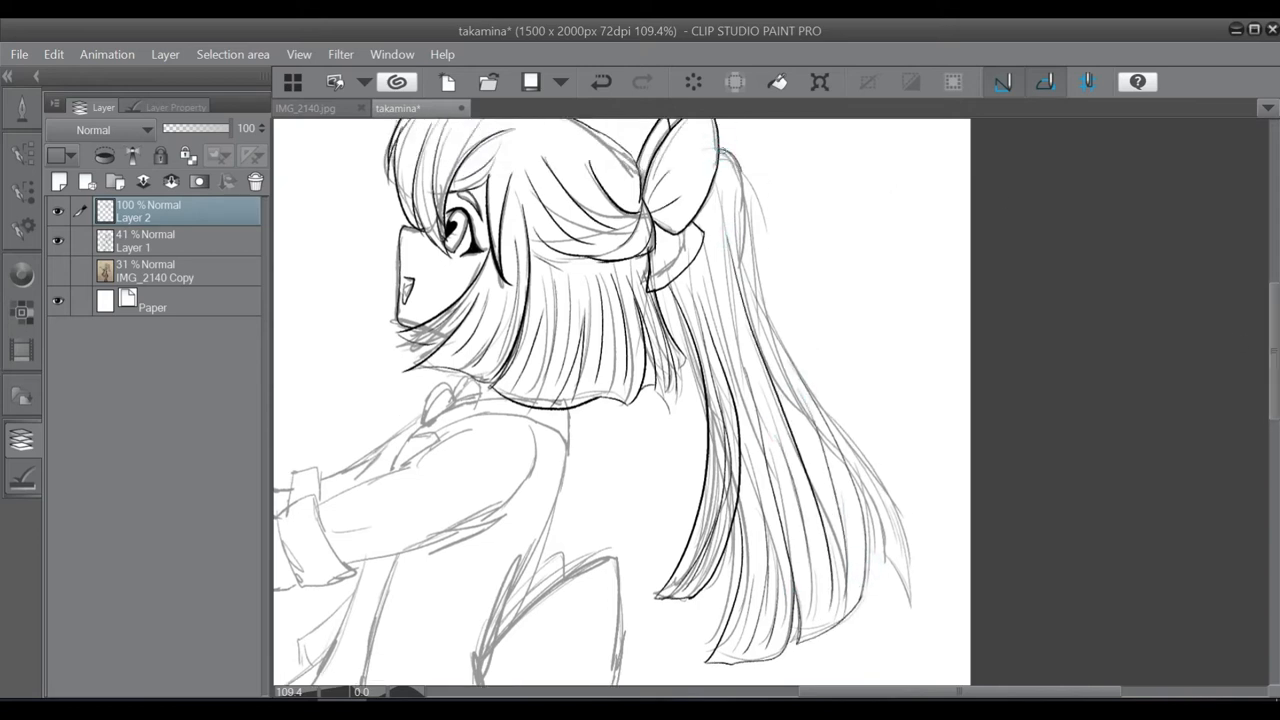
{"action": "left_click_drag", "start_coordinate": [725, 150], "coordinate": [890, 600]}
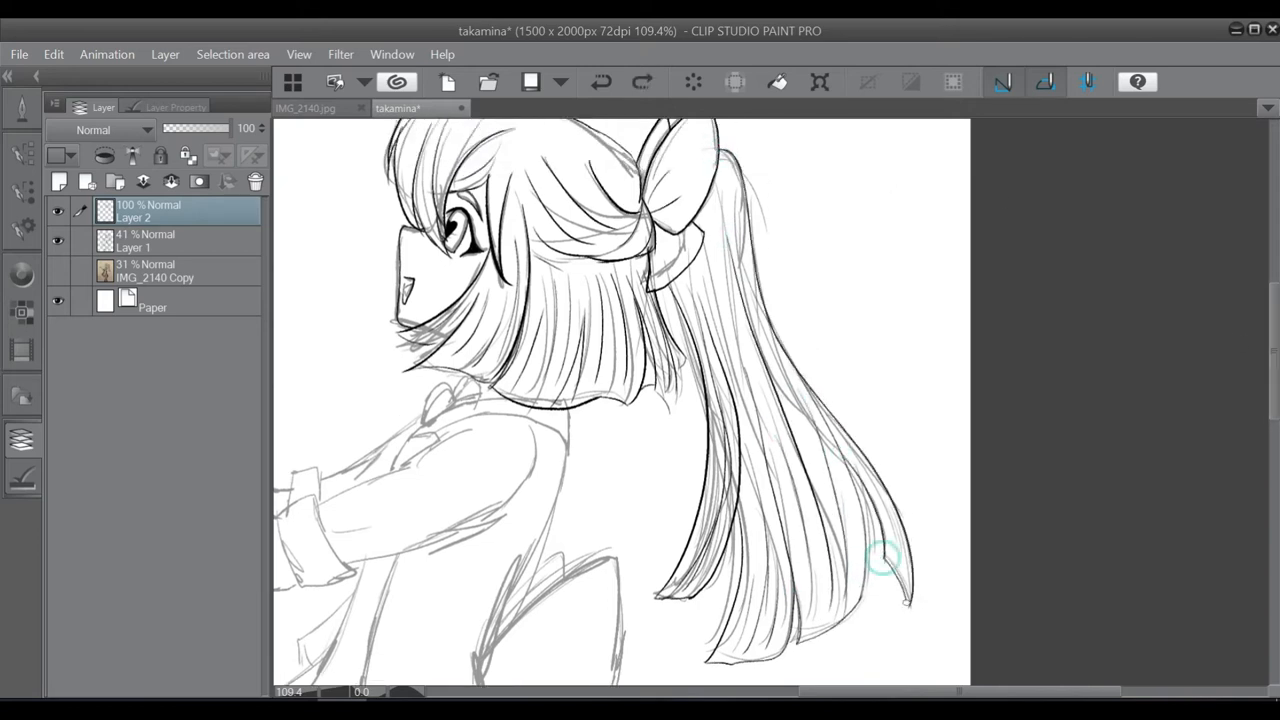
{"action": "left_click_drag", "start_coordinate": [890, 560], "coordinate": [695, 250]}
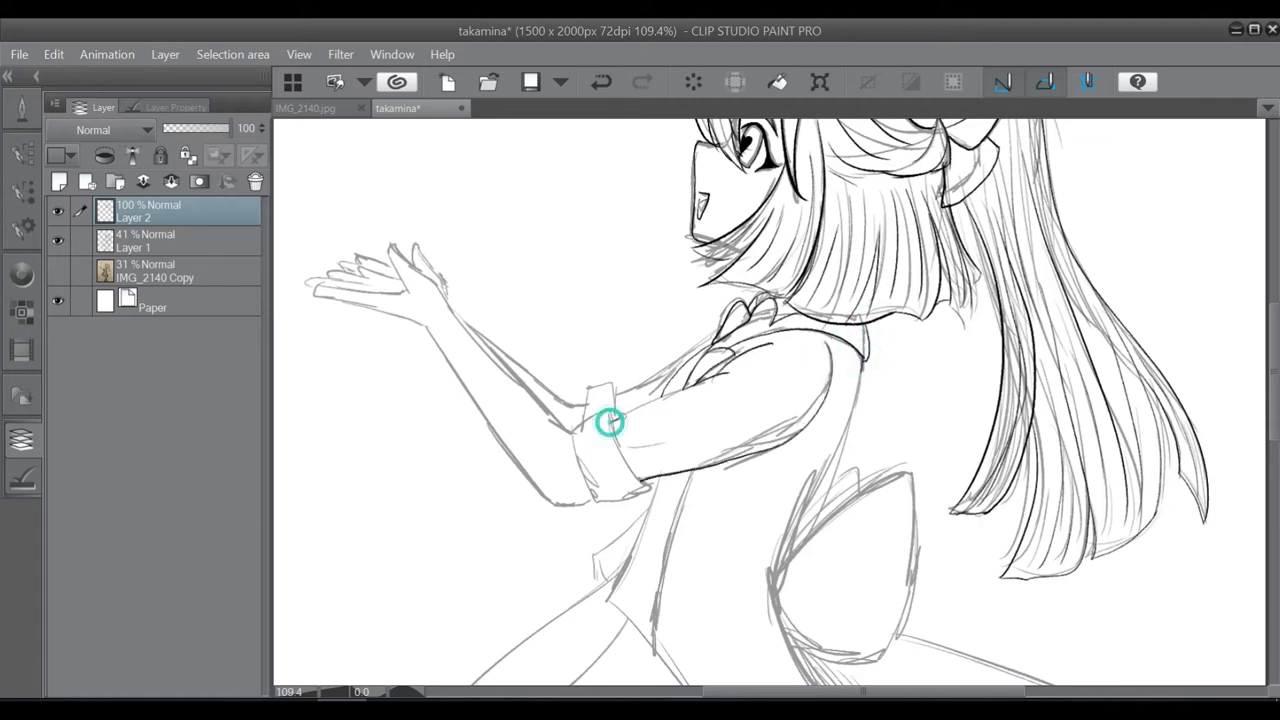
{"action": "left_click_drag", "start_coordinate": [610, 420], "coordinate": [650, 490]}
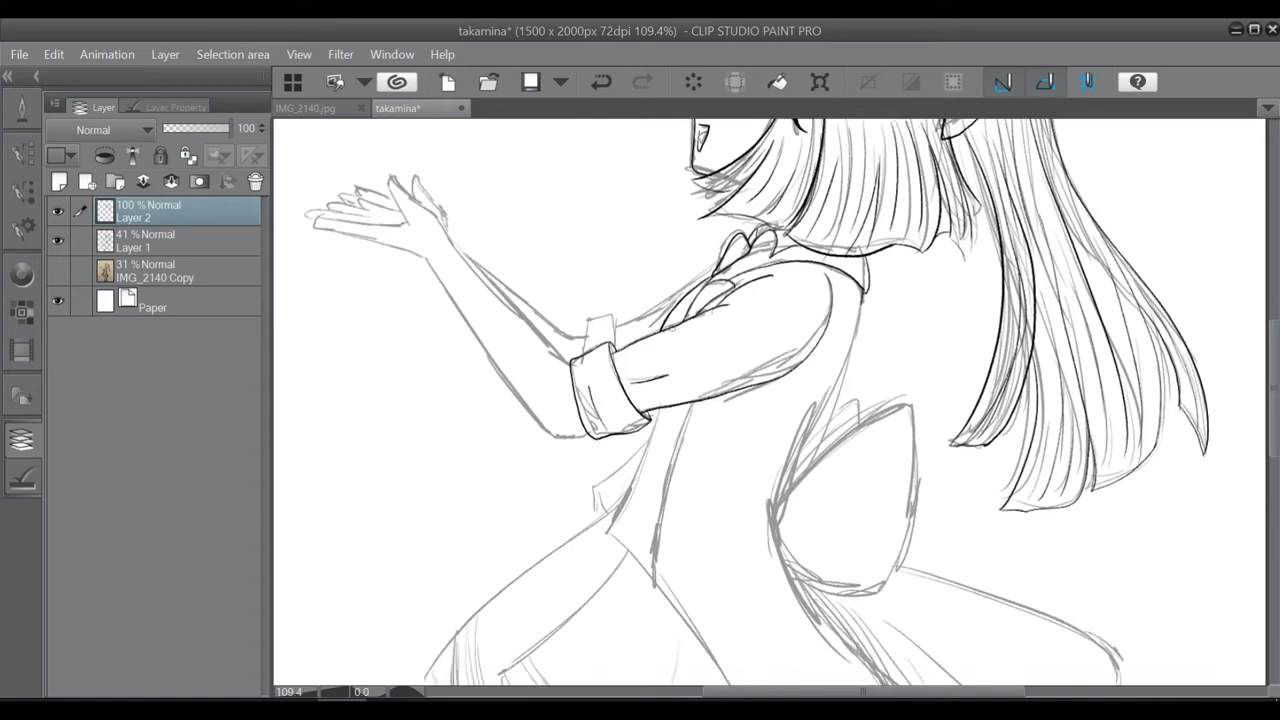
Ink the skirt outline and hem layers, leg edge, boot ribbon and reaching hand
{"action": "scroll", "scroll_direction": "down", "scroll_amount": 3}
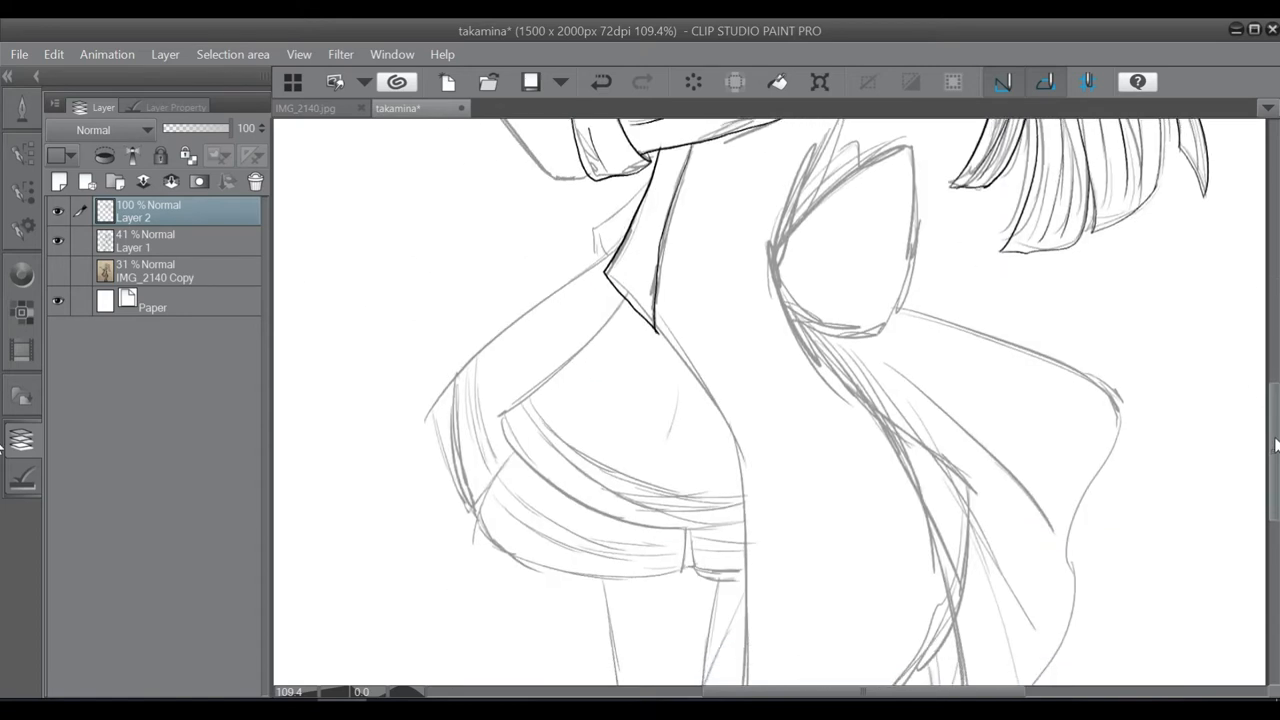
{"action": "scroll", "scroll_direction": "down", "scroll_amount": 3}
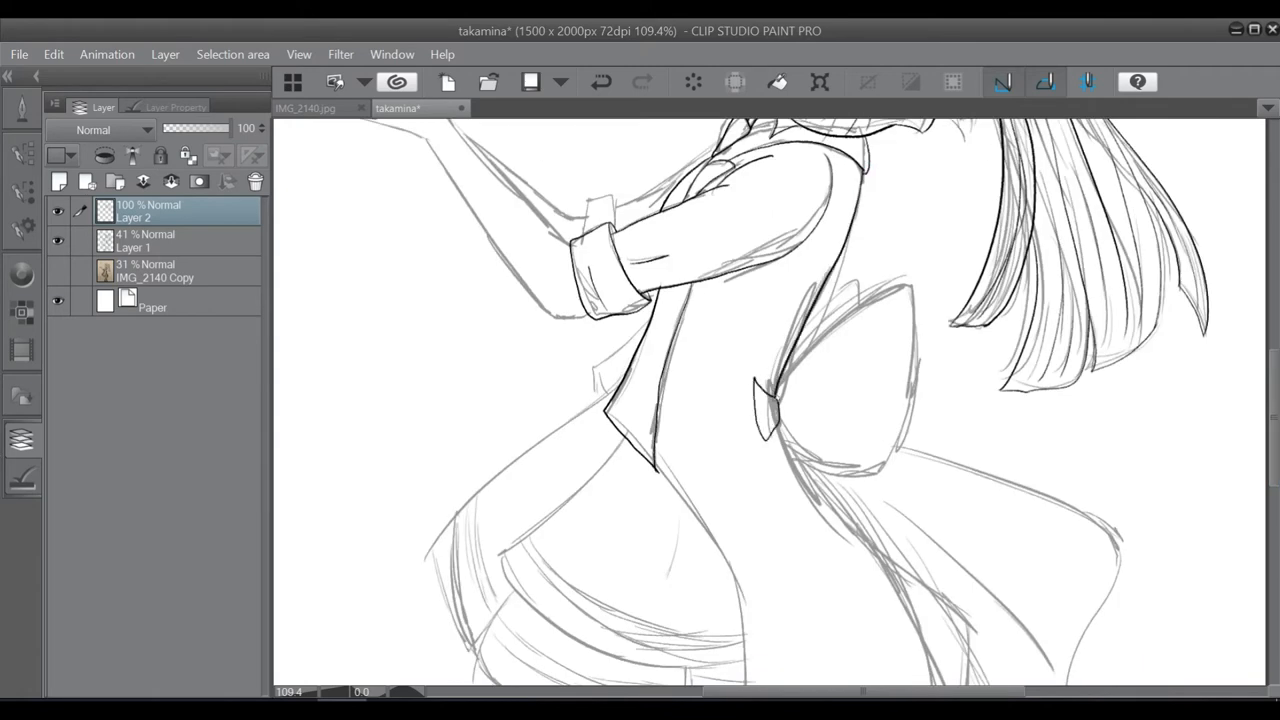
{"action": "scroll", "scroll_direction": "down", "scroll_amount": 3}
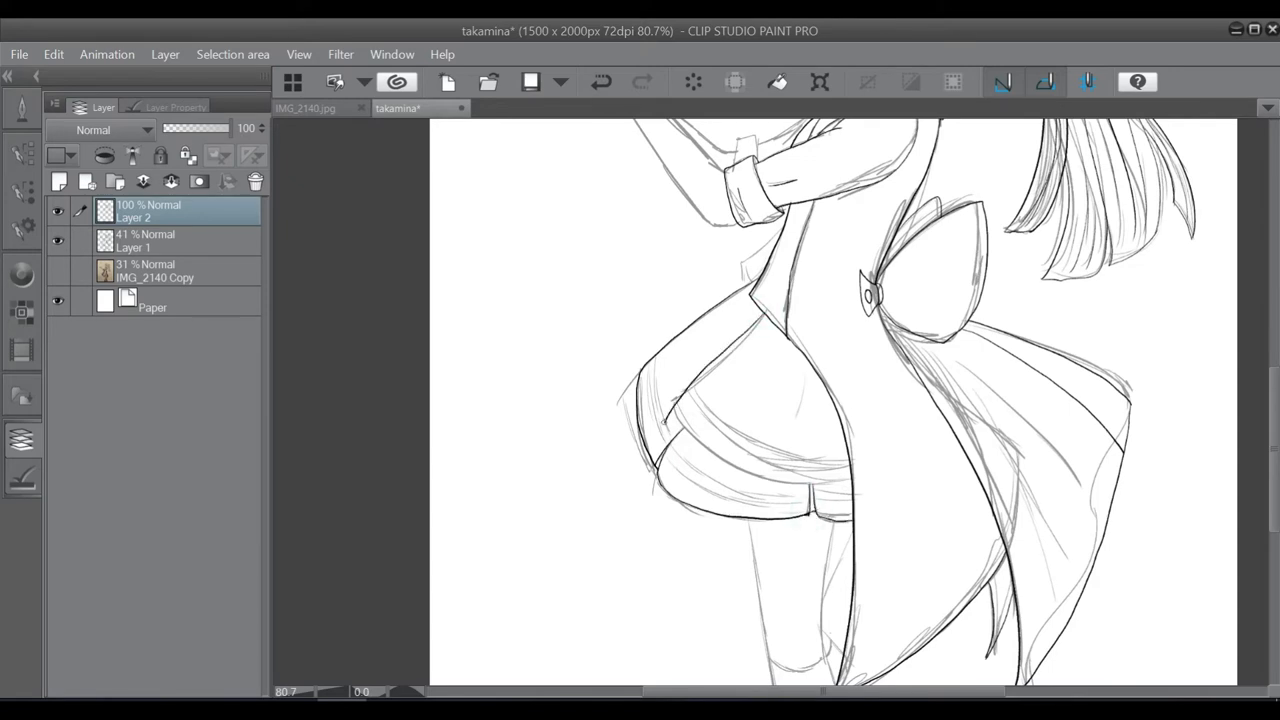
{"action": "left_click_drag", "start_coordinate": [665, 430], "coordinate": [845, 490]}
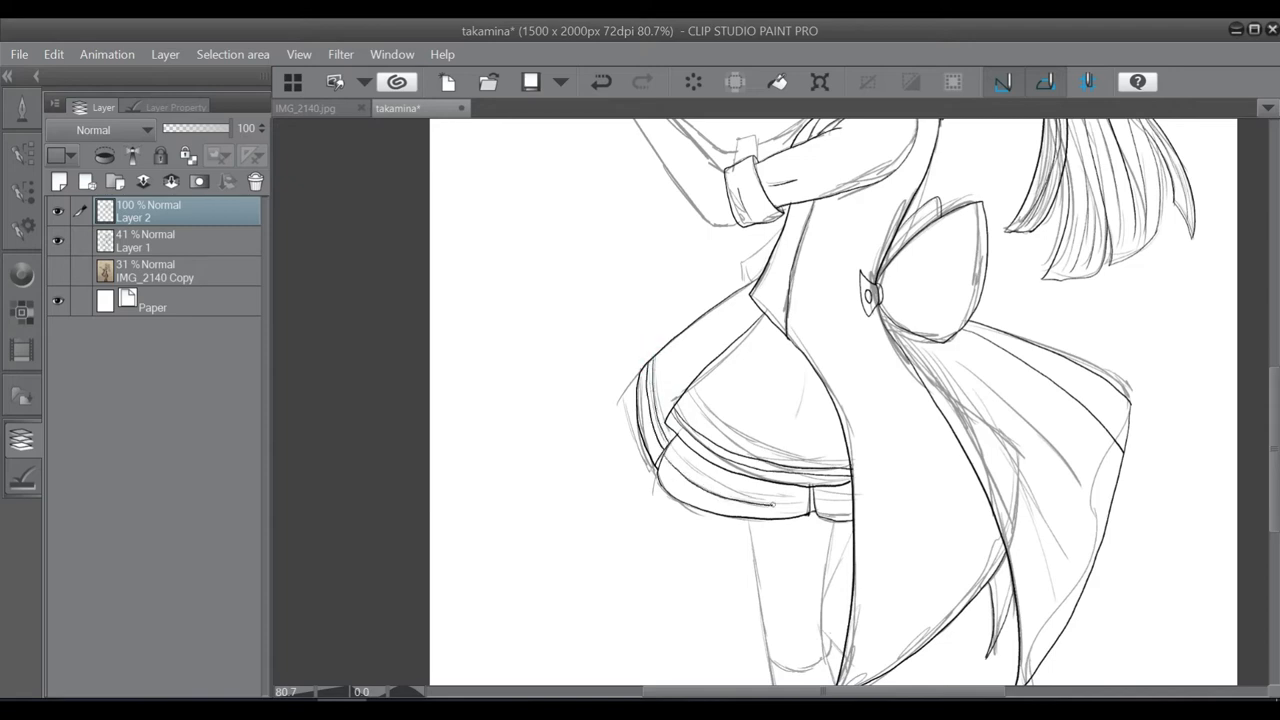
{"action": "left_click_drag", "start_coordinate": [670, 445], "coordinate": [845, 503]}
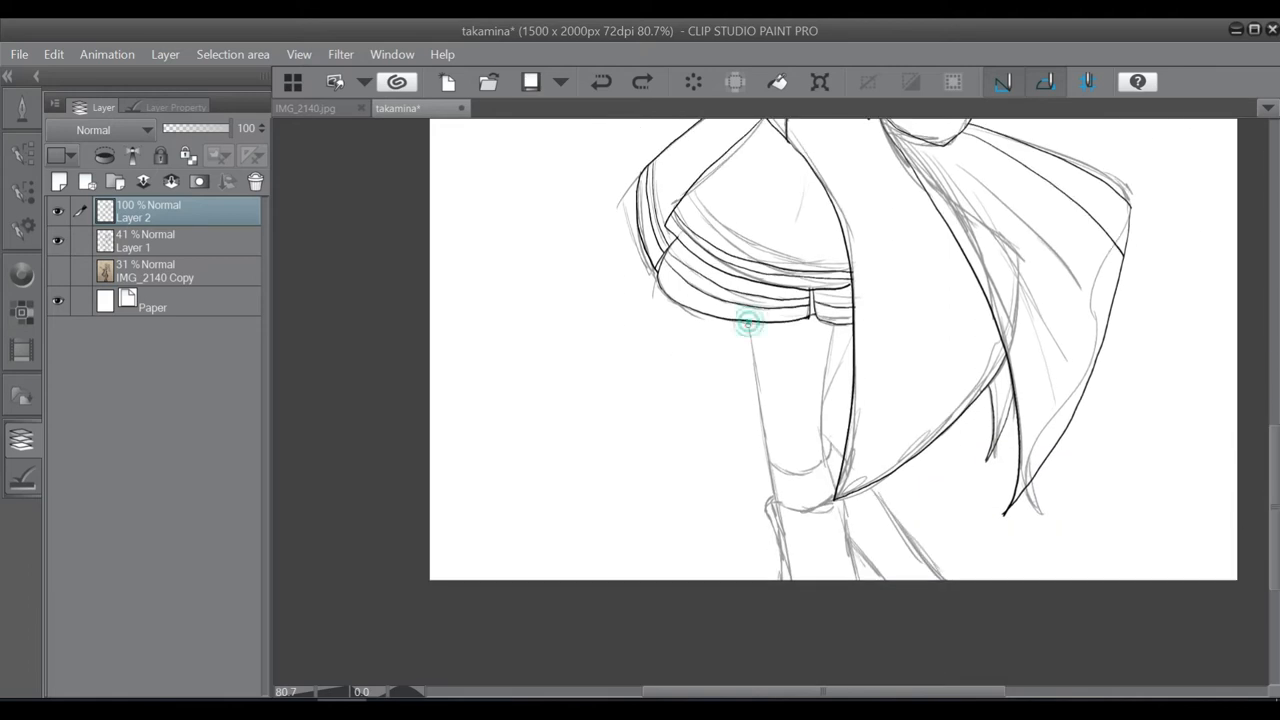
{"action": "left_click_drag", "start_coordinate": [748, 322], "coordinate": [770, 505]}
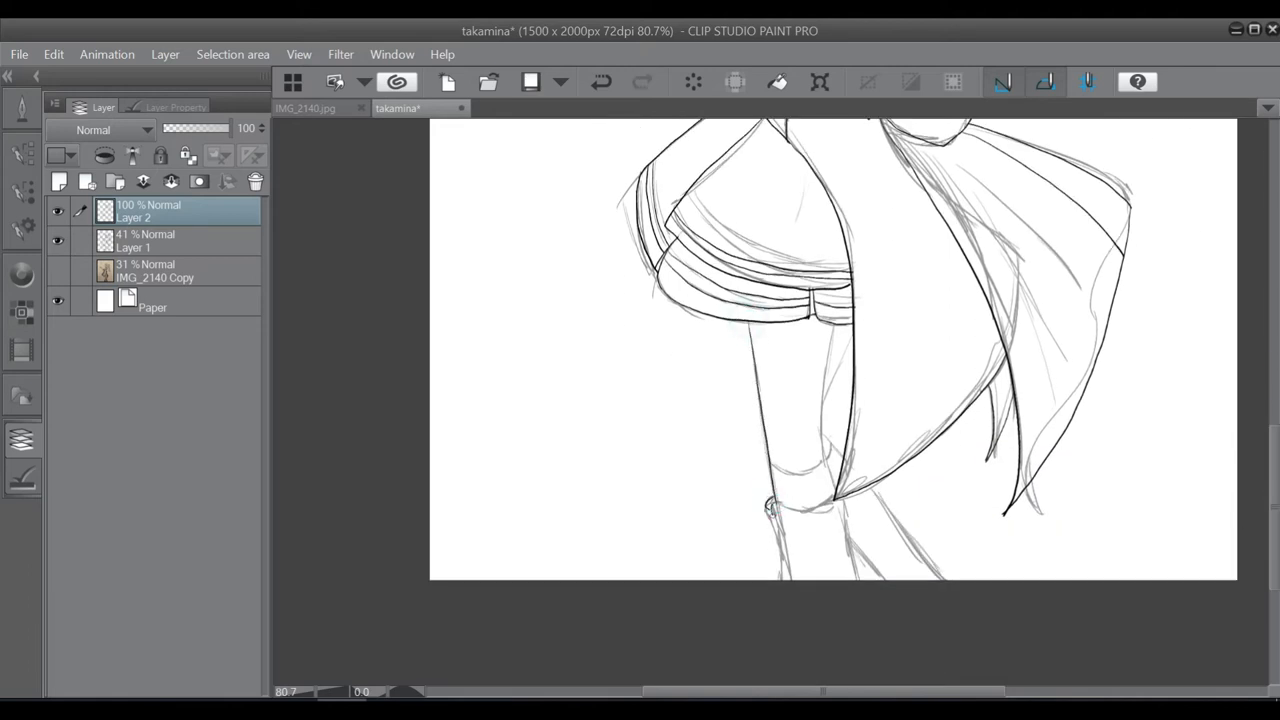
{"action": "left_click_drag", "start_coordinate": [775, 505], "coordinate": [730, 530]}
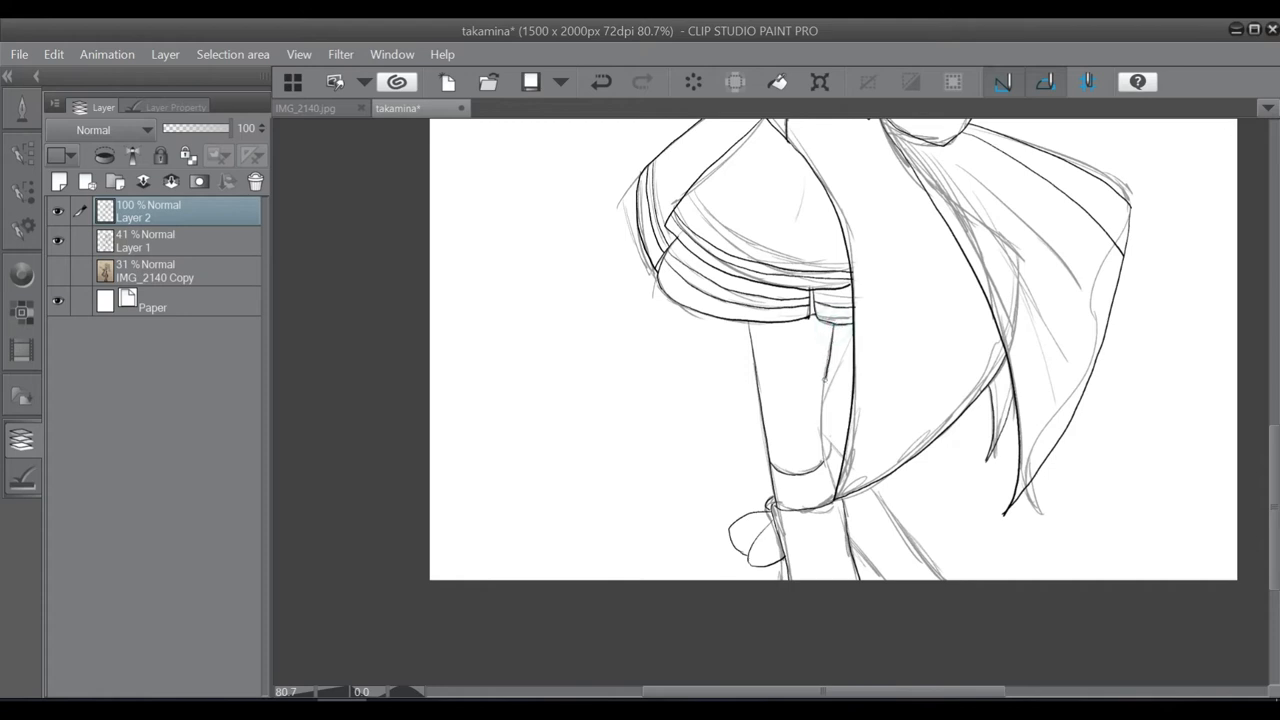
{"action": "left_click_drag", "start_coordinate": [845, 330], "coordinate": [835, 495]}
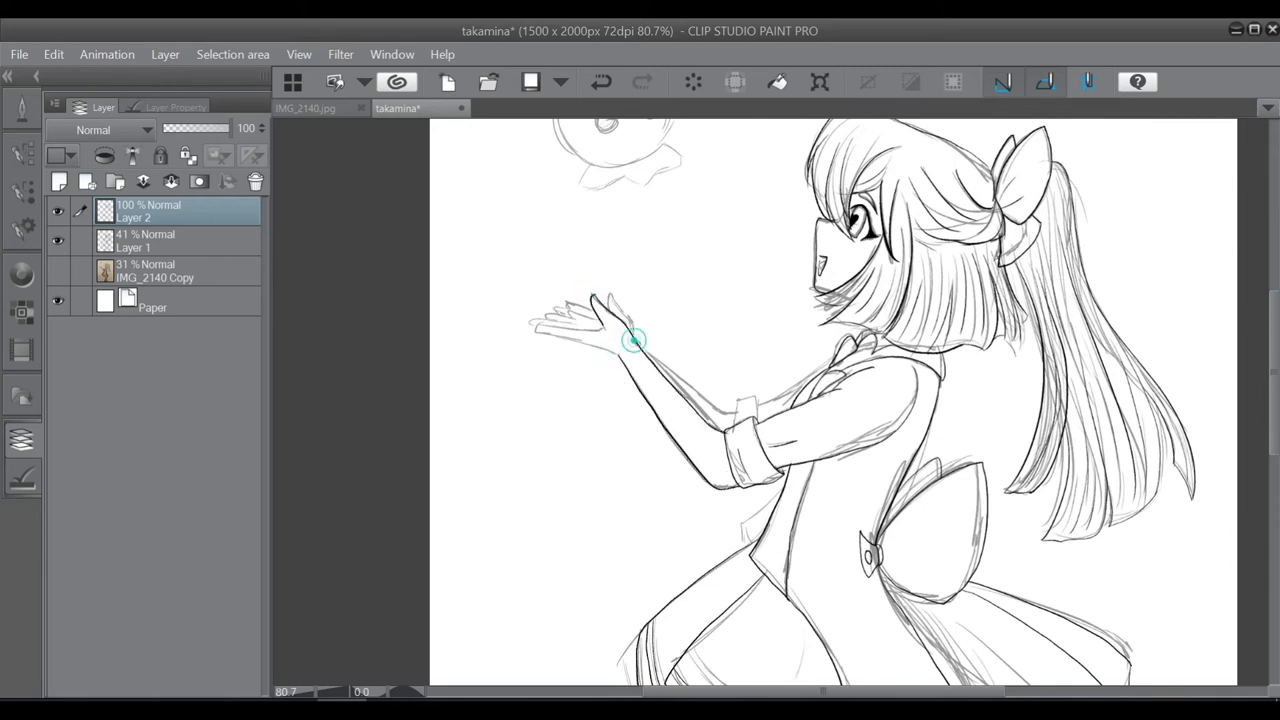
{"action": "left_click_drag", "start_coordinate": [630, 340], "coordinate": [735, 405]}
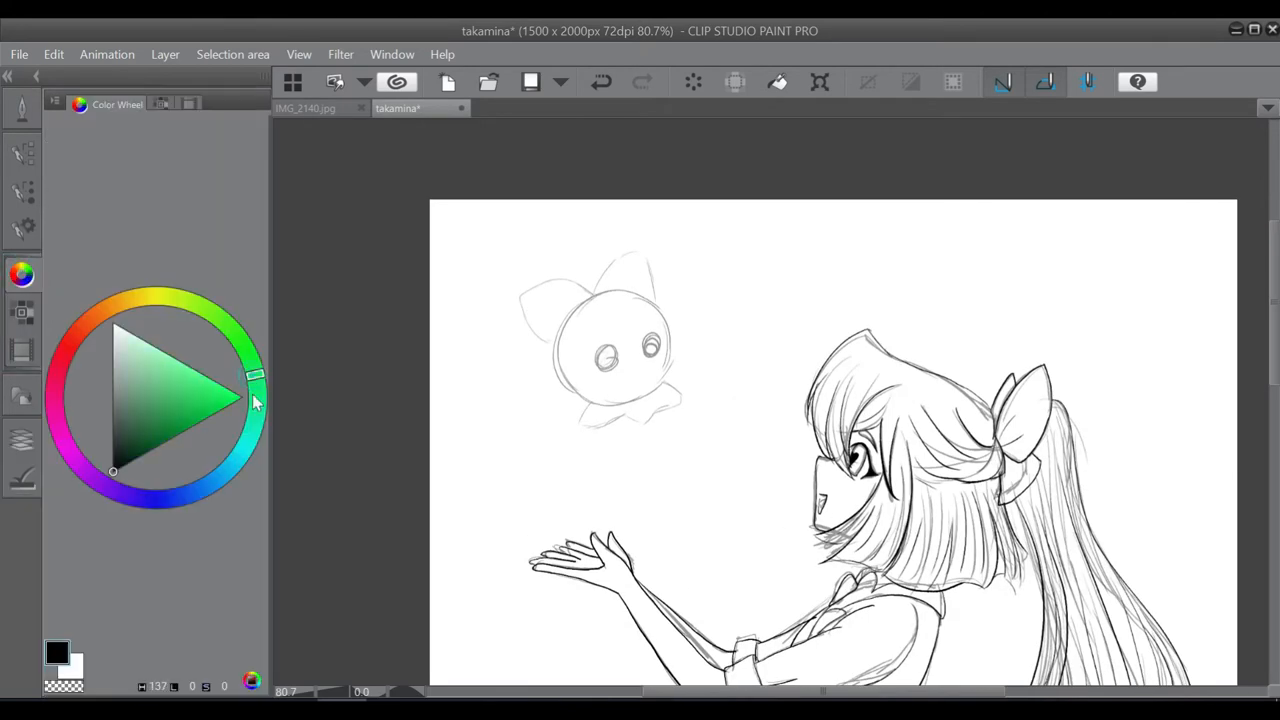
Pick dark green from the Color Wheel and hide Layer 1 in the layer list
{"action": "left_click", "coordinate": [255, 385]}
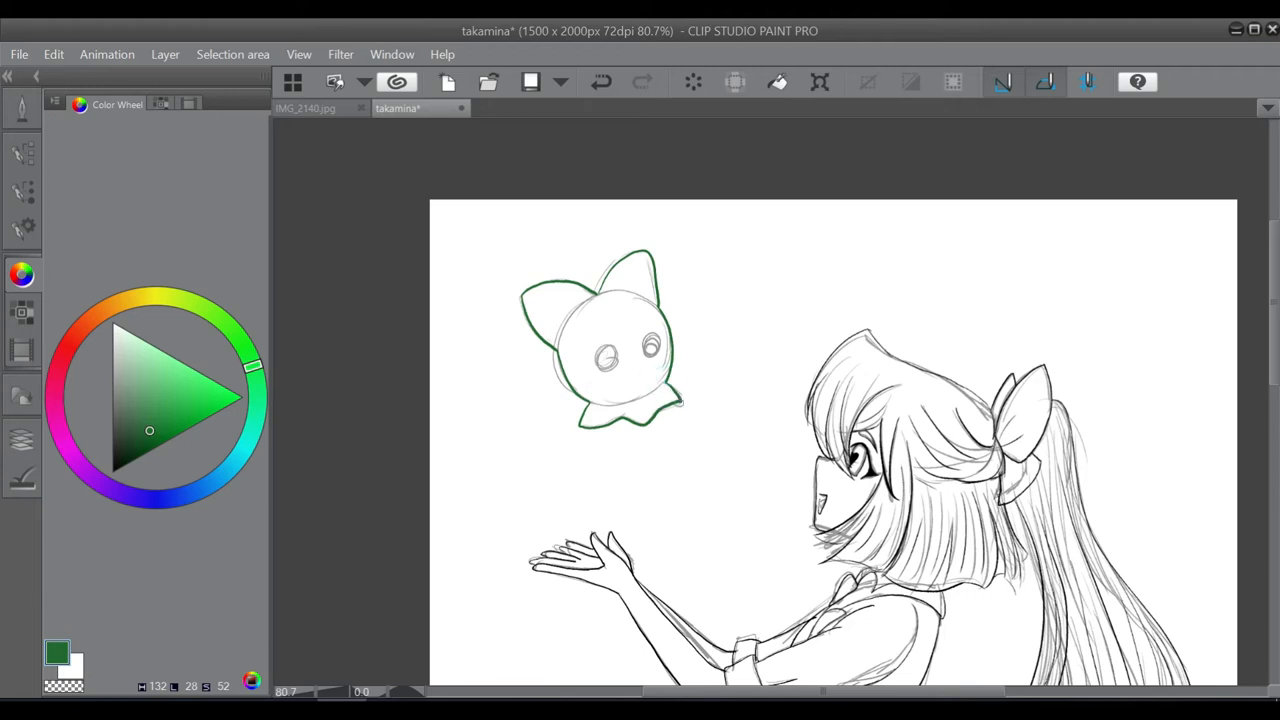
{"action": "left_click", "coordinate": [610, 357]}
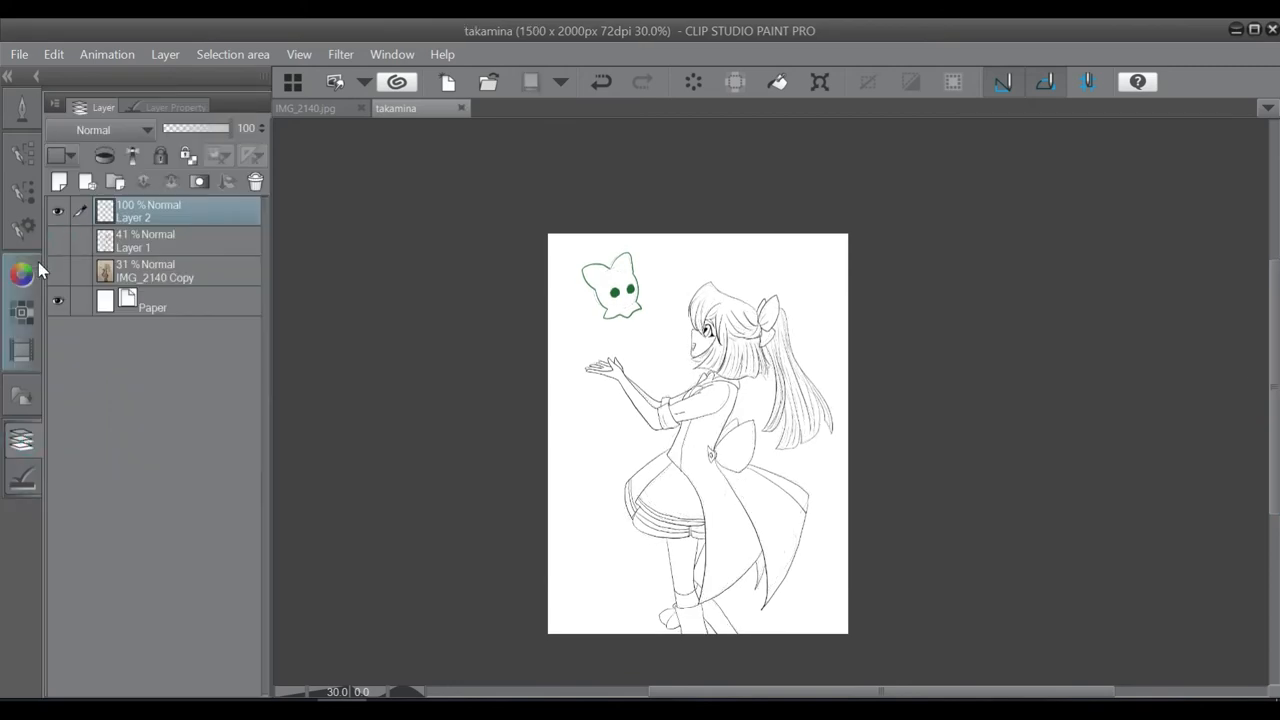
Fill the canvas dark purple, airbrush a lighter purple glow behind the girl, and blend it
{"action": "left_click", "coordinate": [22, 274]}
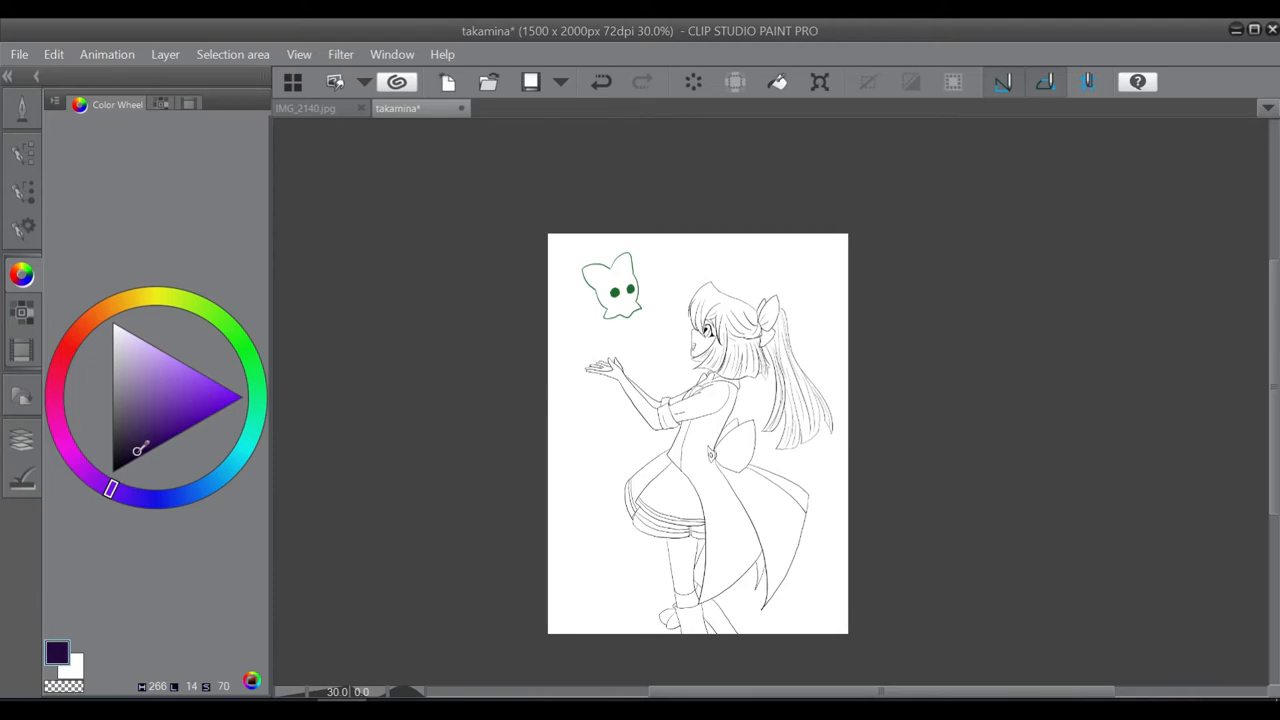
{"action": "left_click", "coordinate": [22, 108]}
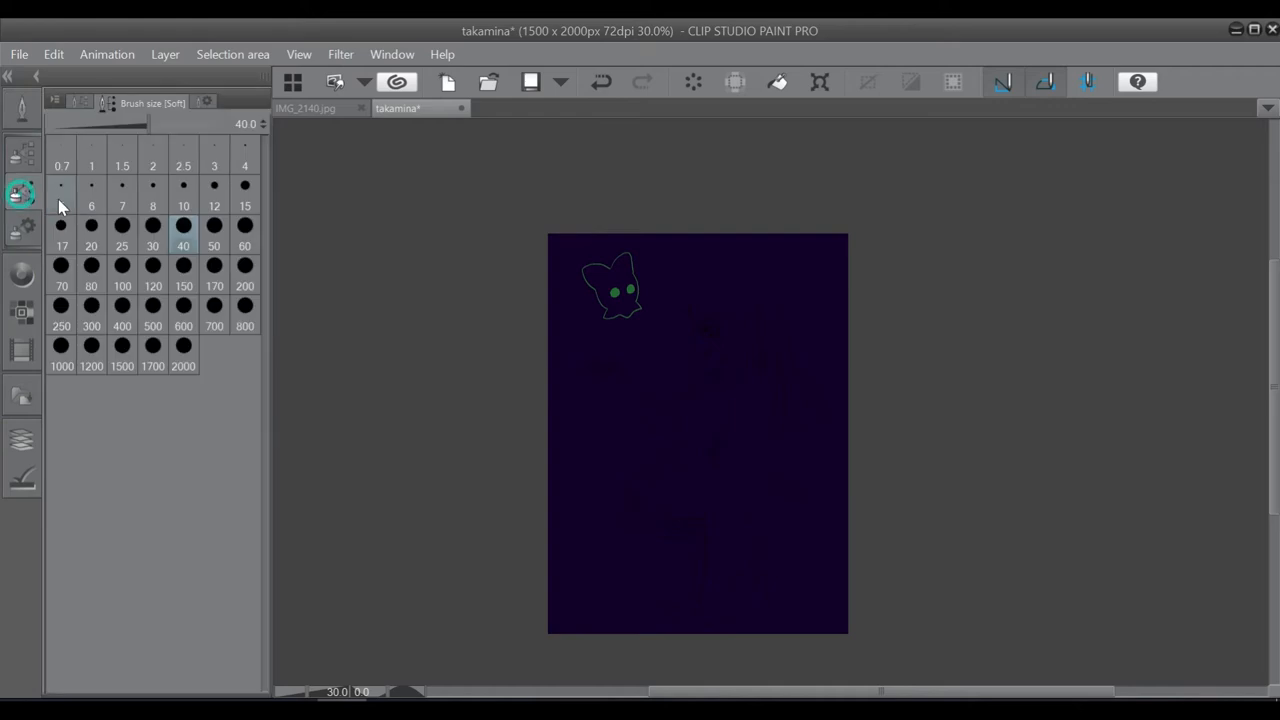
{"action": "left_click", "coordinate": [22, 274]}
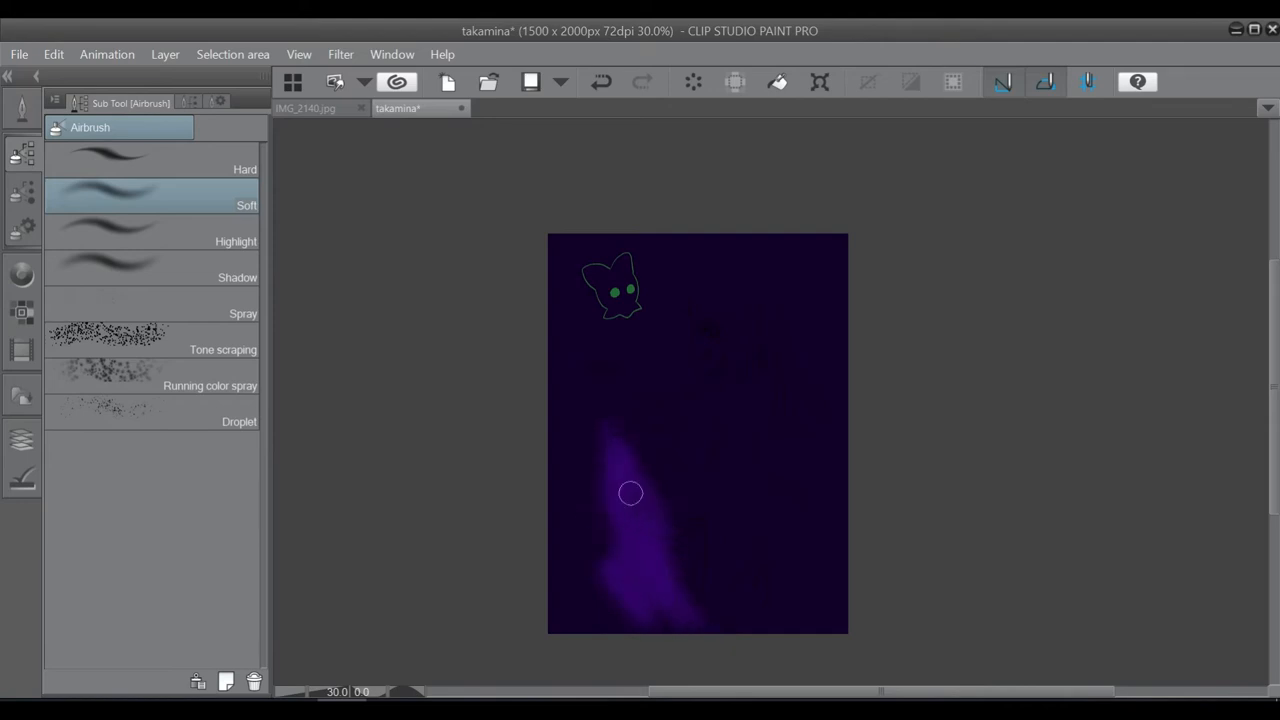
{"action": "left_click_drag", "start_coordinate": [631, 492], "coordinate": [727, 320]}
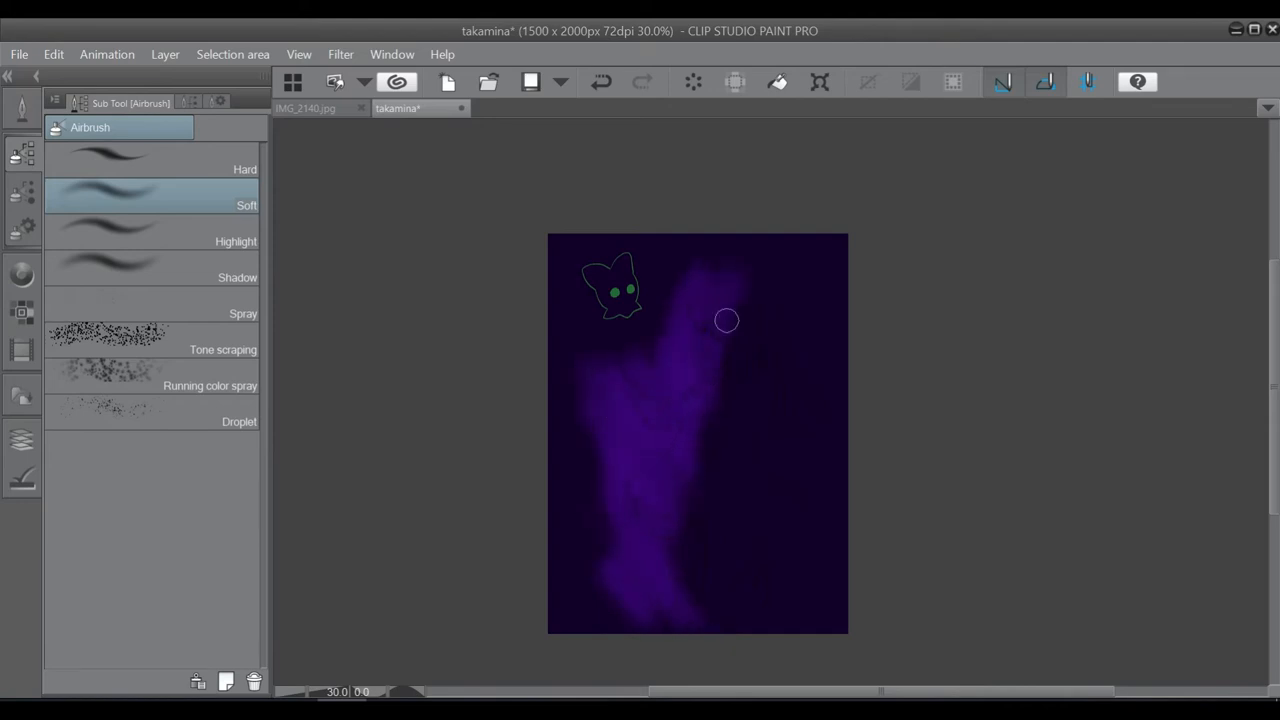
{"action": "left_click_drag", "start_coordinate": [727, 320], "coordinate": [744, 486]}
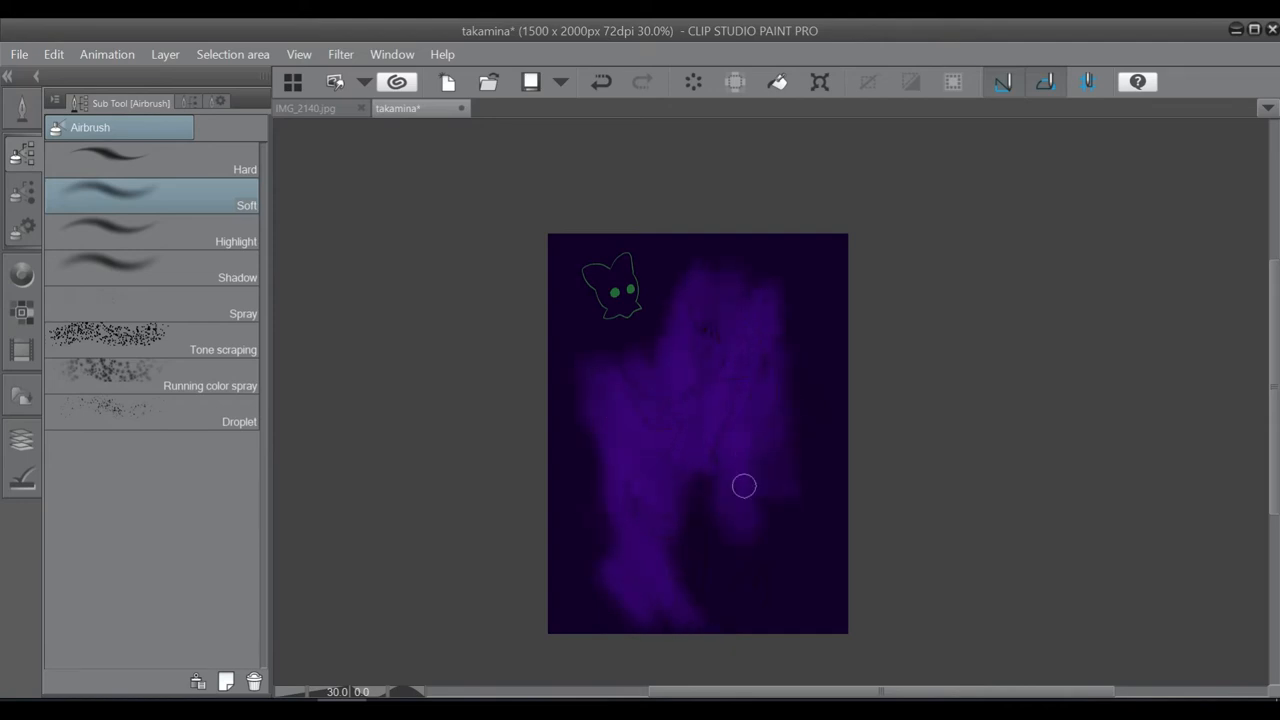
{"action": "left_click_drag", "start_coordinate": [744, 486], "coordinate": [725, 479]}
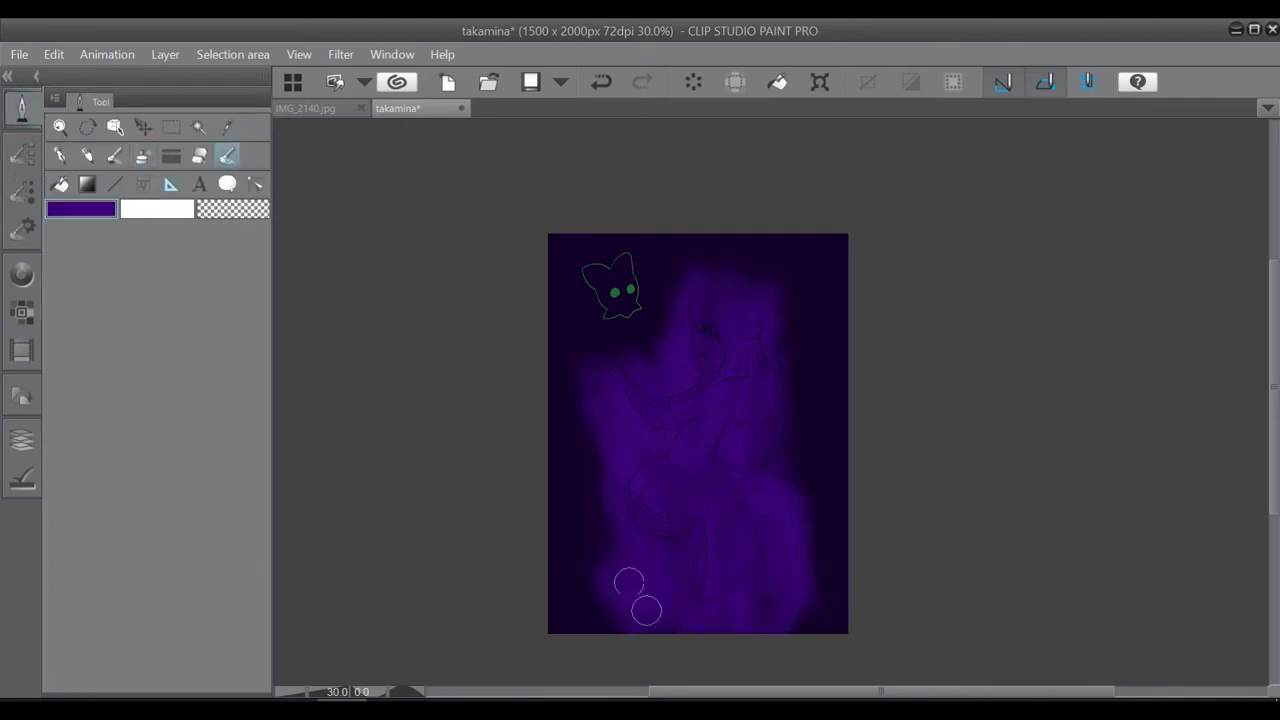
{"action": "left_click", "coordinate": [22, 152]}
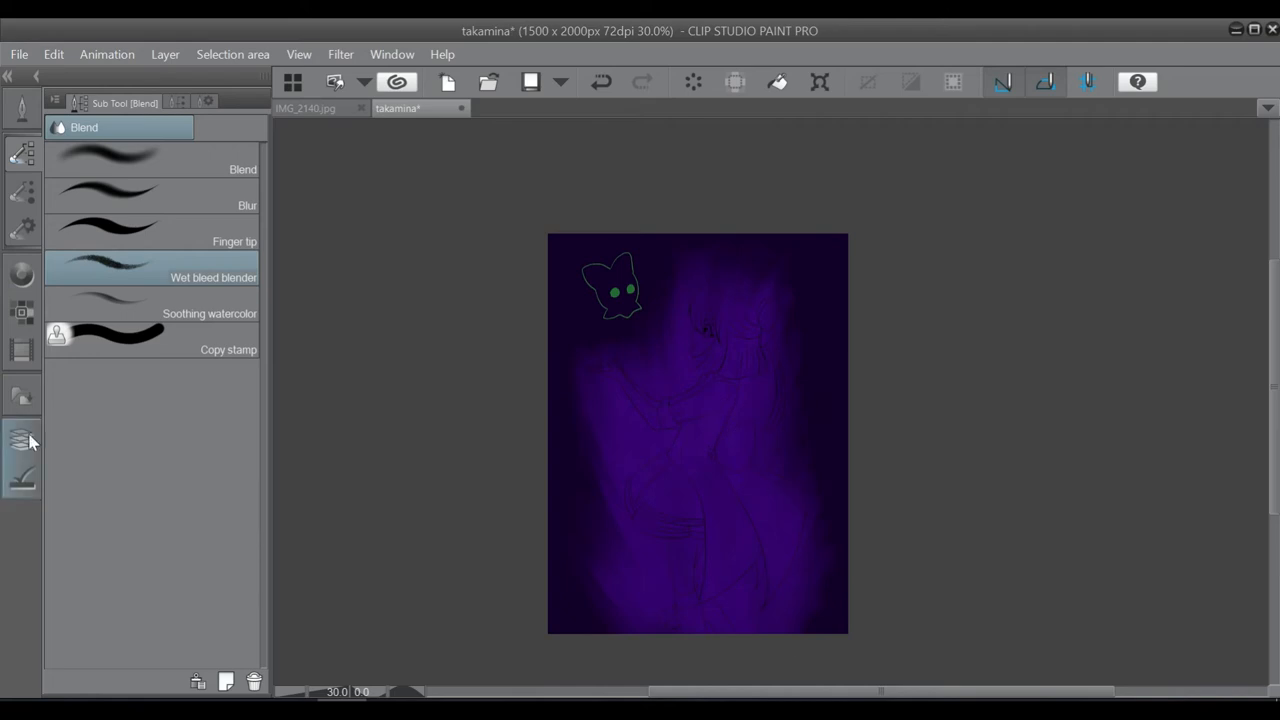
{"action": "left_click", "coordinate": [22, 108]}
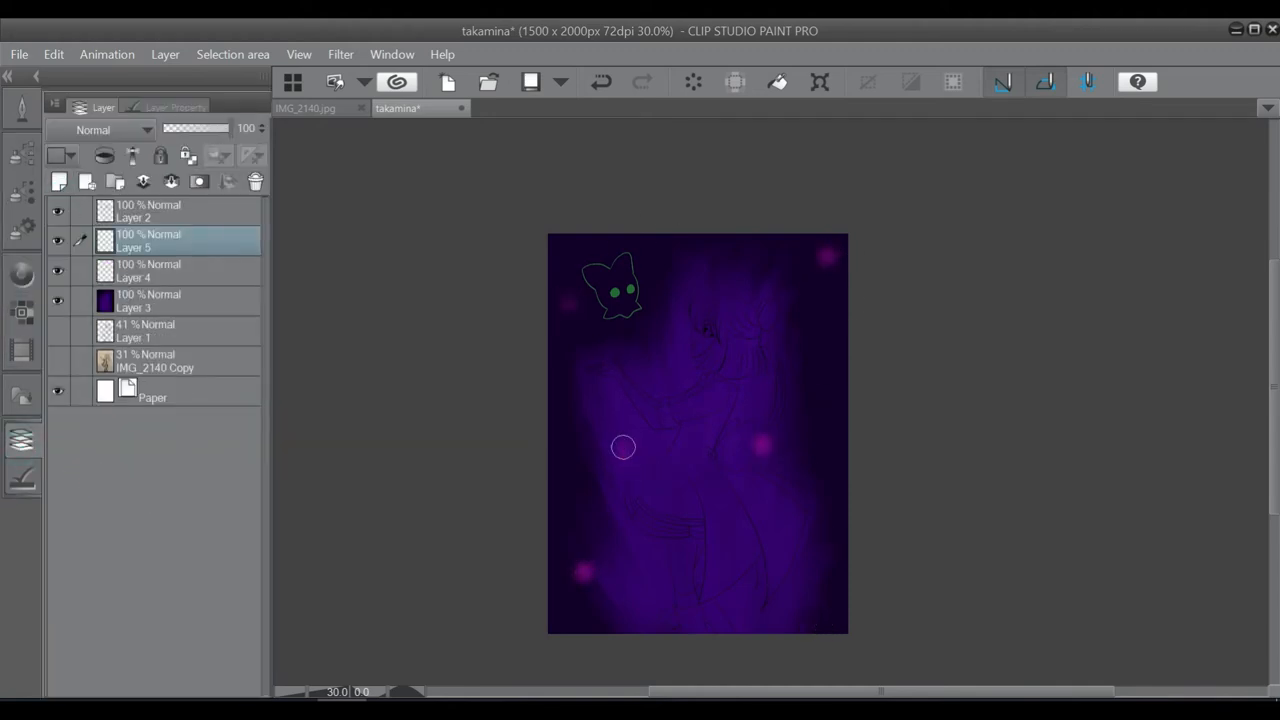
Dab glowing light spots onto the purple background with the soft airbrush
{"action": "left_click", "coordinate": [22, 274]}
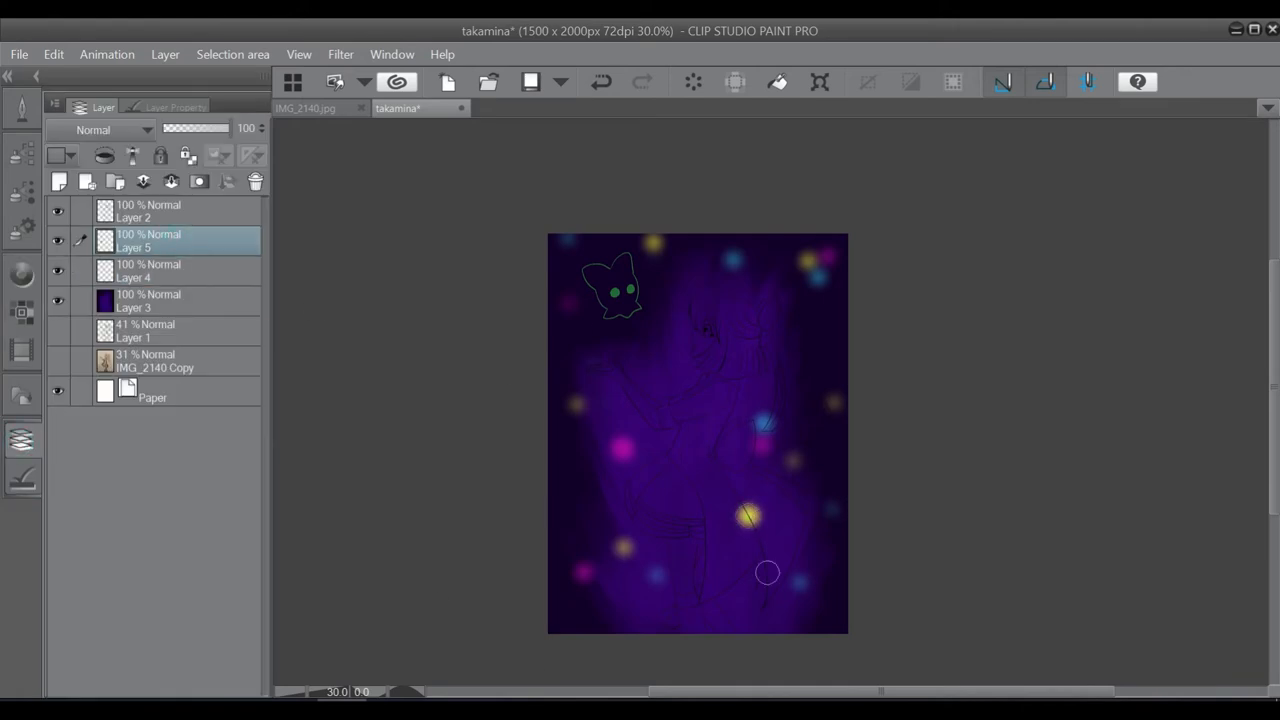
{"action": "left_click", "coordinate": [22, 274]}
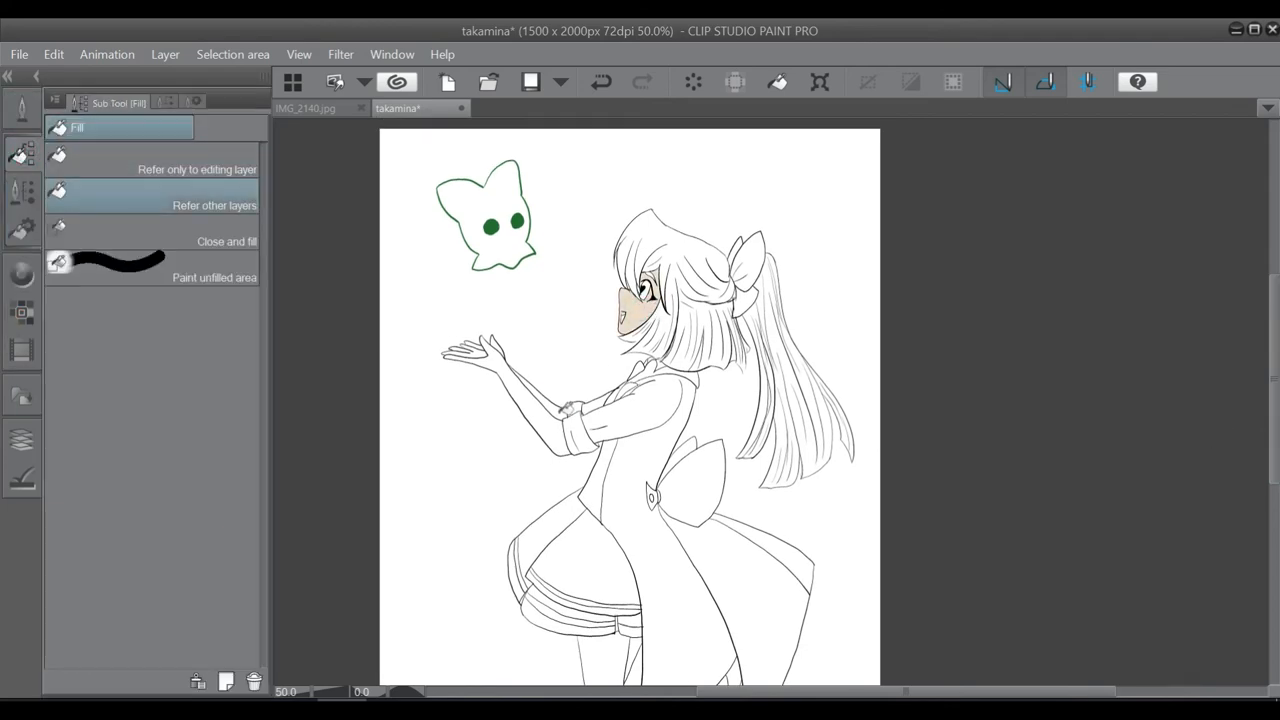
Shade around the girl's eye in blue-purple with a soft painting brush
{"action": "scroll", "scroll_direction": "down", "scroll_amount": 3}
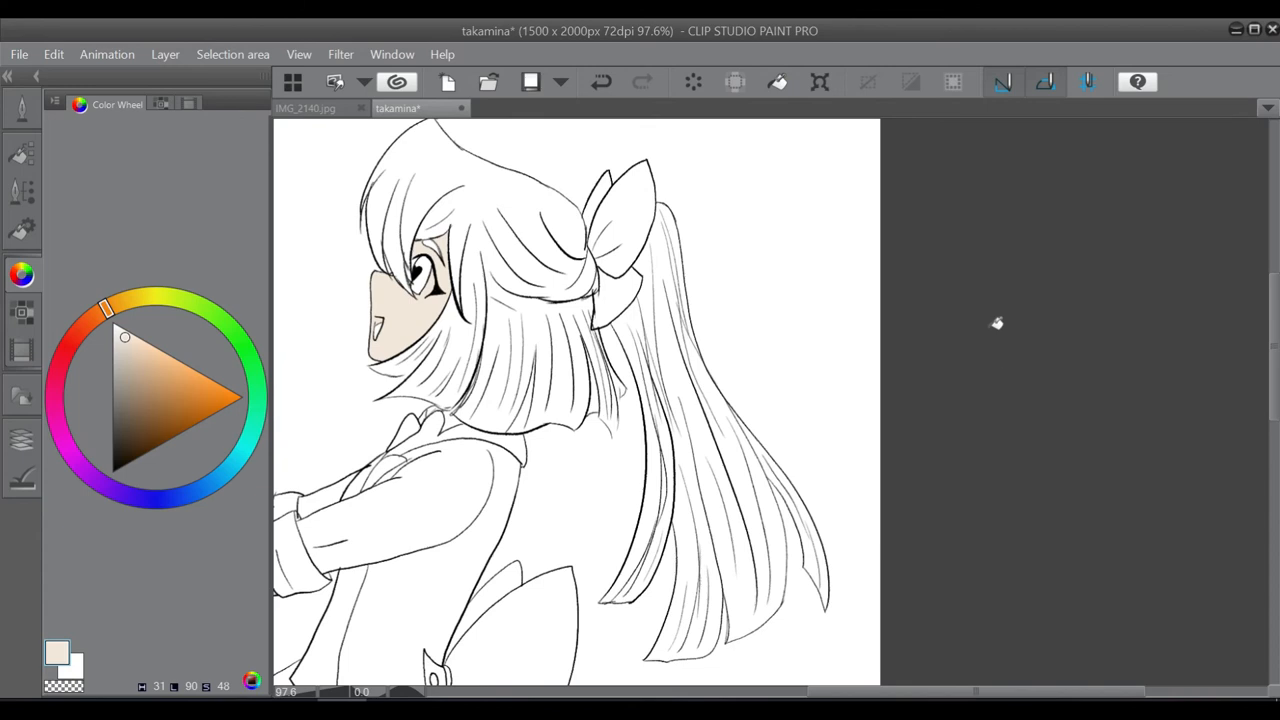
{"action": "scroll", "scroll_direction": "down", "scroll_amount": 3}
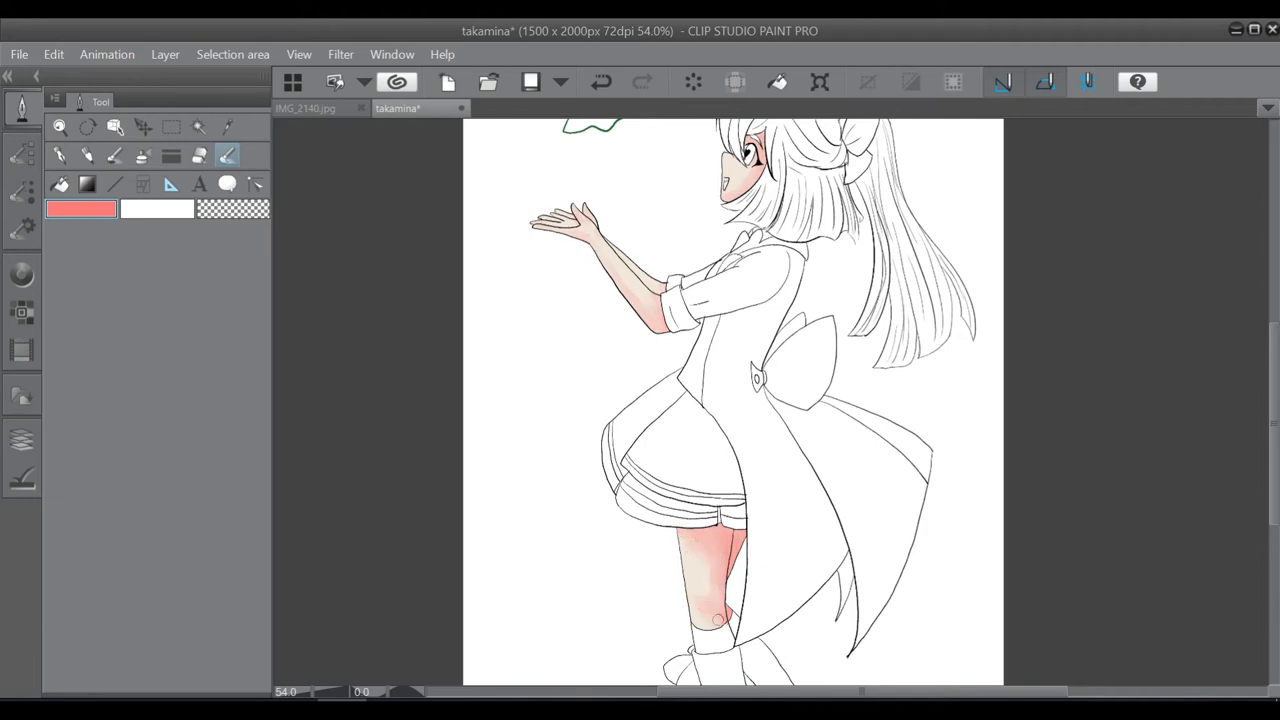
{"action": "left_click", "coordinate": [22, 275]}
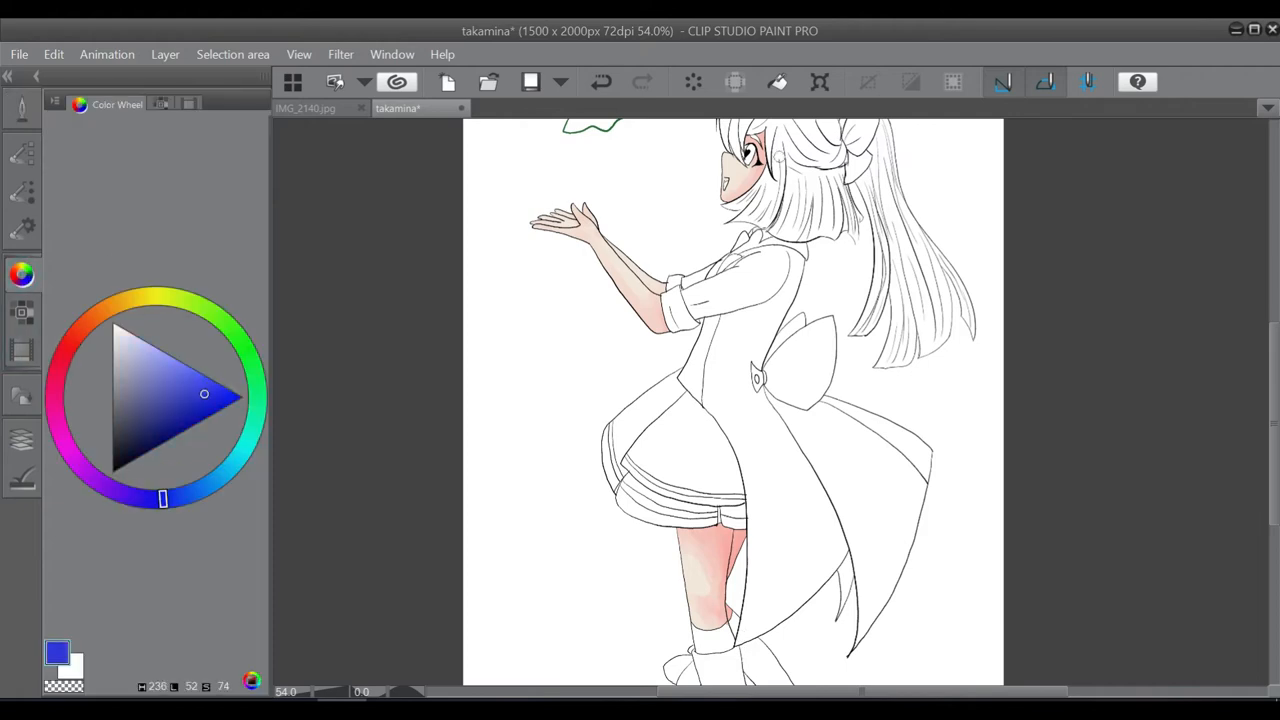
{"action": "left_click", "coordinate": [22, 108]}
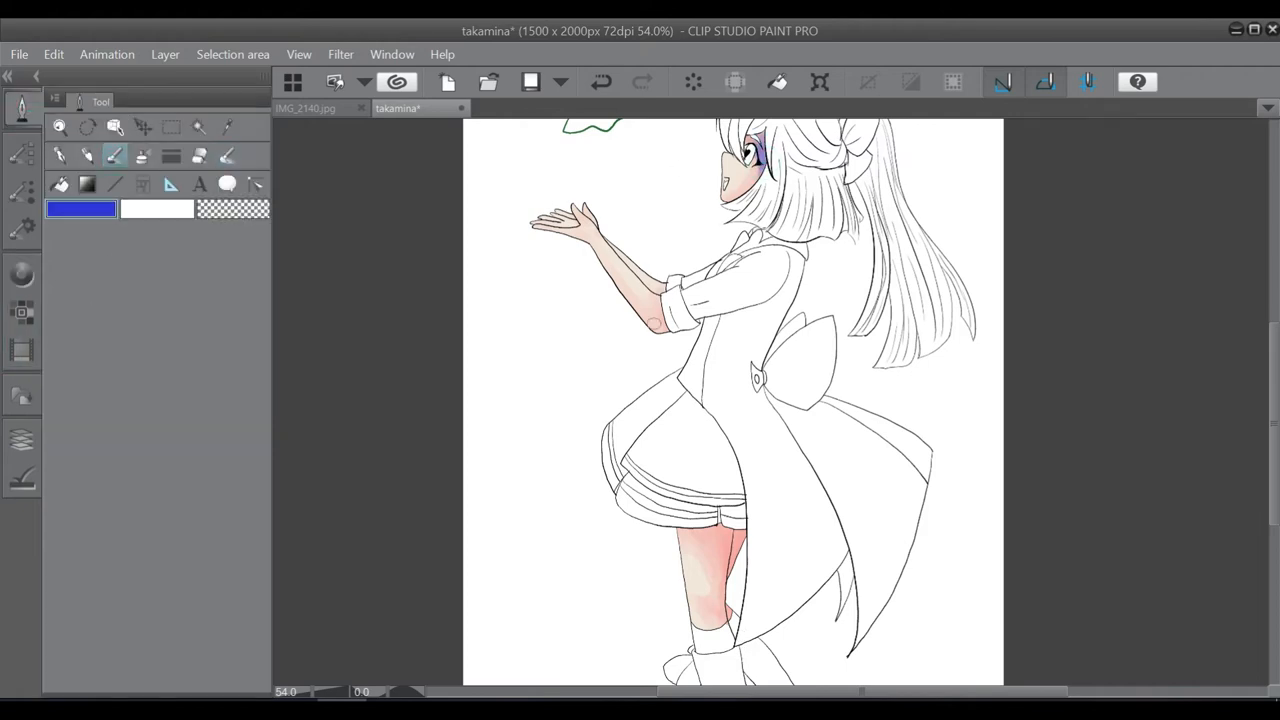
{"action": "left_click_drag", "start_coordinate": [590, 237], "coordinate": [728, 605]}
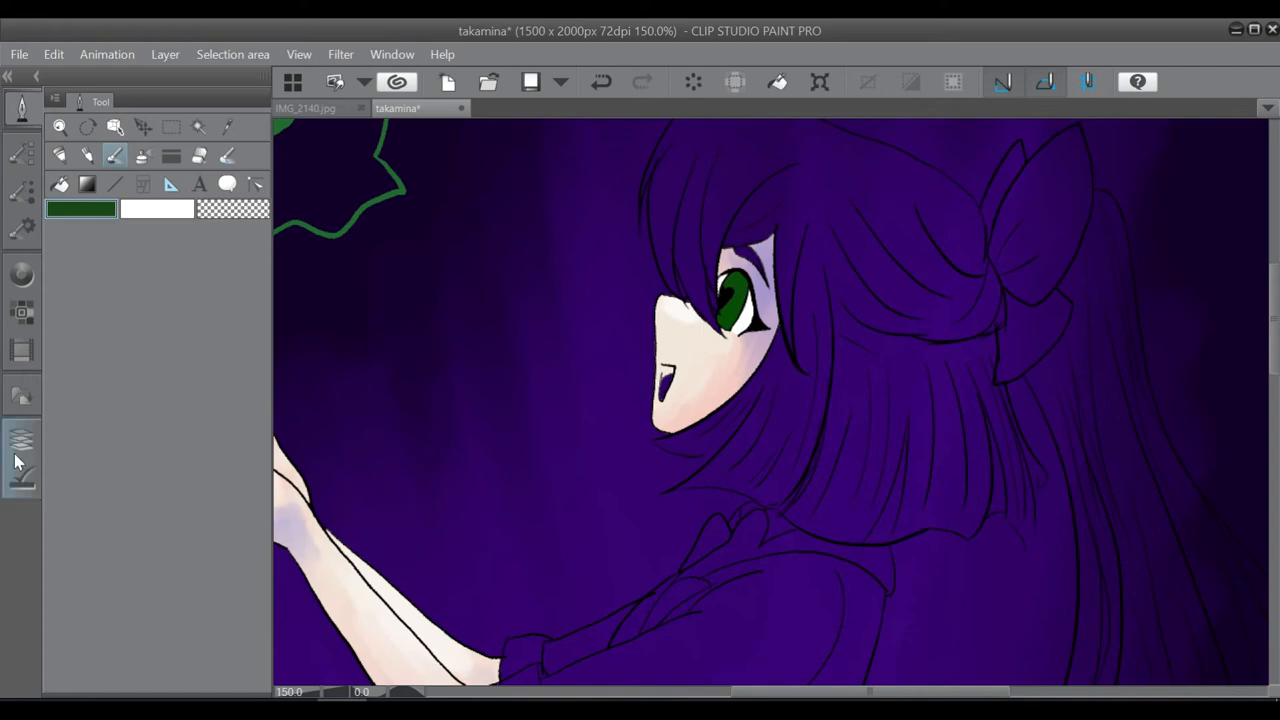
Hide the purple background layer and fill the hair dark green, flooding the surroundings
{"action": "left_click", "coordinate": [22, 275]}
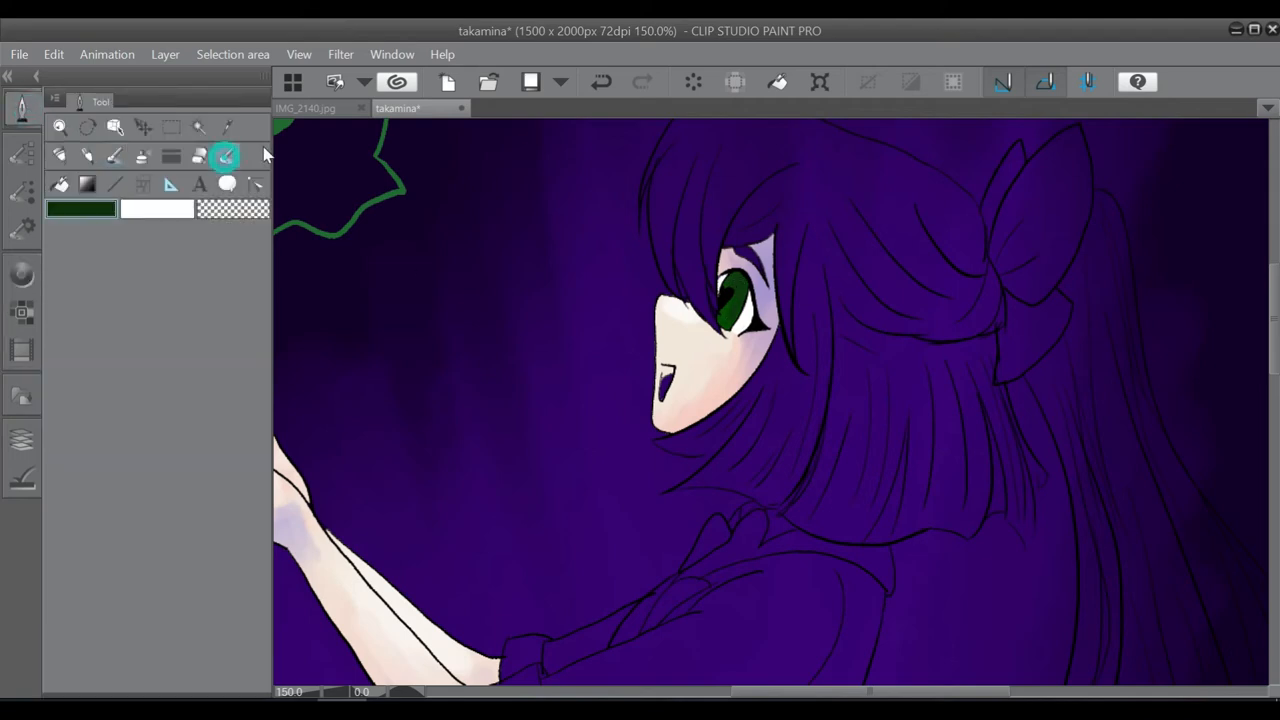
{"action": "left_click", "coordinate": [225, 156]}
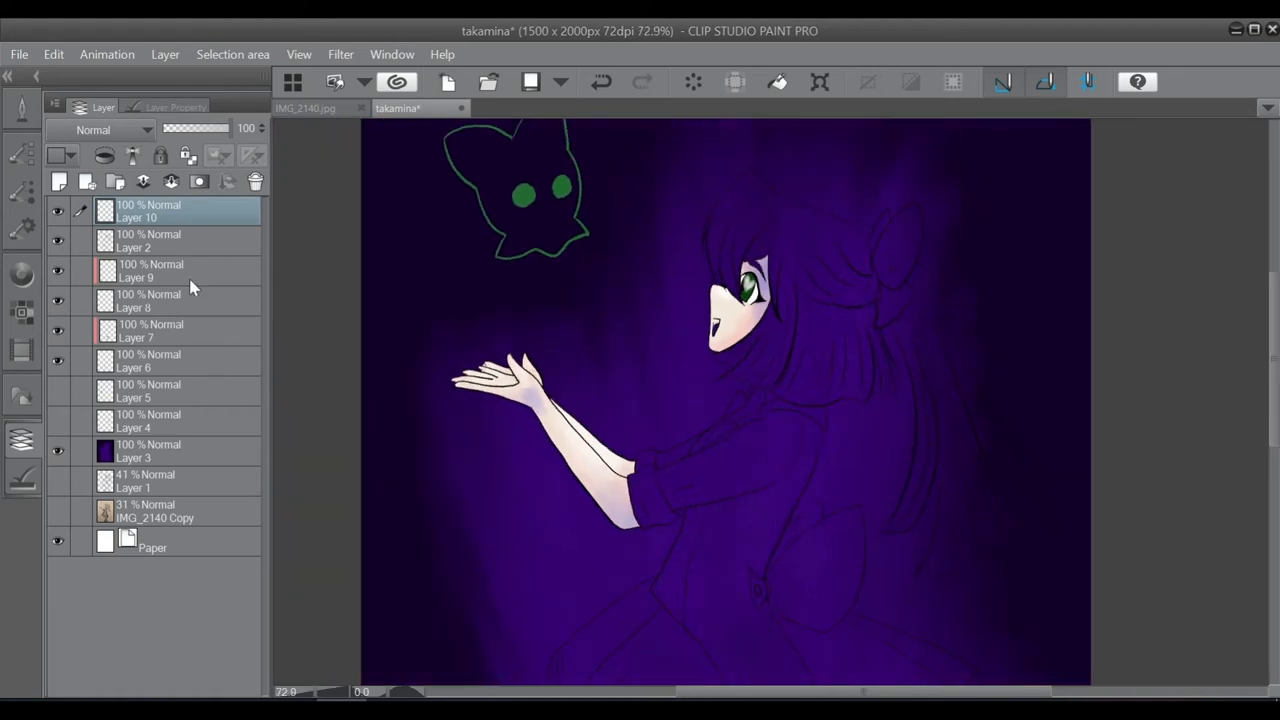
{"action": "left_click", "coordinate": [150, 271]}
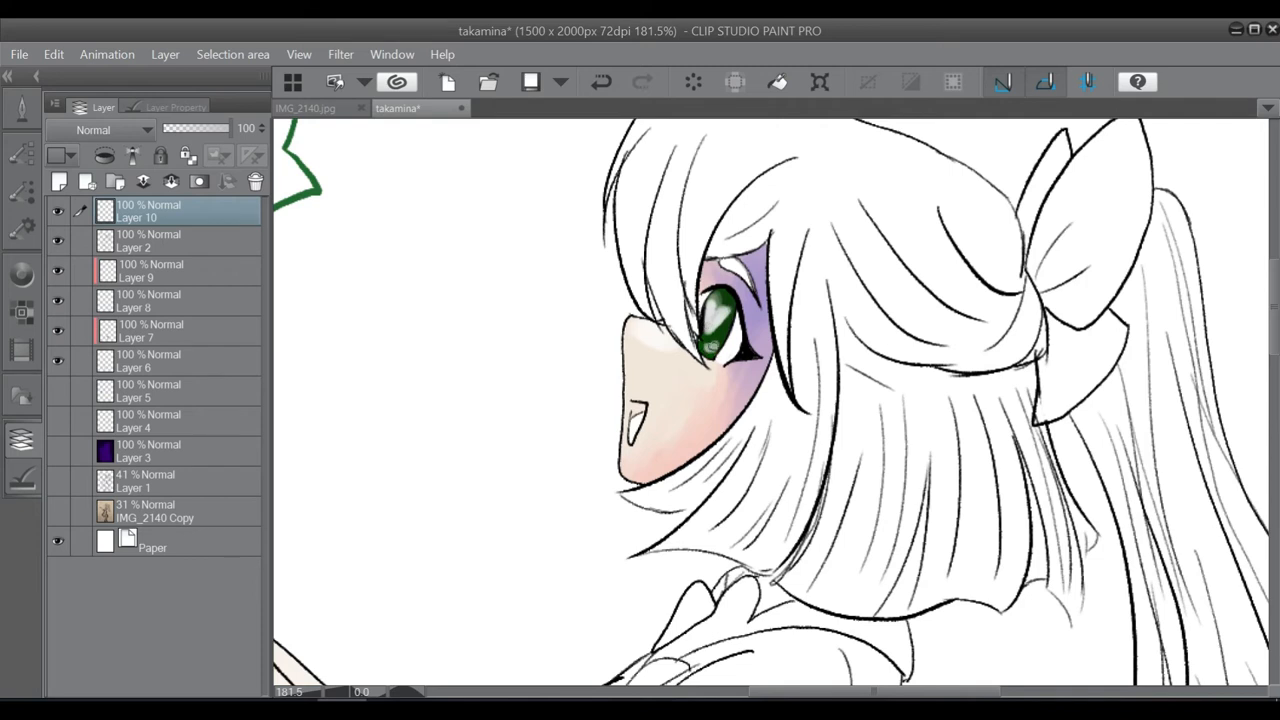
{"action": "left_click", "coordinate": [60, 181]}
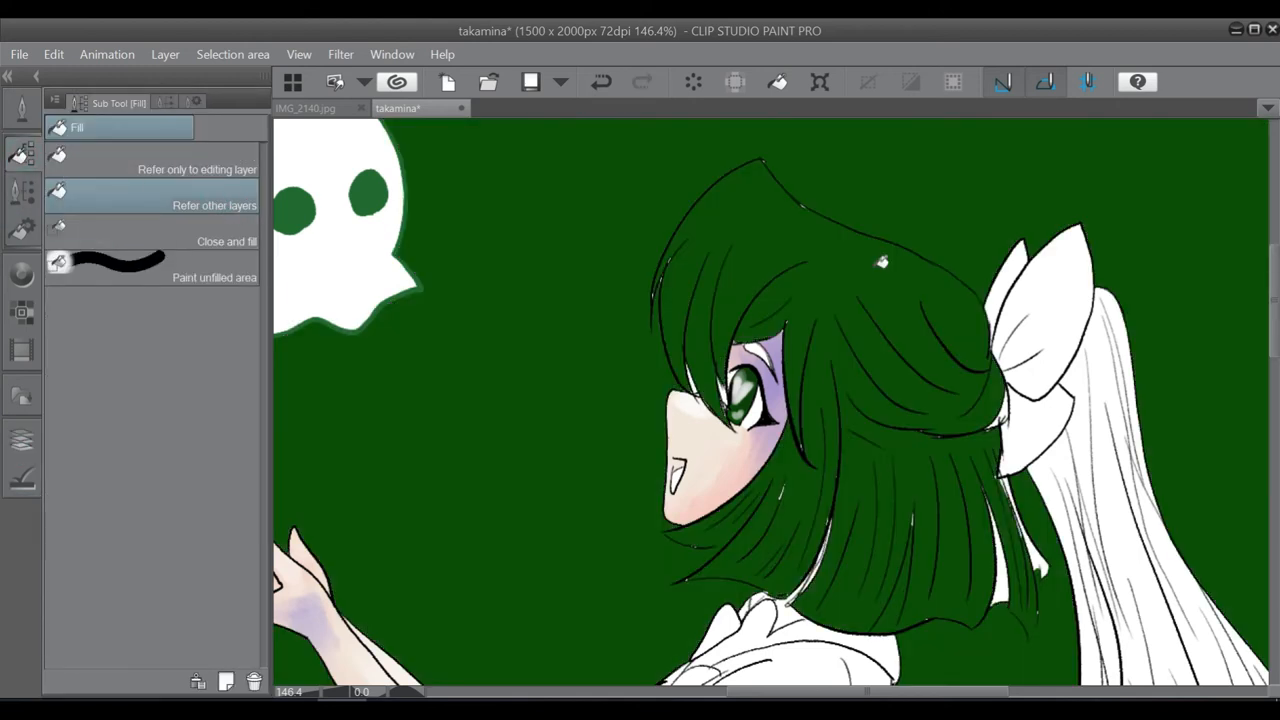
Undo the overflowing green fill and paint green into gaps in the hair with a pen
{"action": "key", "text": "ctrl+z"}
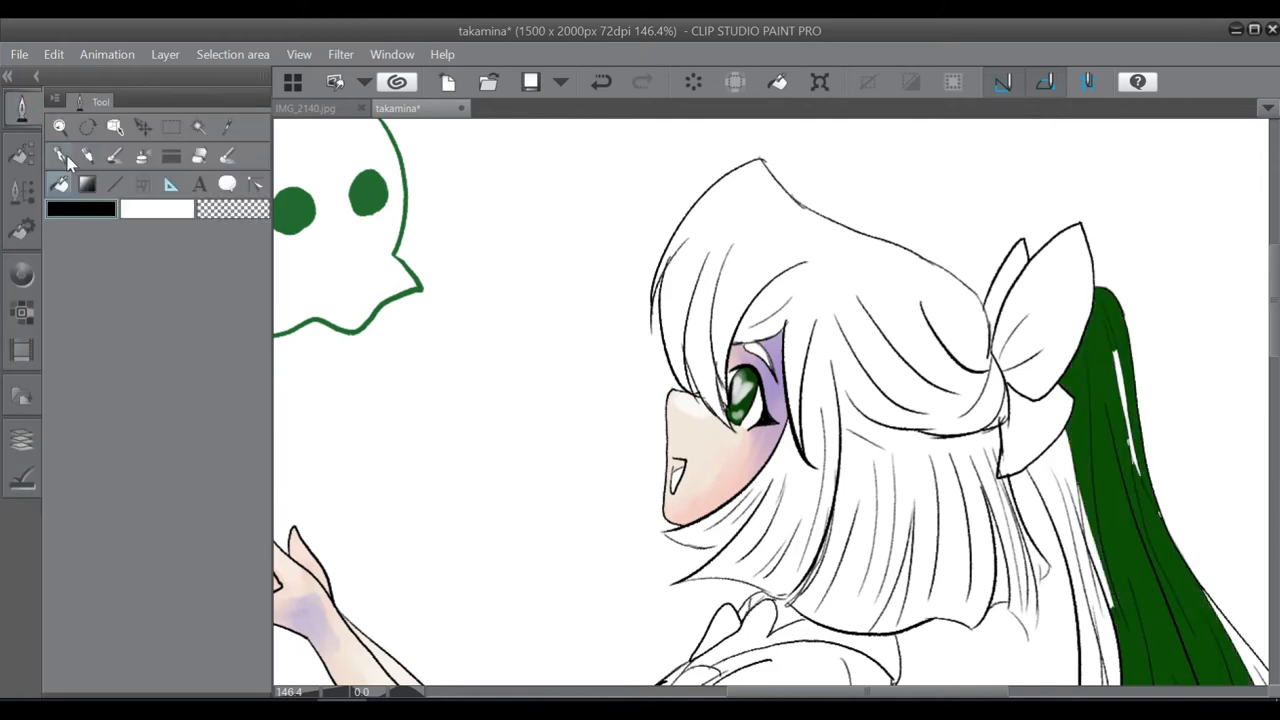
{"action": "left_click", "coordinate": [59, 155]}
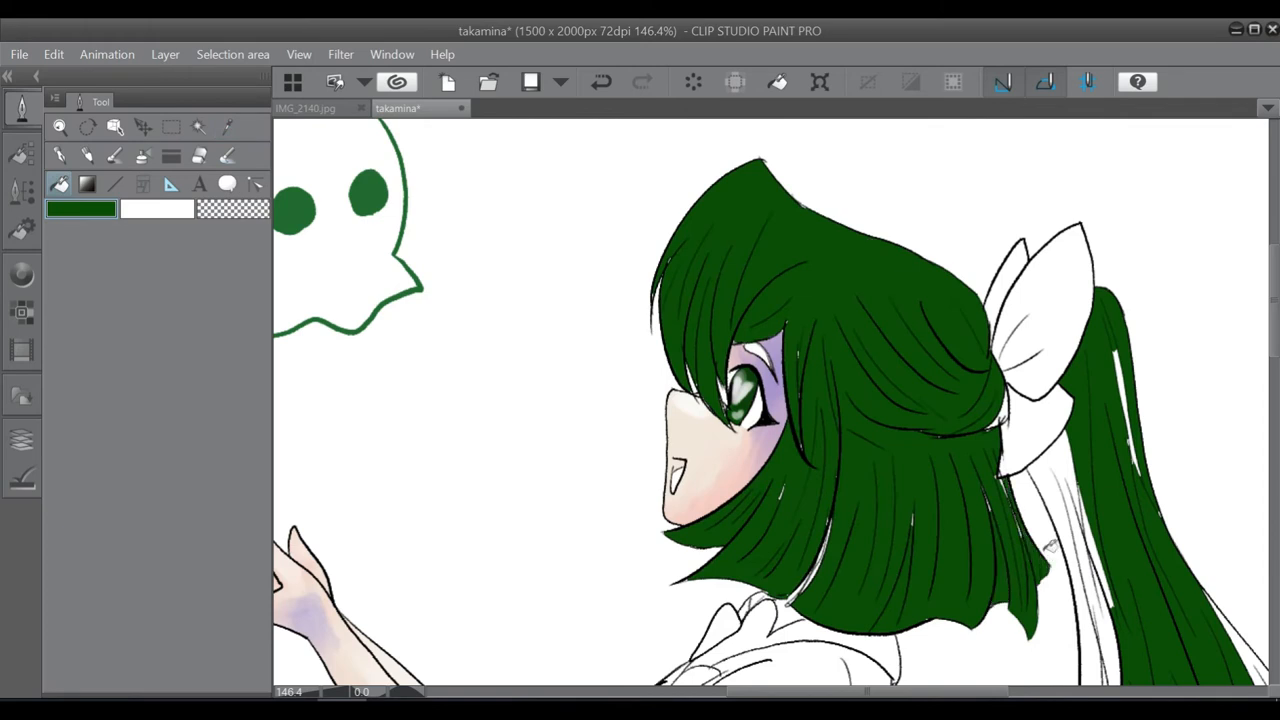
{"action": "left_click", "coordinate": [22, 152]}
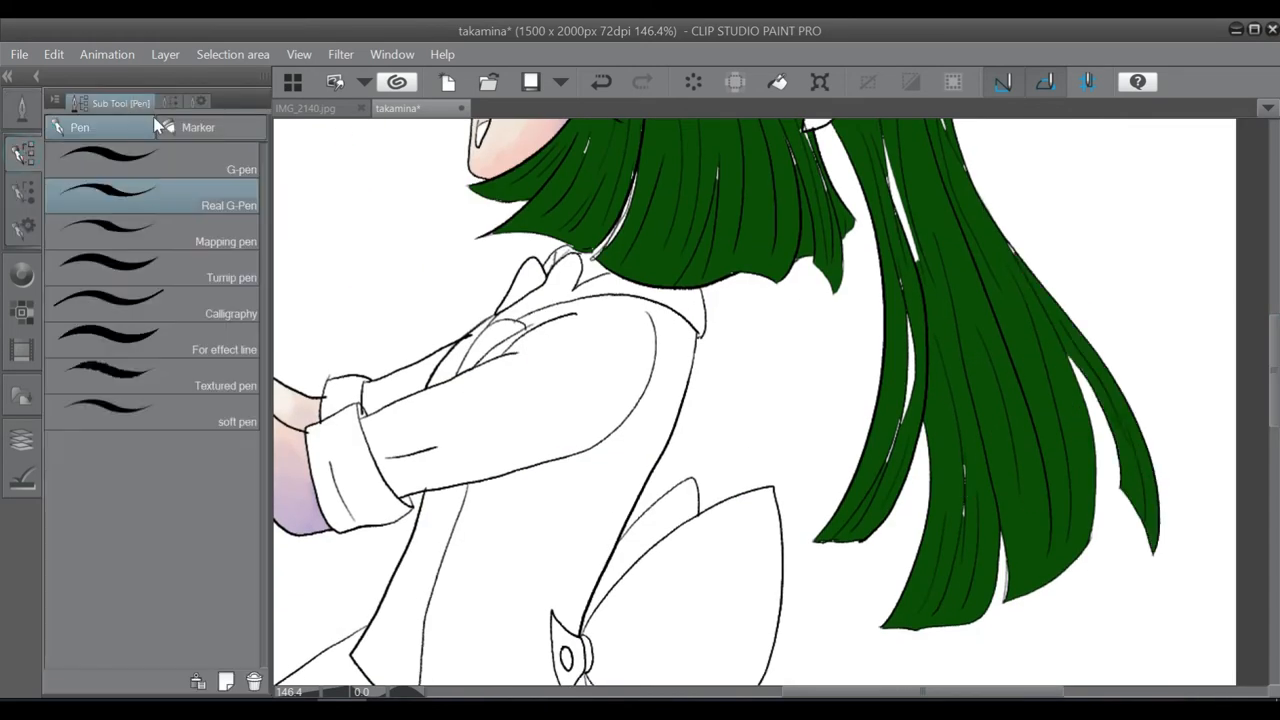
{"action": "left_click", "coordinate": [197, 127]}
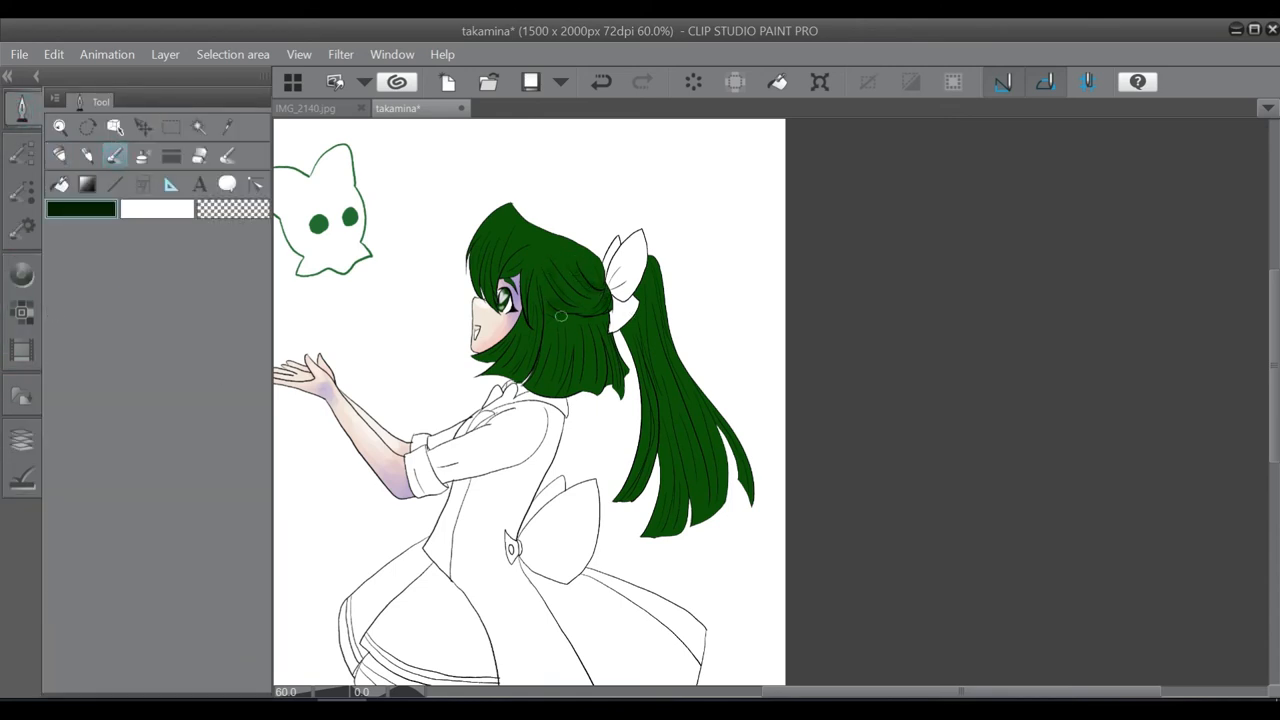
{"action": "left_click_drag", "start_coordinate": [561, 317], "coordinate": [544, 333]}
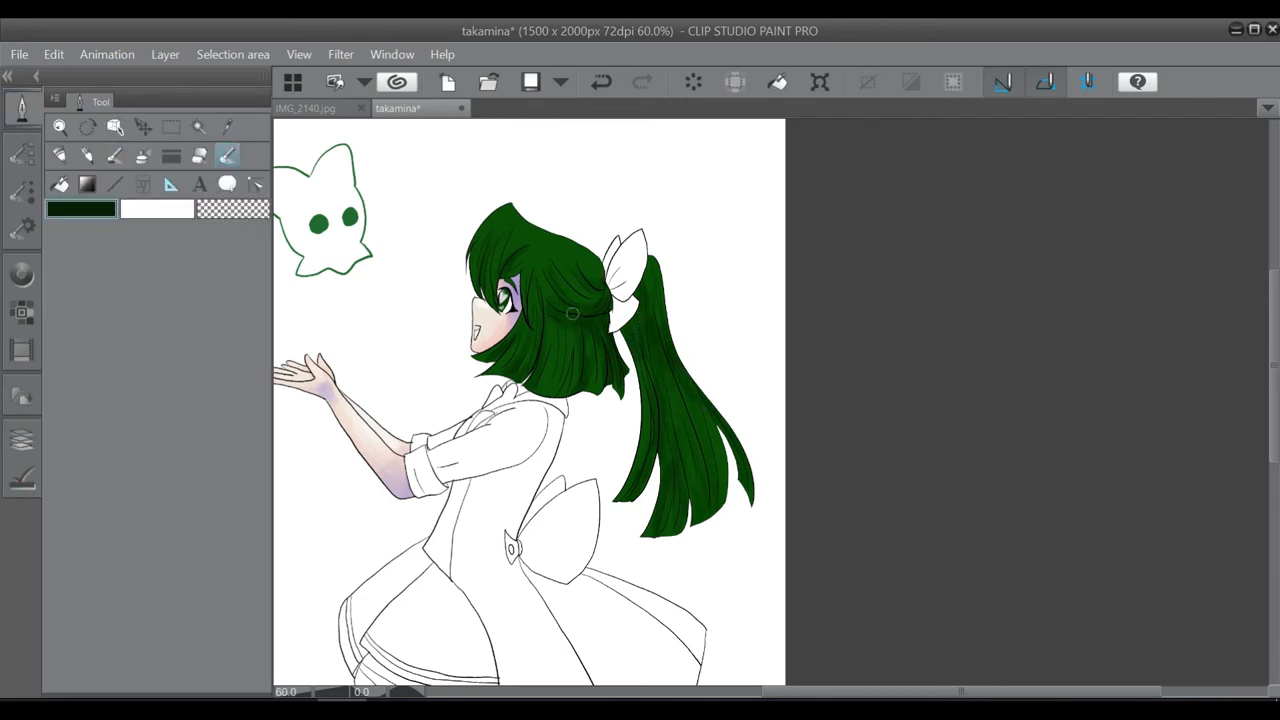
Soft-brush shading into the top of the hair and blend glossy highlights across bangs and ponytail
{"action": "left_click", "coordinate": [22, 153]}
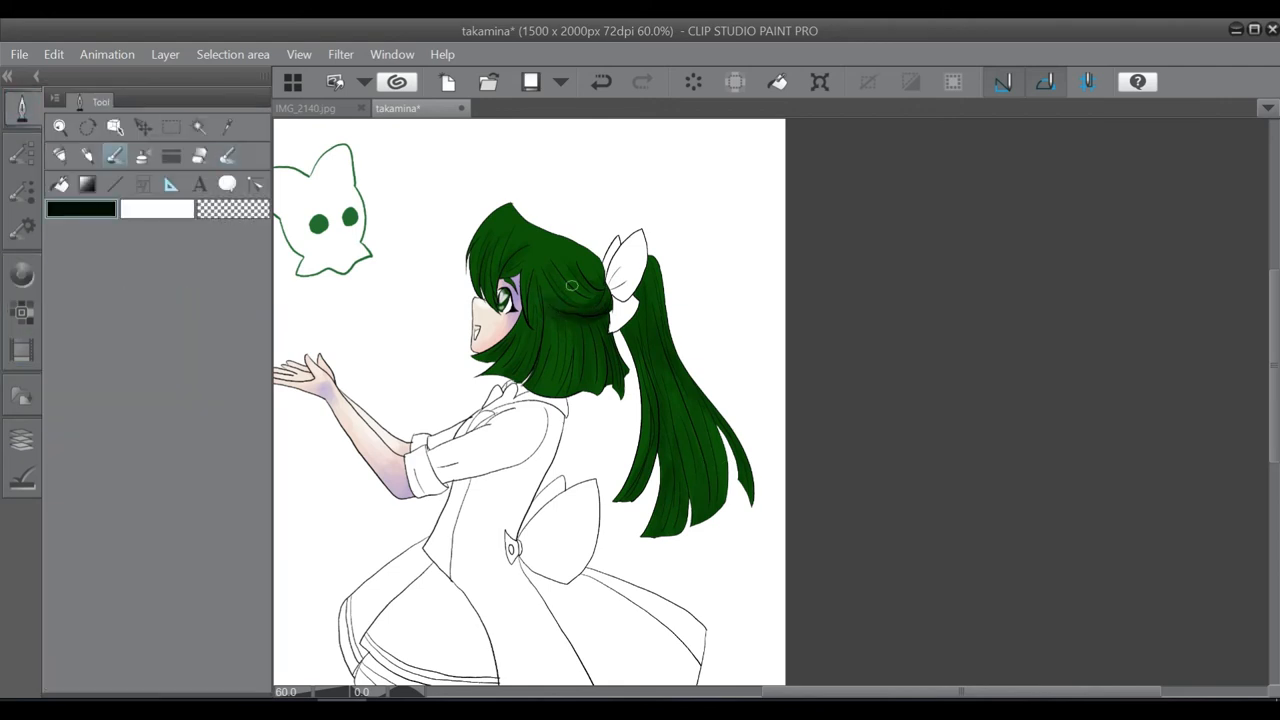
{"action": "left_click", "coordinate": [548, 268]}
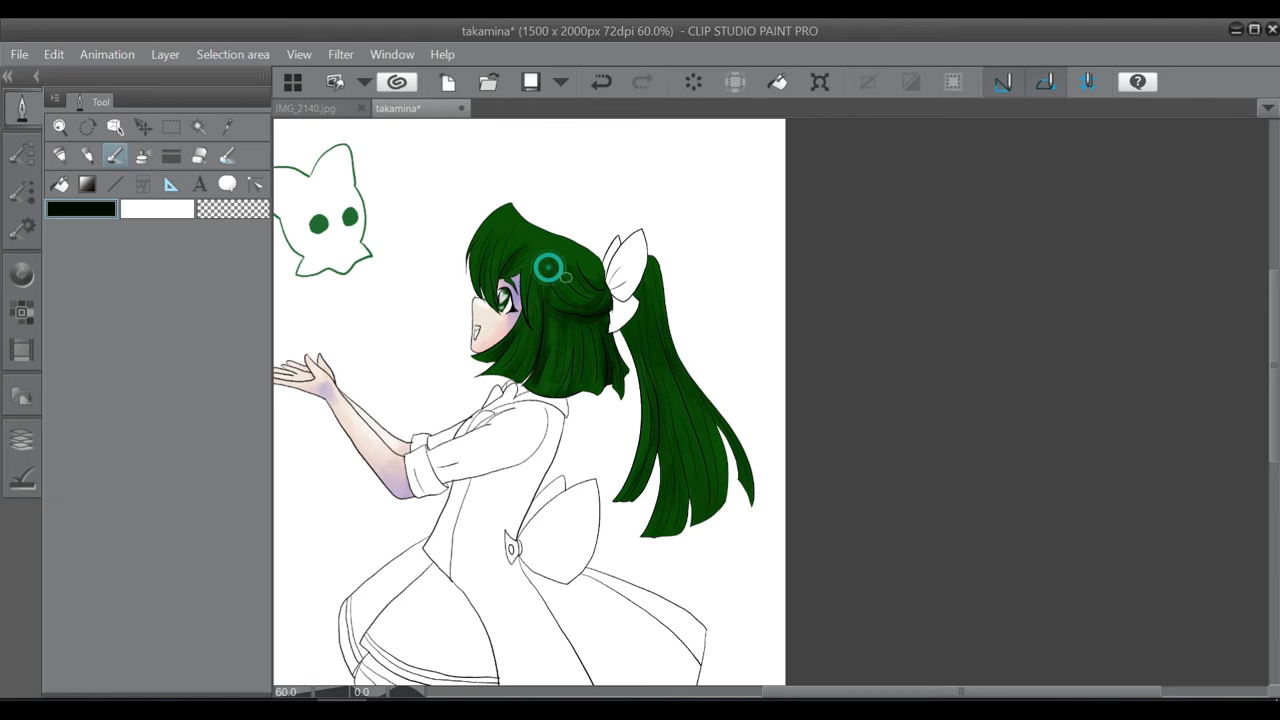
{"action": "left_click_drag", "start_coordinate": [550, 270], "coordinate": [690, 370]}
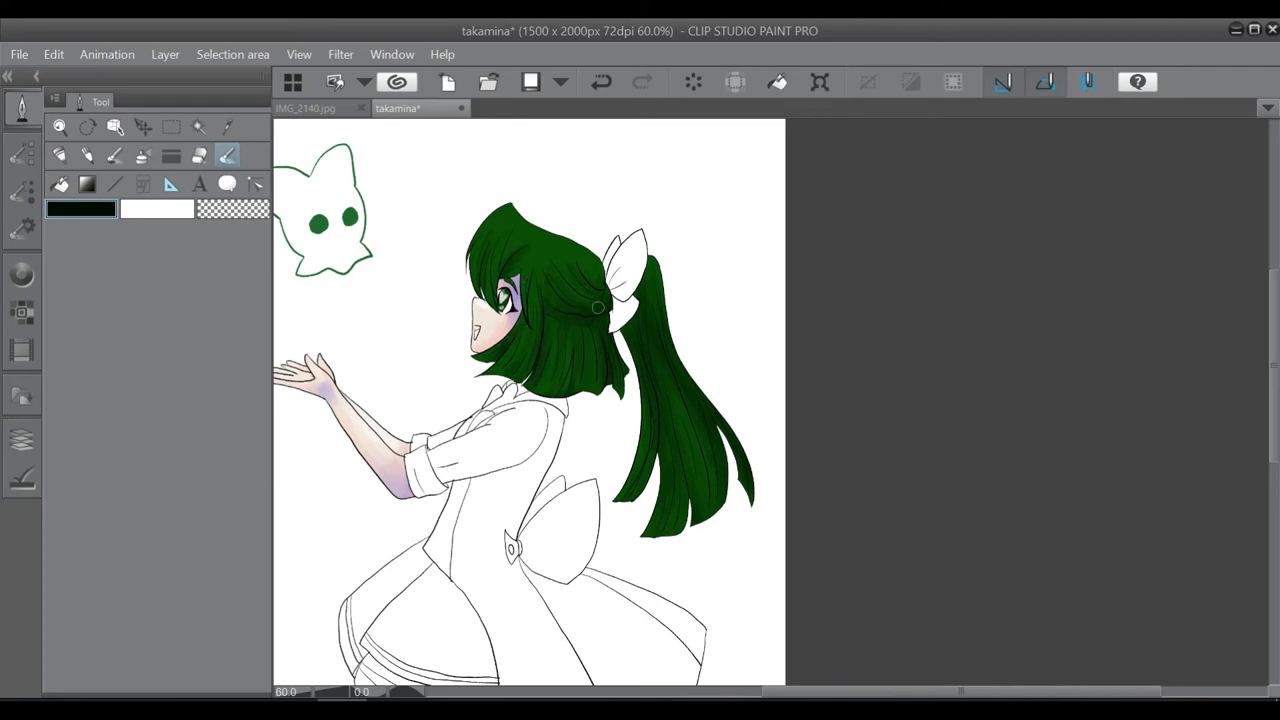
{"action": "left_click", "coordinate": [115, 155]}
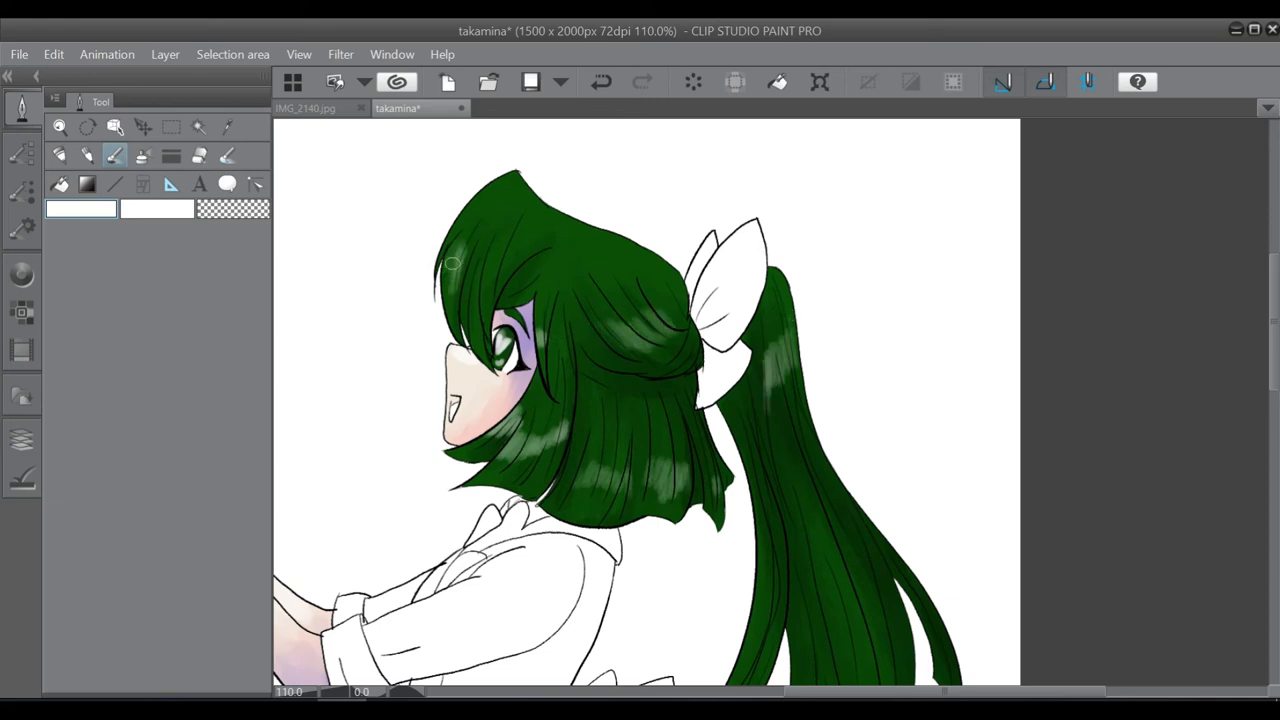
{"action": "left_click_drag", "start_coordinate": [450, 263], "coordinate": [540, 240]}
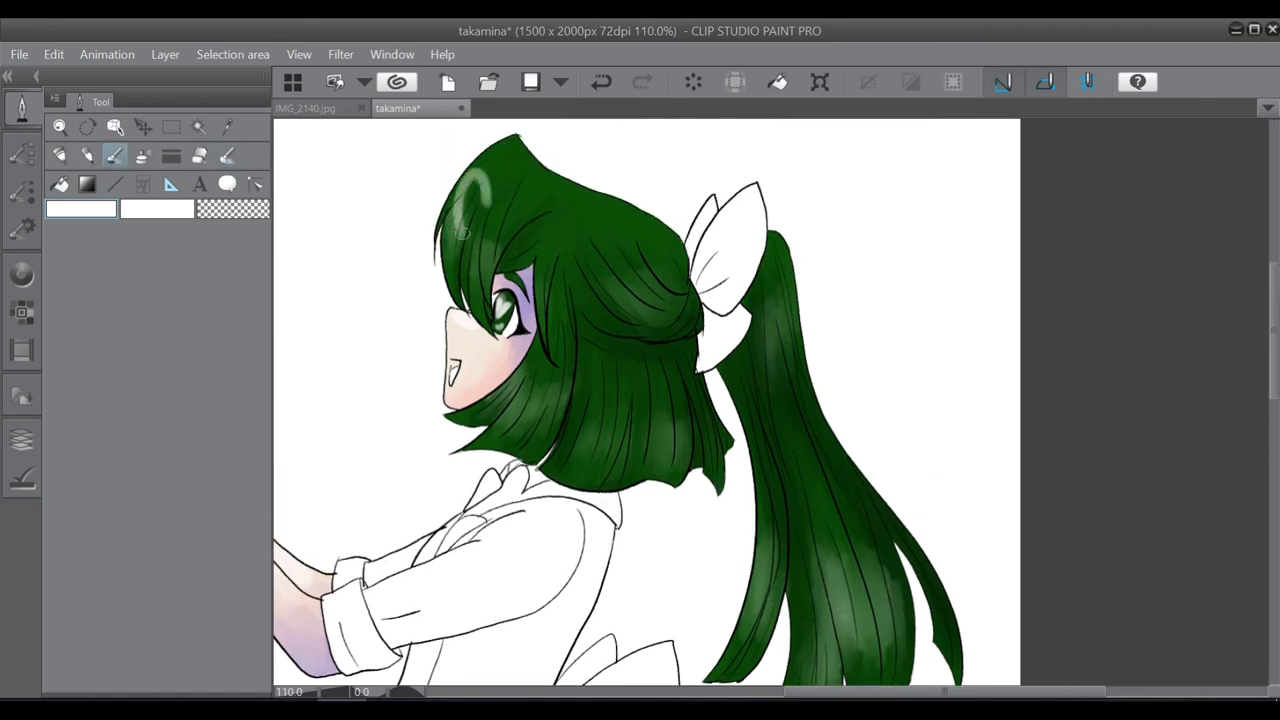
{"action": "left_click_drag", "start_coordinate": [475, 230], "coordinate": [490, 225]}
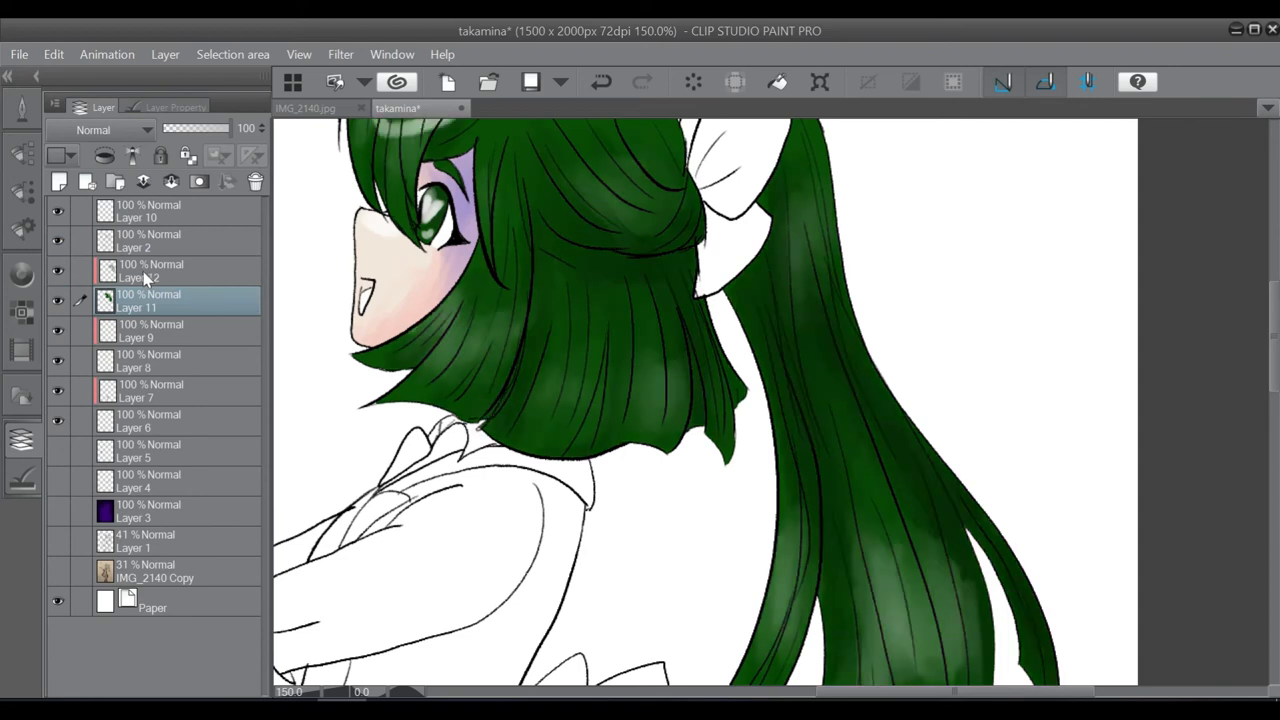
On a new layer, paint the coat red with shading and Hatching cross-hatched trims
{"action": "left_click", "coordinate": [87, 181]}
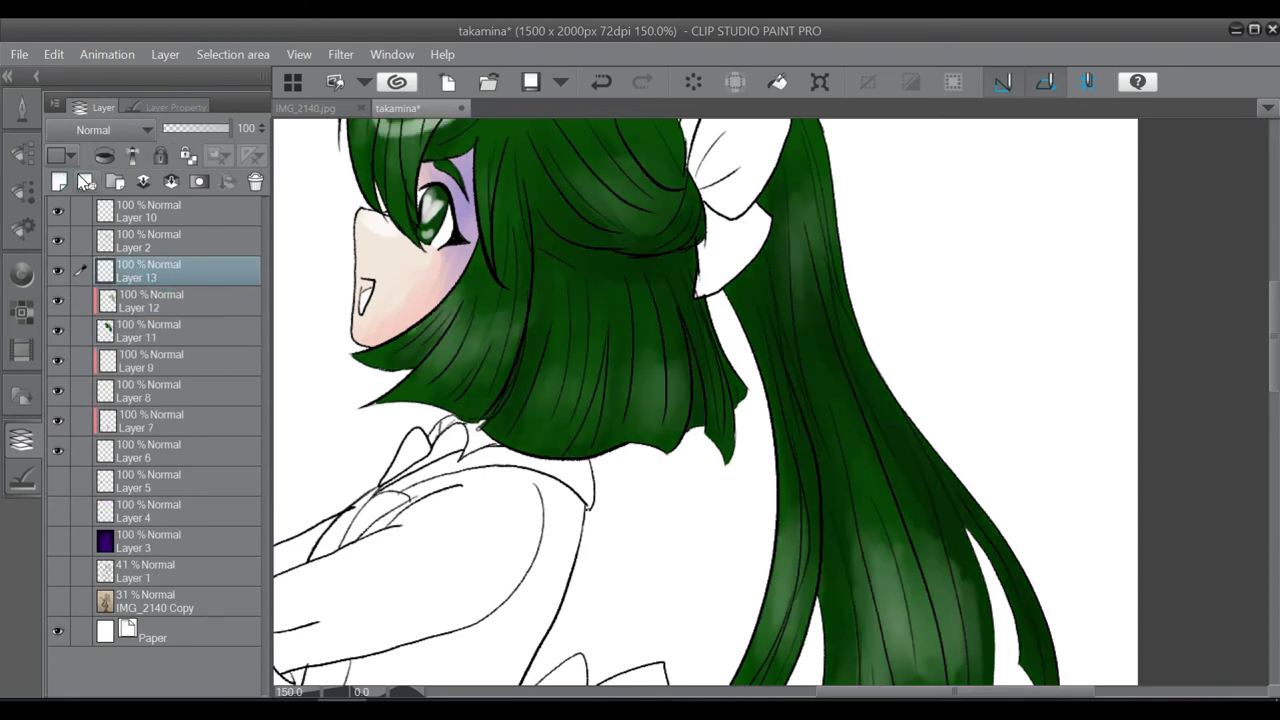
{"action": "left_click", "coordinate": [22, 275]}
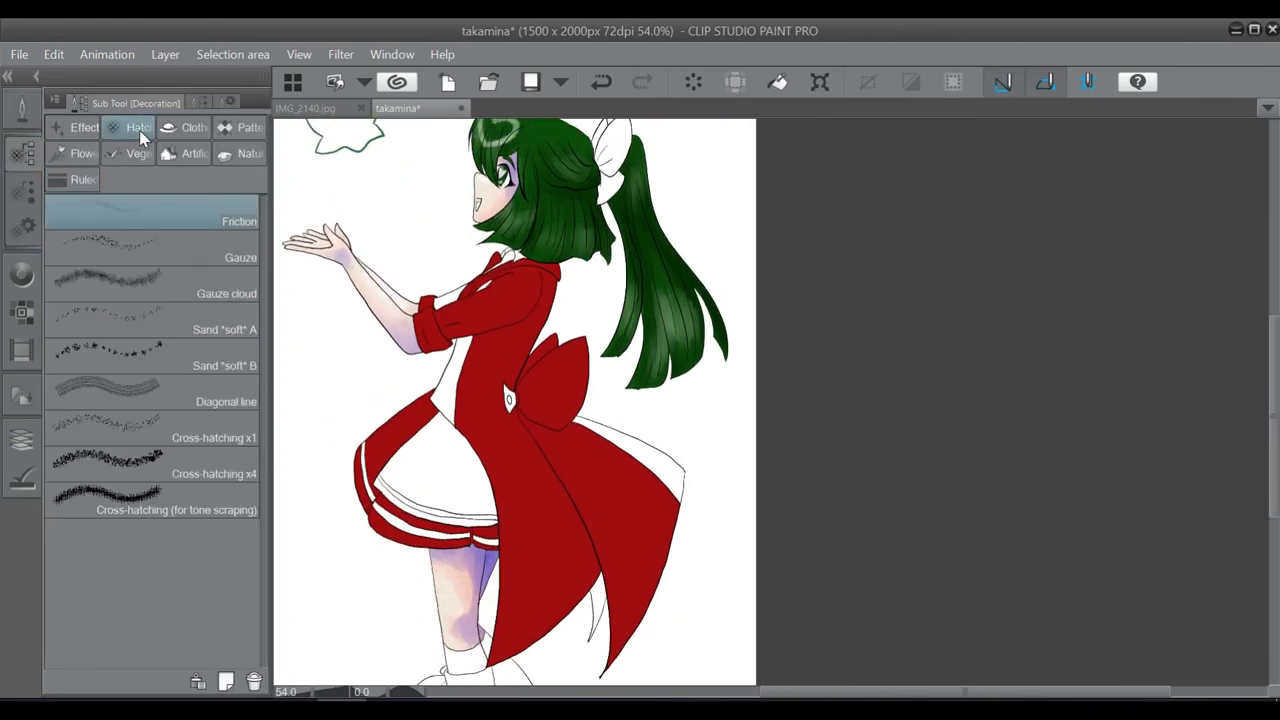
{"action": "left_click", "coordinate": [150, 425]}
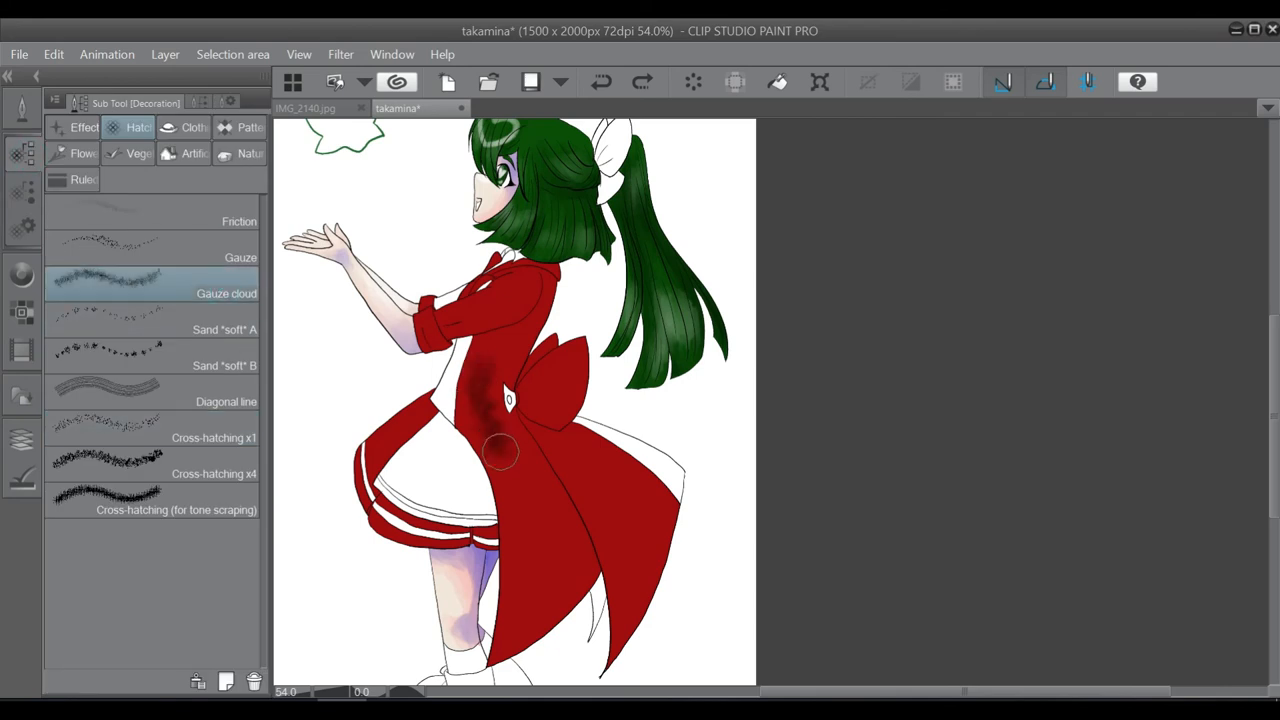
{"action": "left_click", "coordinate": [176, 509]}
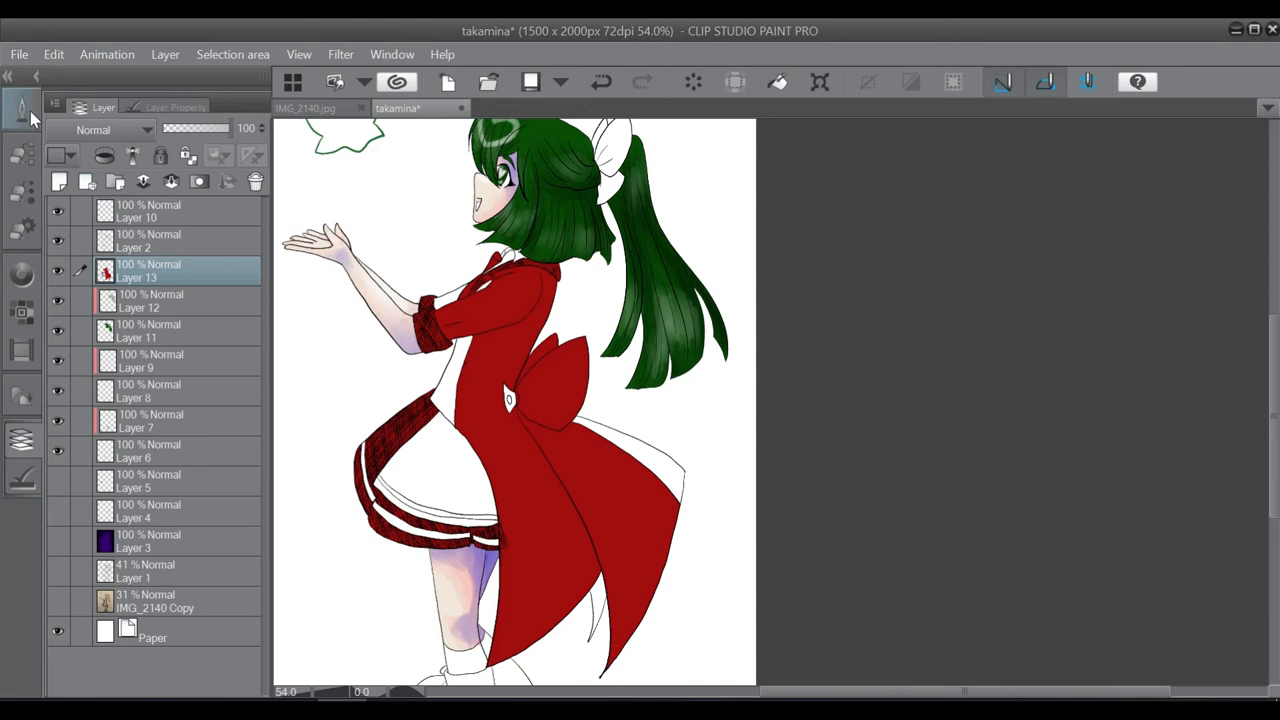
{"action": "left_click", "coordinate": [22, 108]}
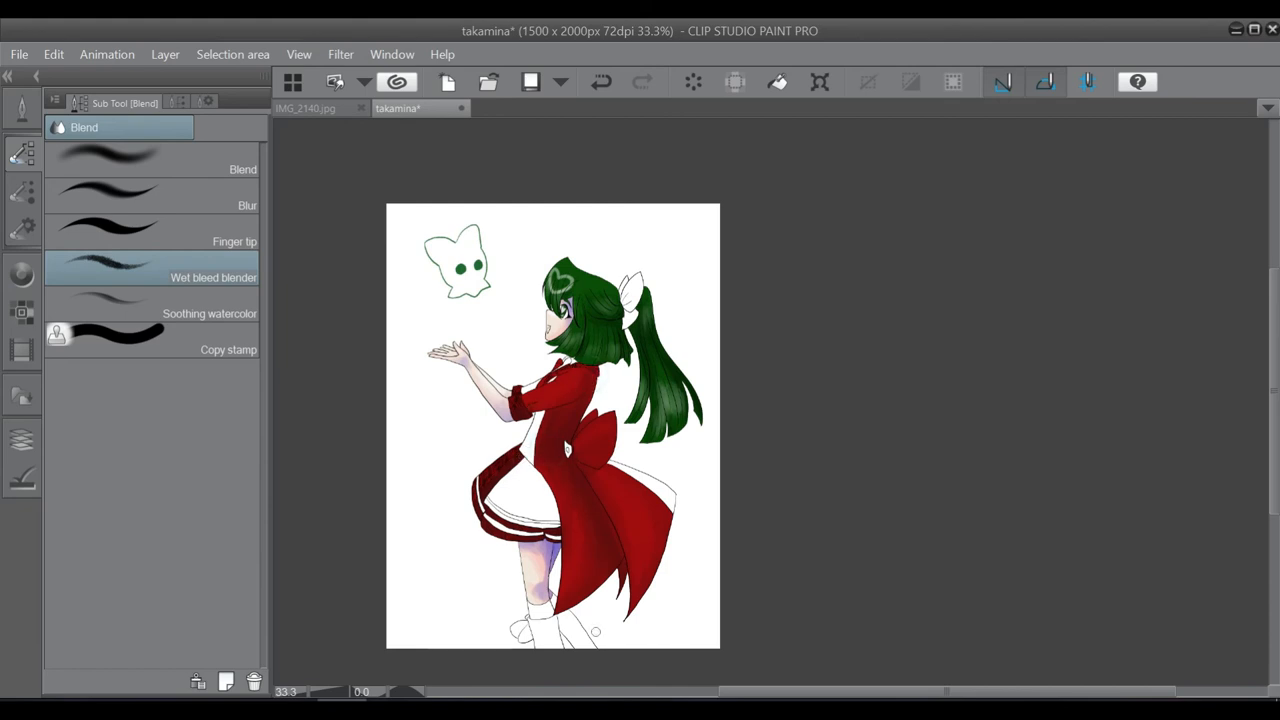
Fill the dress and collar blue, then add a shading layer with darker blue
{"action": "left_click", "coordinate": [22, 274]}
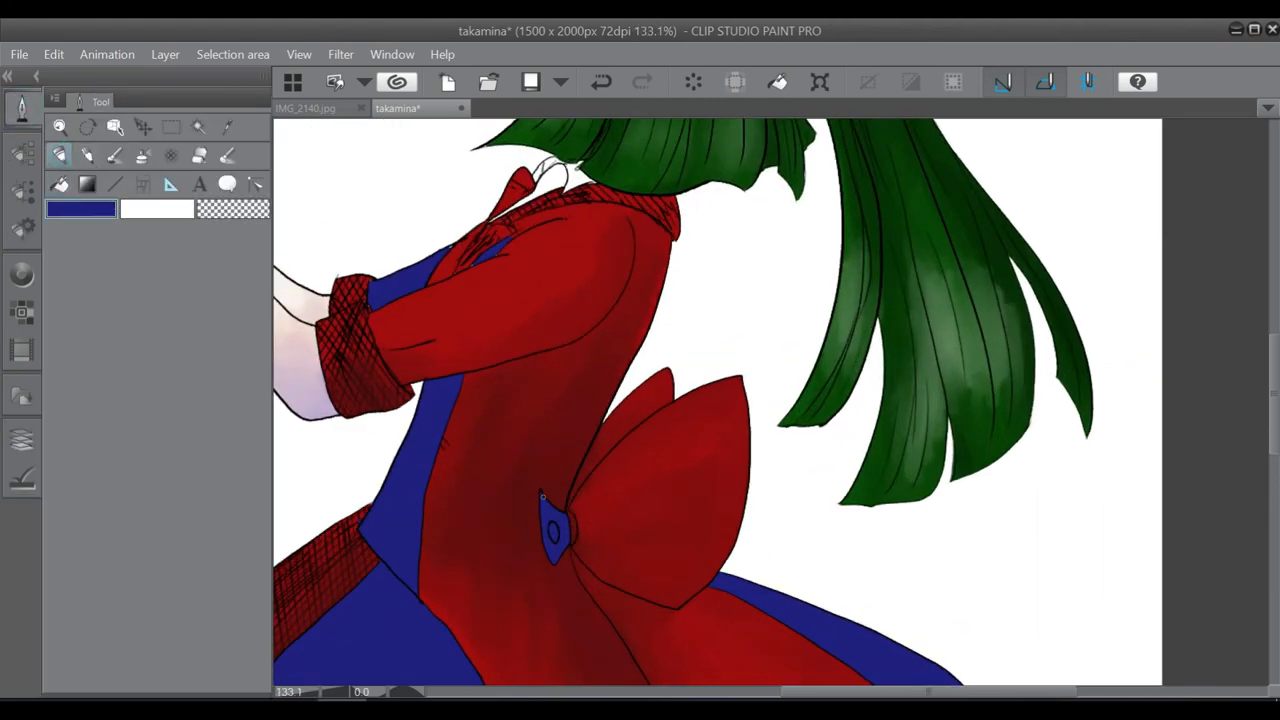
{"action": "left_click_drag", "start_coordinate": [545, 217], "coordinate": [622, 213]}
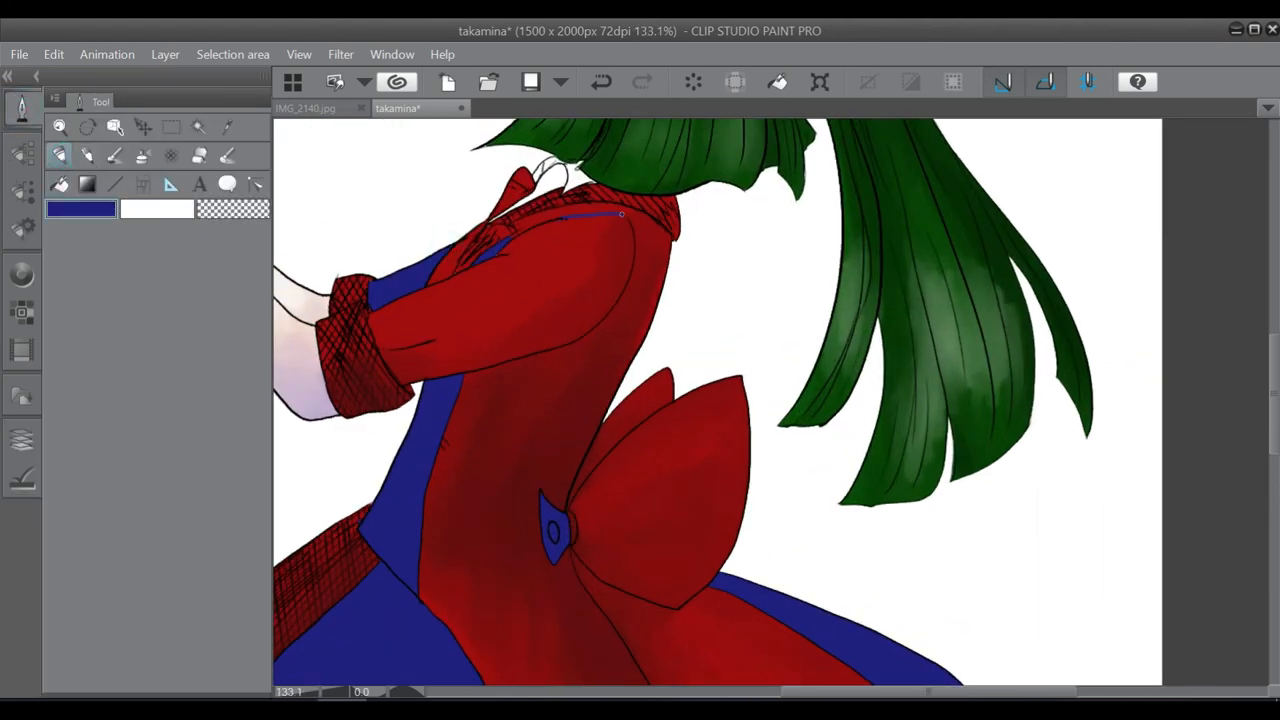
{"action": "left_click", "coordinate": [470, 290]}
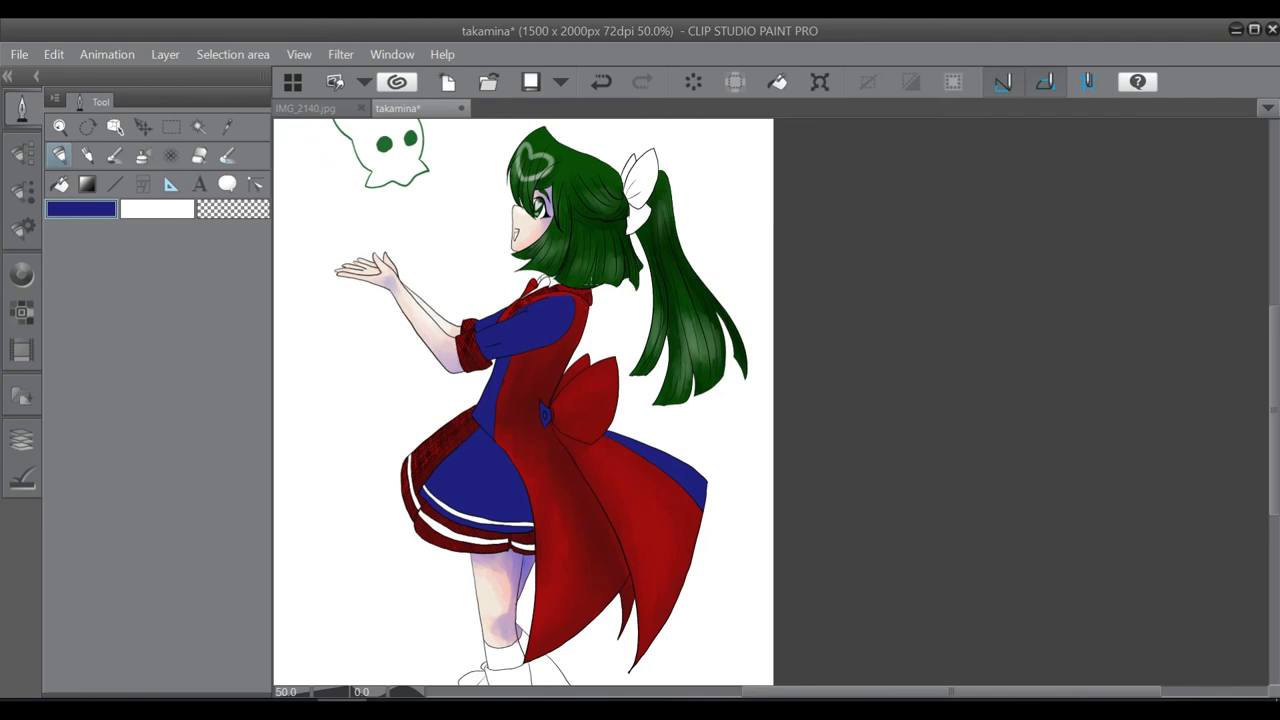
{"action": "left_click", "coordinate": [22, 440]}
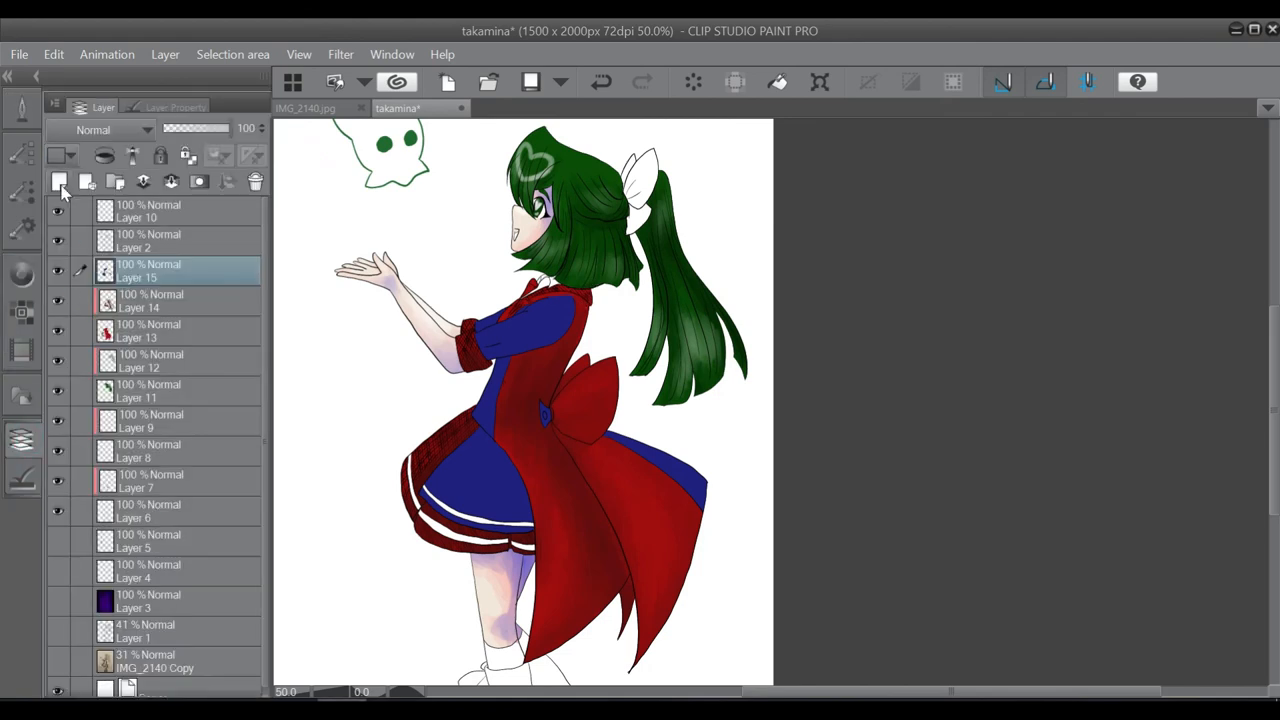
{"action": "left_click", "coordinate": [22, 273]}
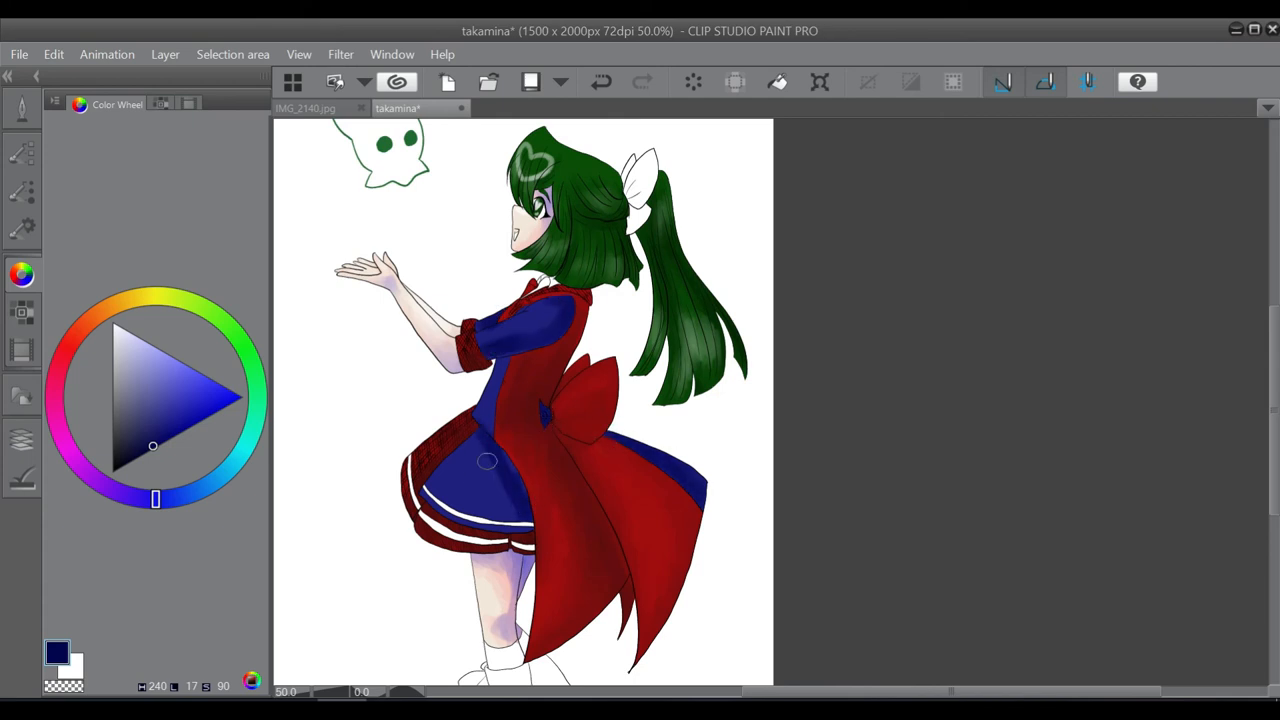
{"action": "left_click", "coordinate": [22, 108]}
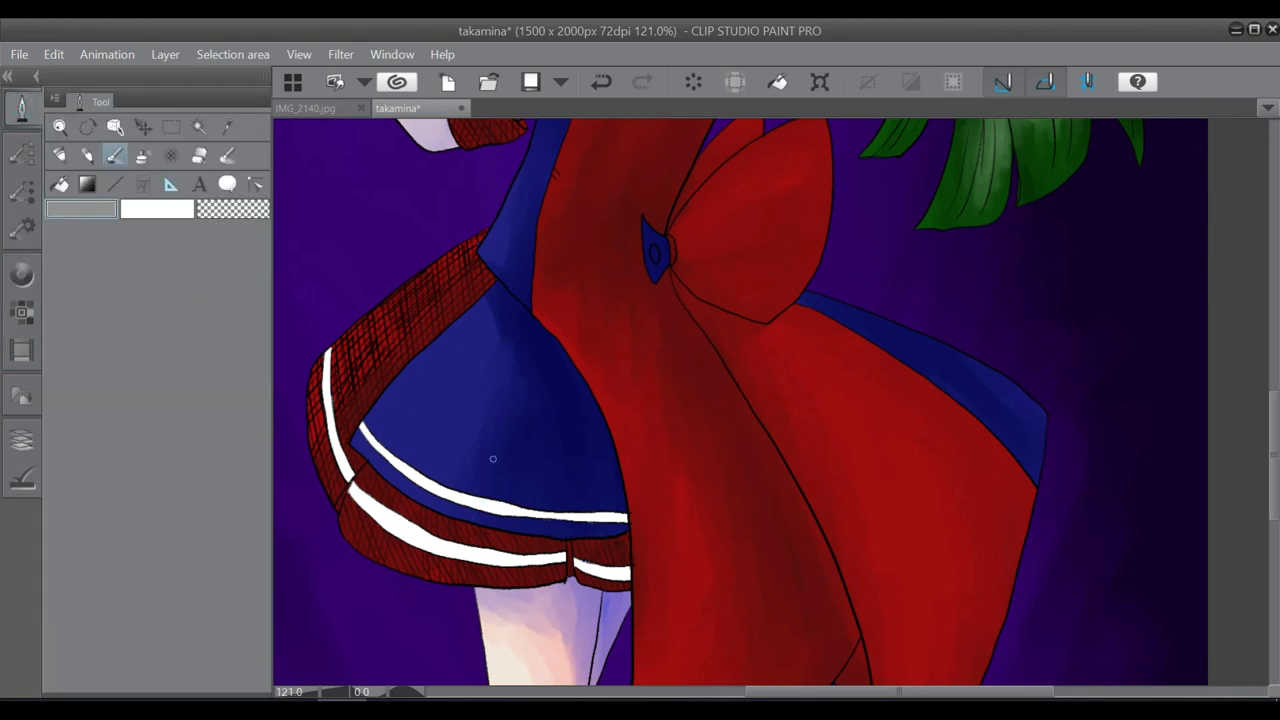
Fill the ponytail ribbon and shoe bows red and brush the boots black
{"action": "left_click", "coordinate": [22, 440]}
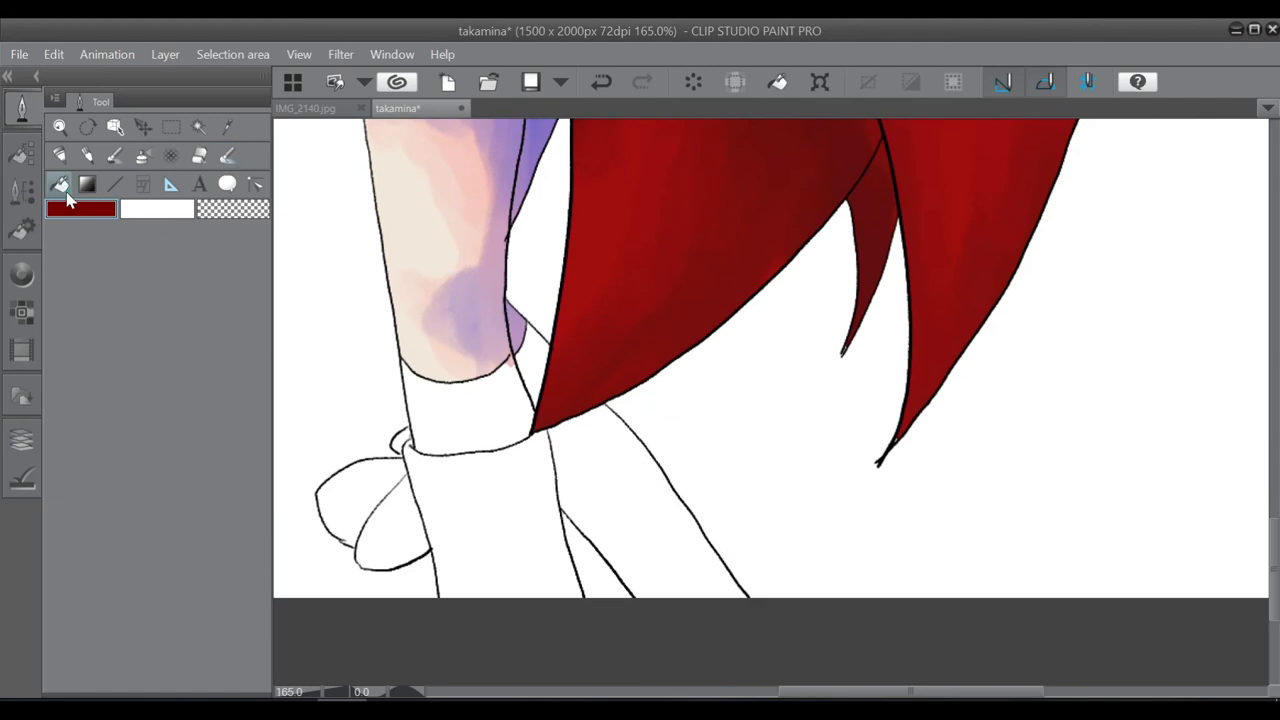
{"action": "left_click", "coordinate": [465, 400]}
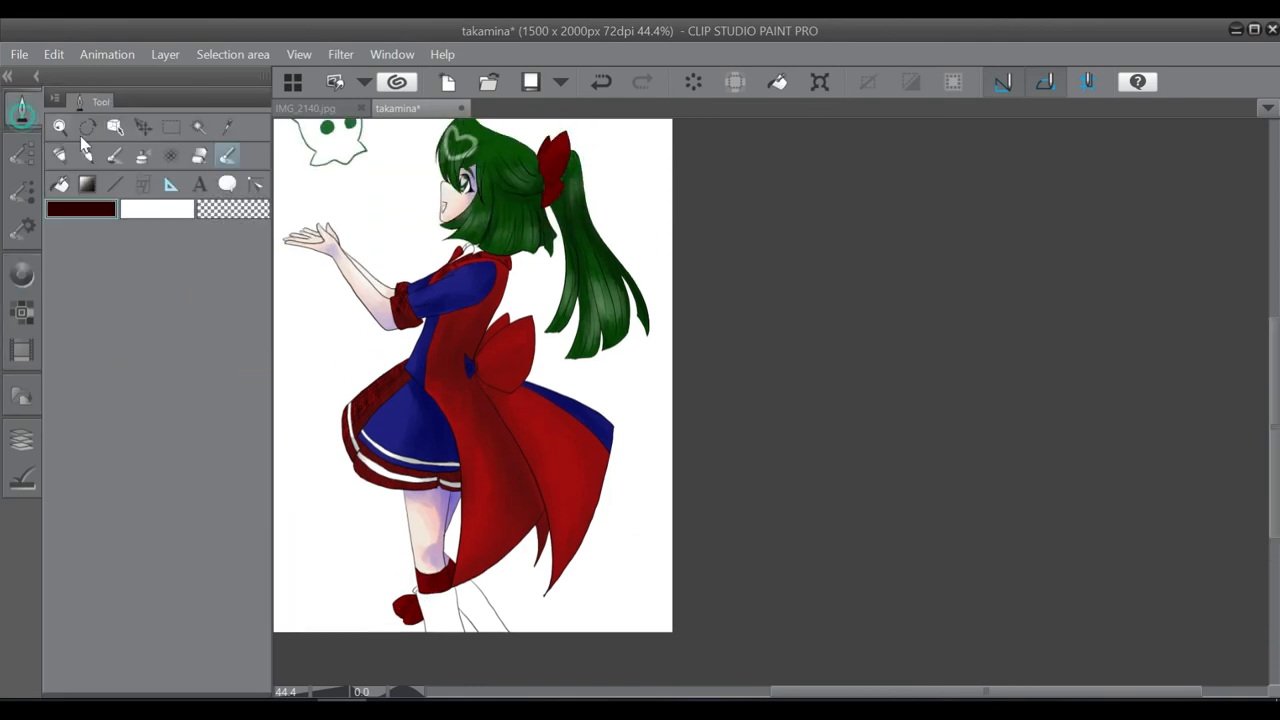
{"action": "left_click", "coordinate": [115, 155]}
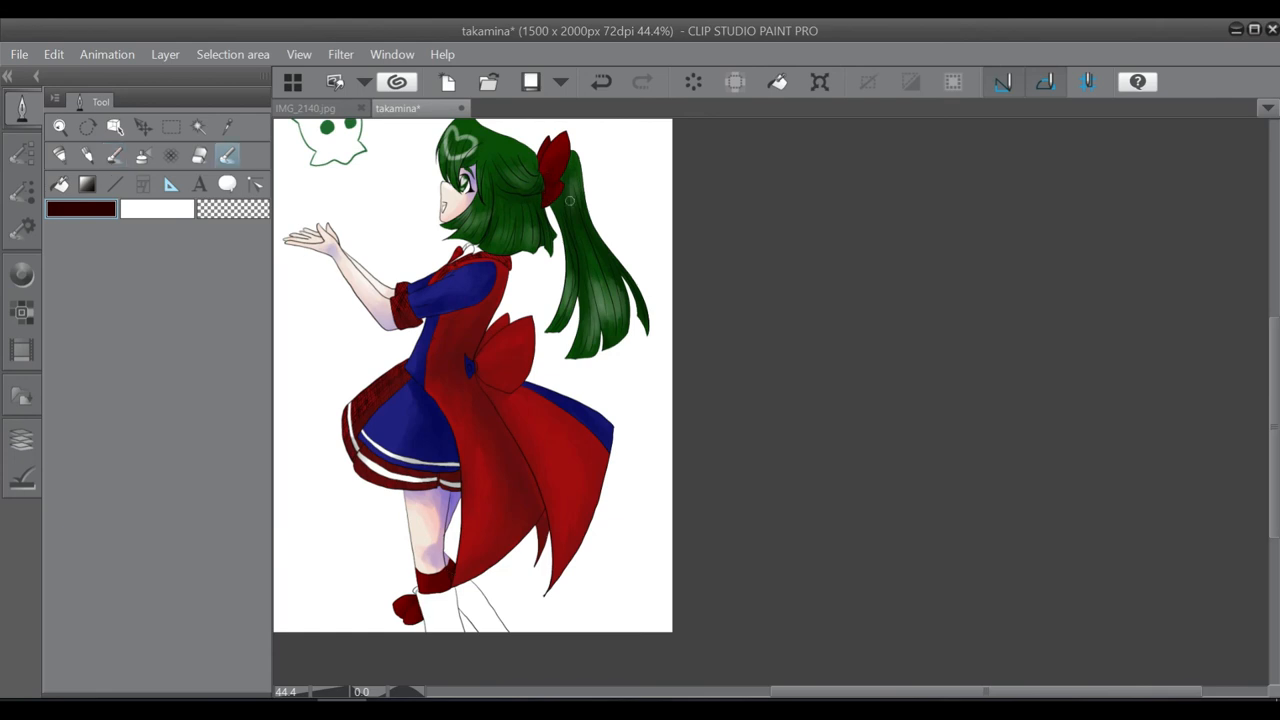
{"action": "left_click", "coordinate": [22, 274]}
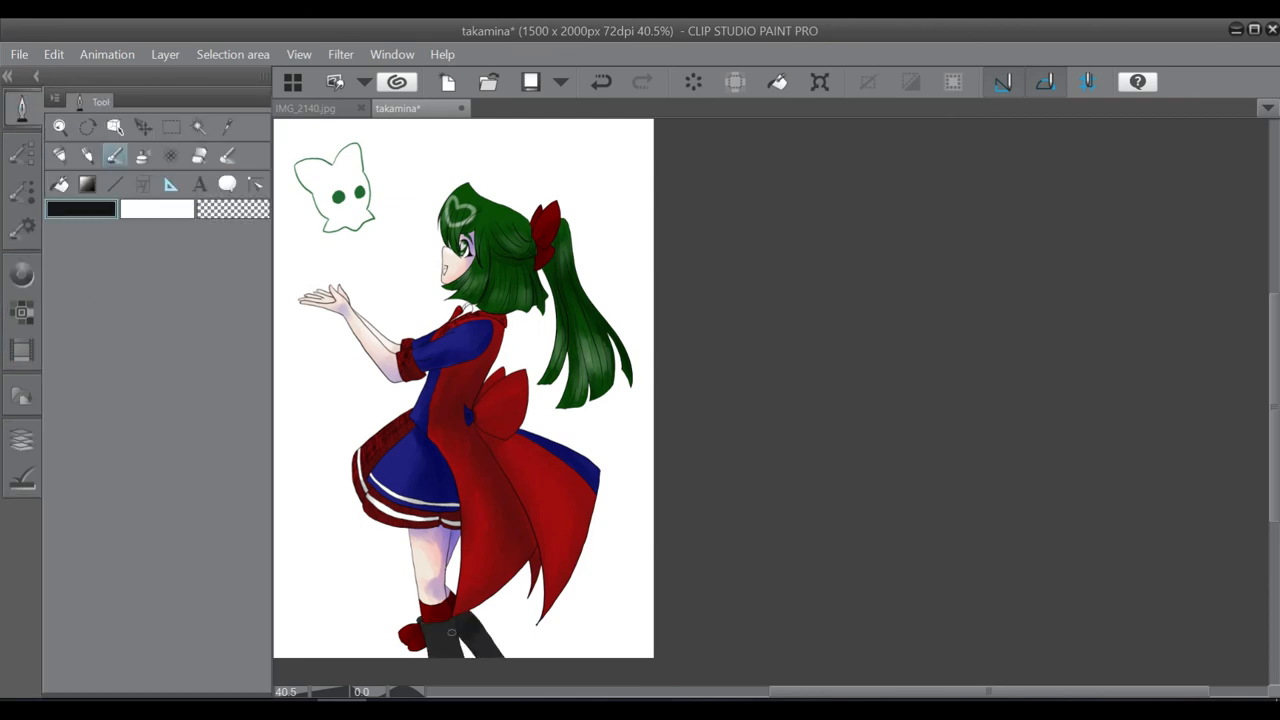
{"action": "left_click", "coordinate": [227, 155]}
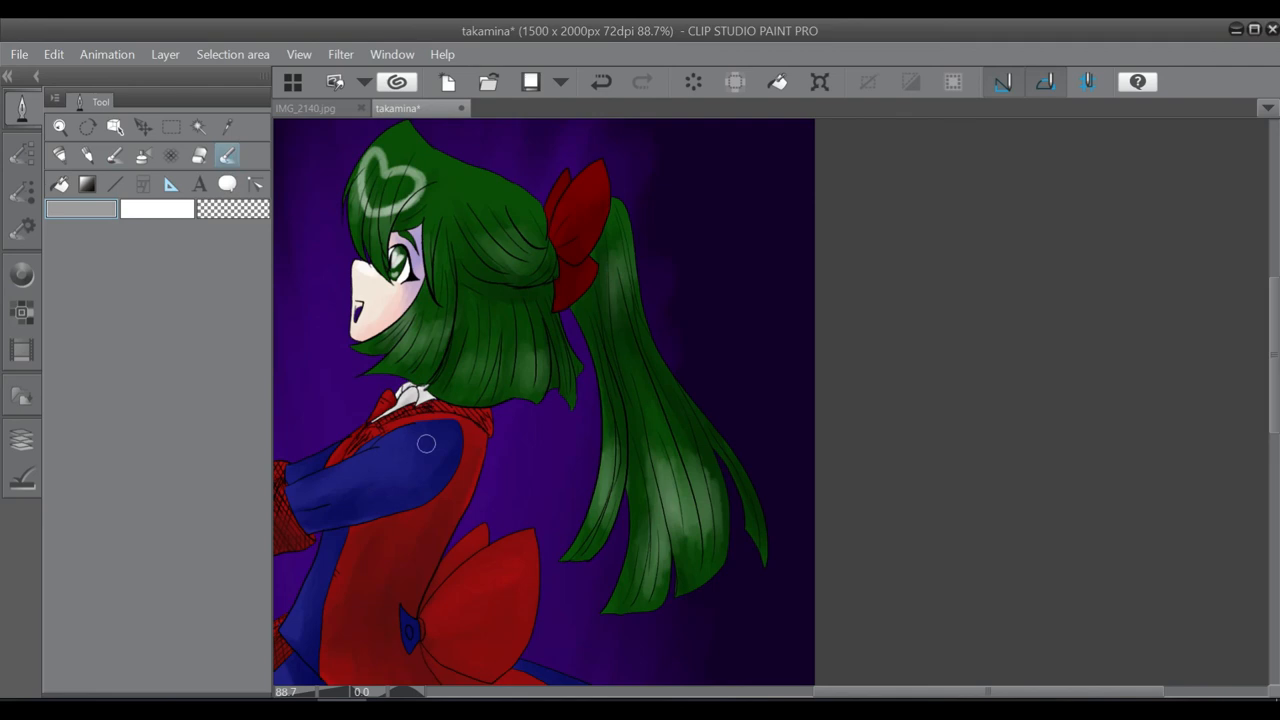
Airbrush a green orb above the hand with a darker green halo and bright core
{"action": "scroll", "scroll_direction": "down", "scroll_amount": 3}
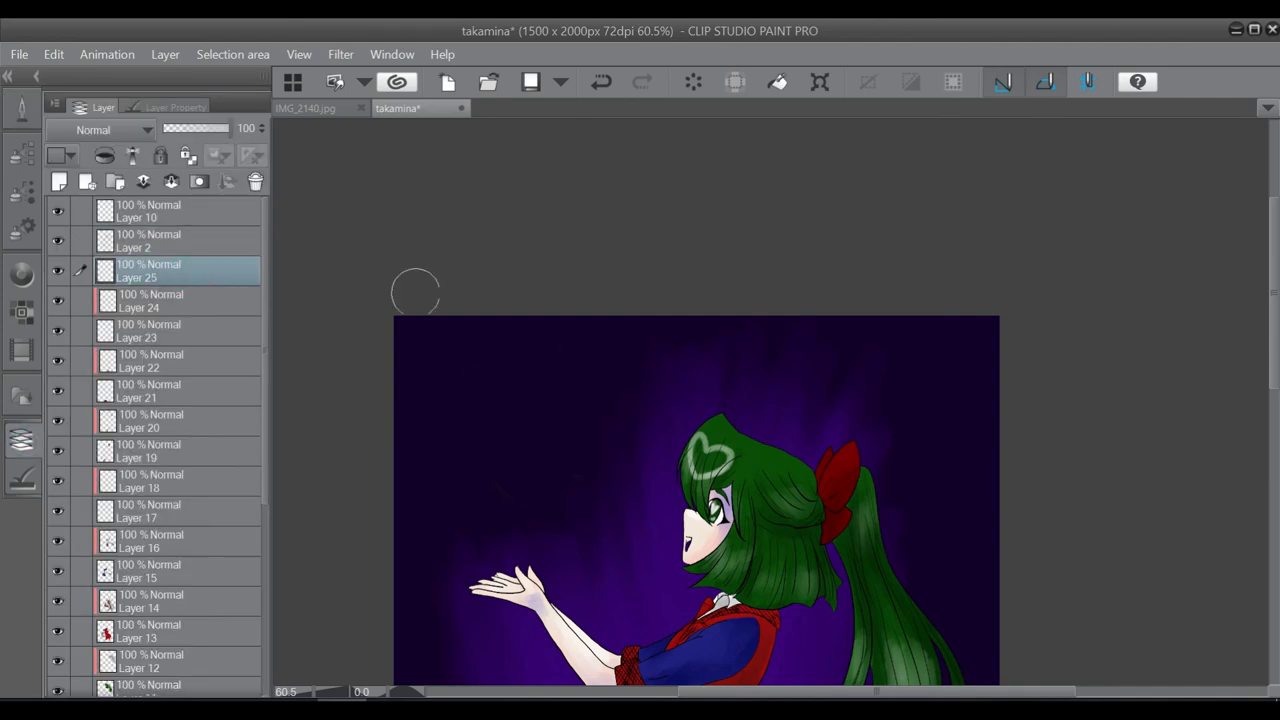
{"action": "mouse_move", "coordinate": [511, 400]}
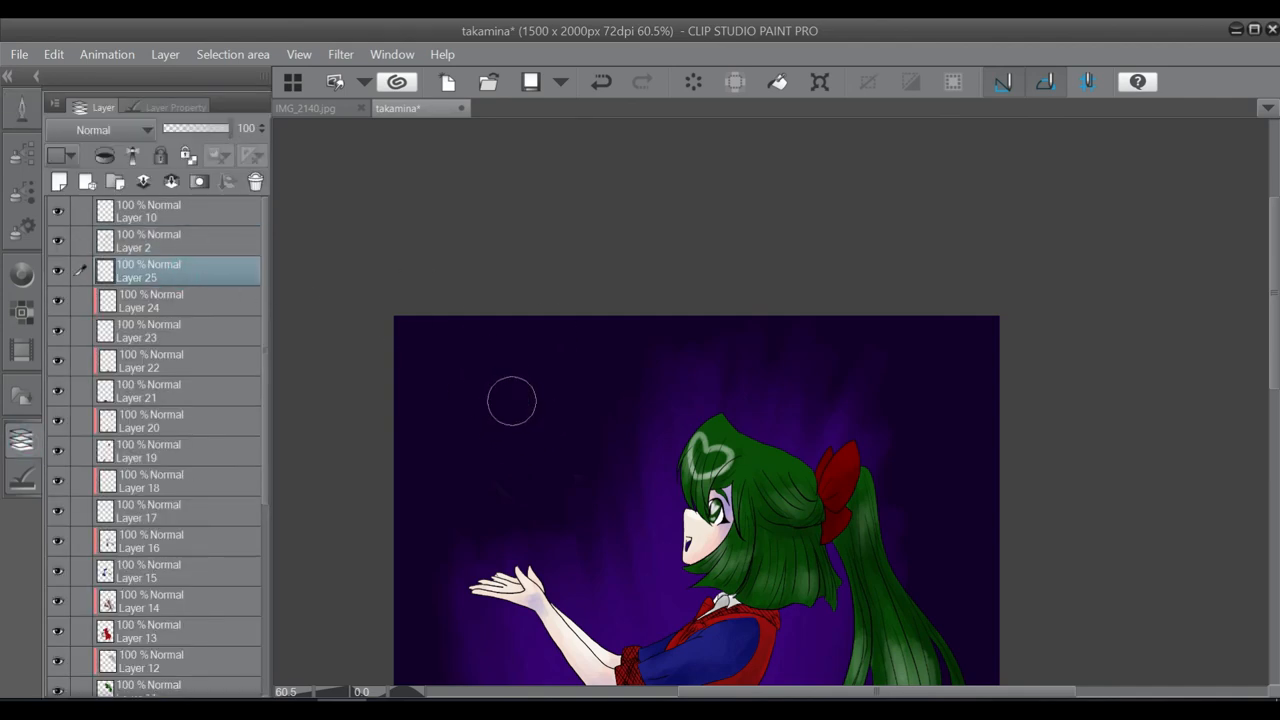
{"action": "left_click_drag", "start_coordinate": [512, 400], "coordinate": [510, 400]}
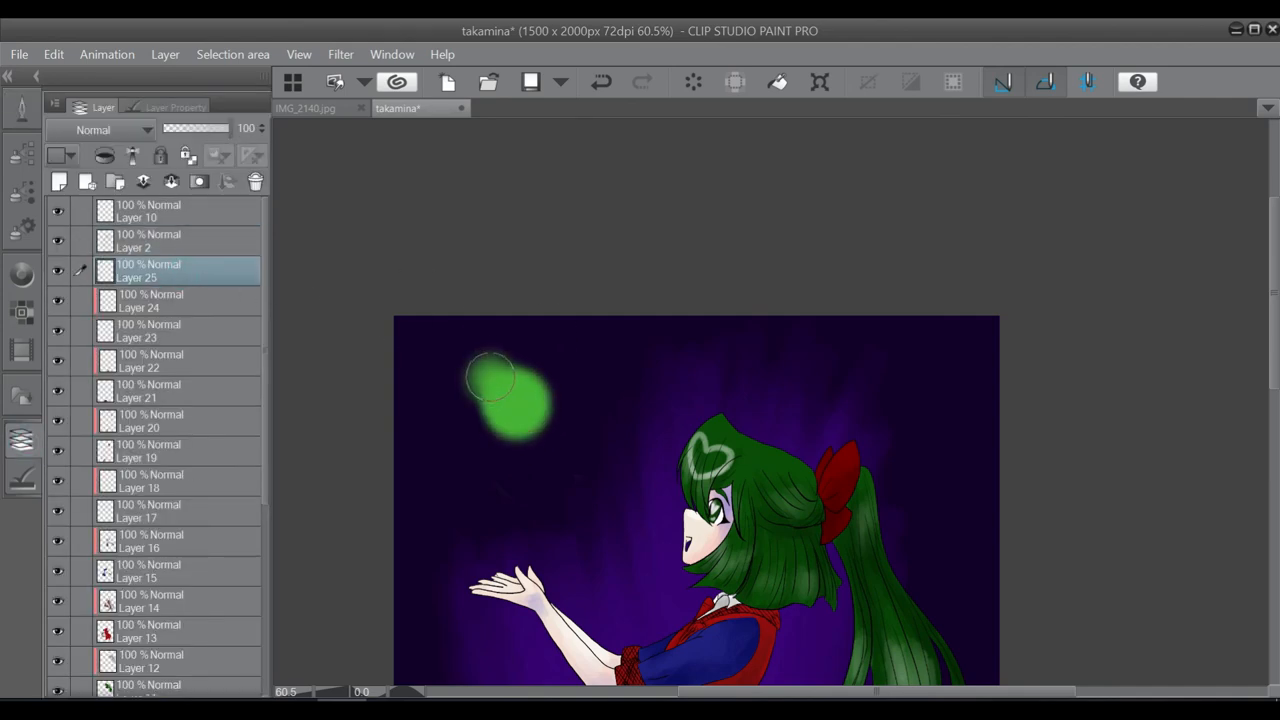
{"action": "left_click_drag", "start_coordinate": [490, 375], "coordinate": [530, 430]}
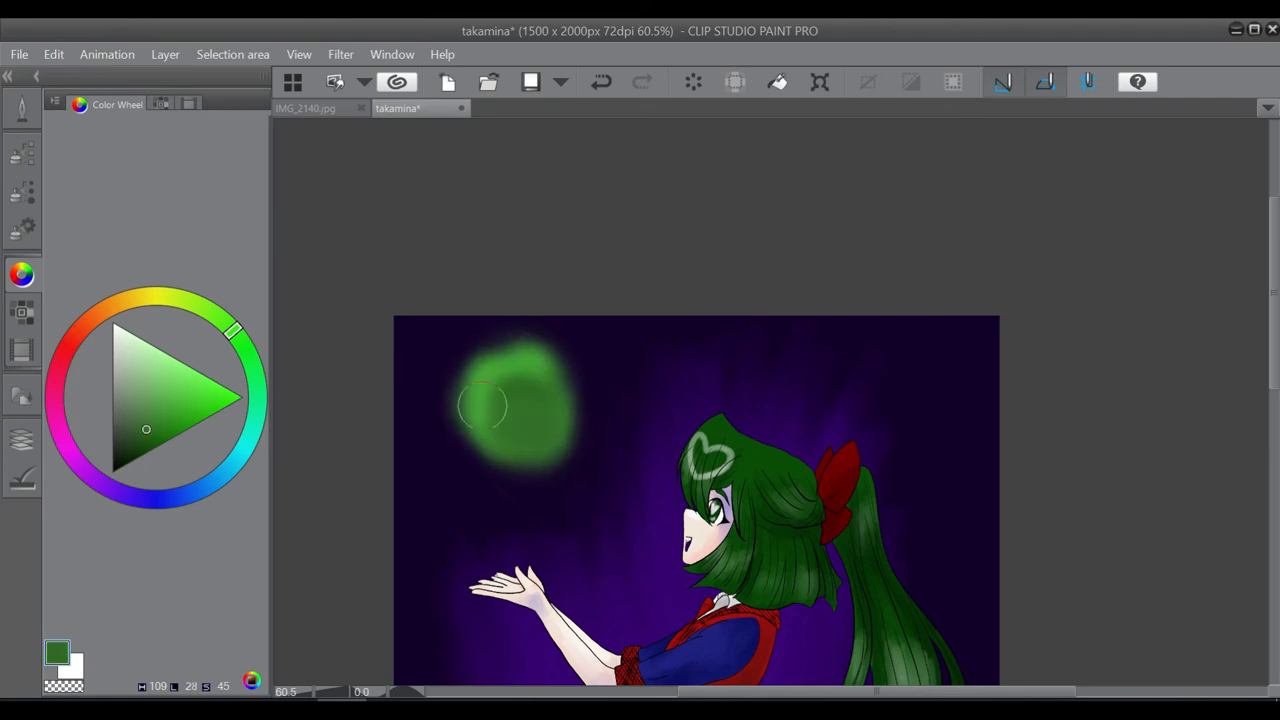
{"action": "left_click_drag", "start_coordinate": [485, 405], "coordinate": [555, 410]}
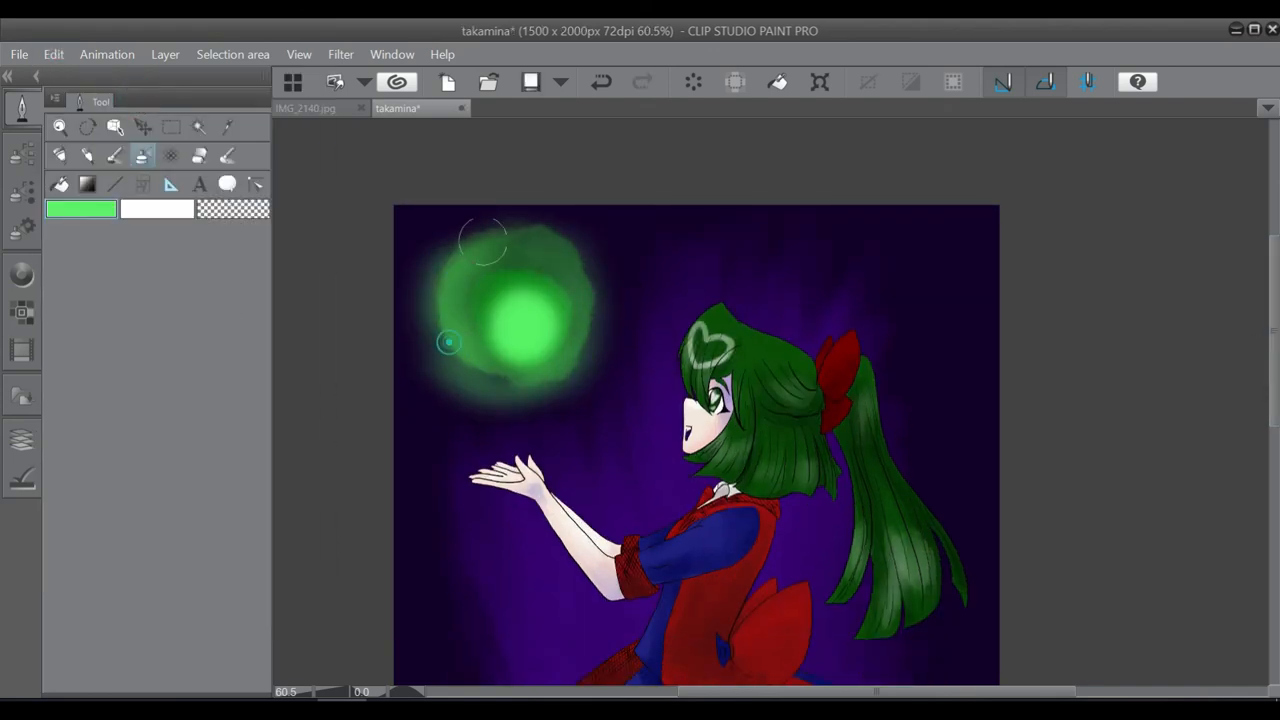
{"action": "left_click", "coordinate": [22, 108]}
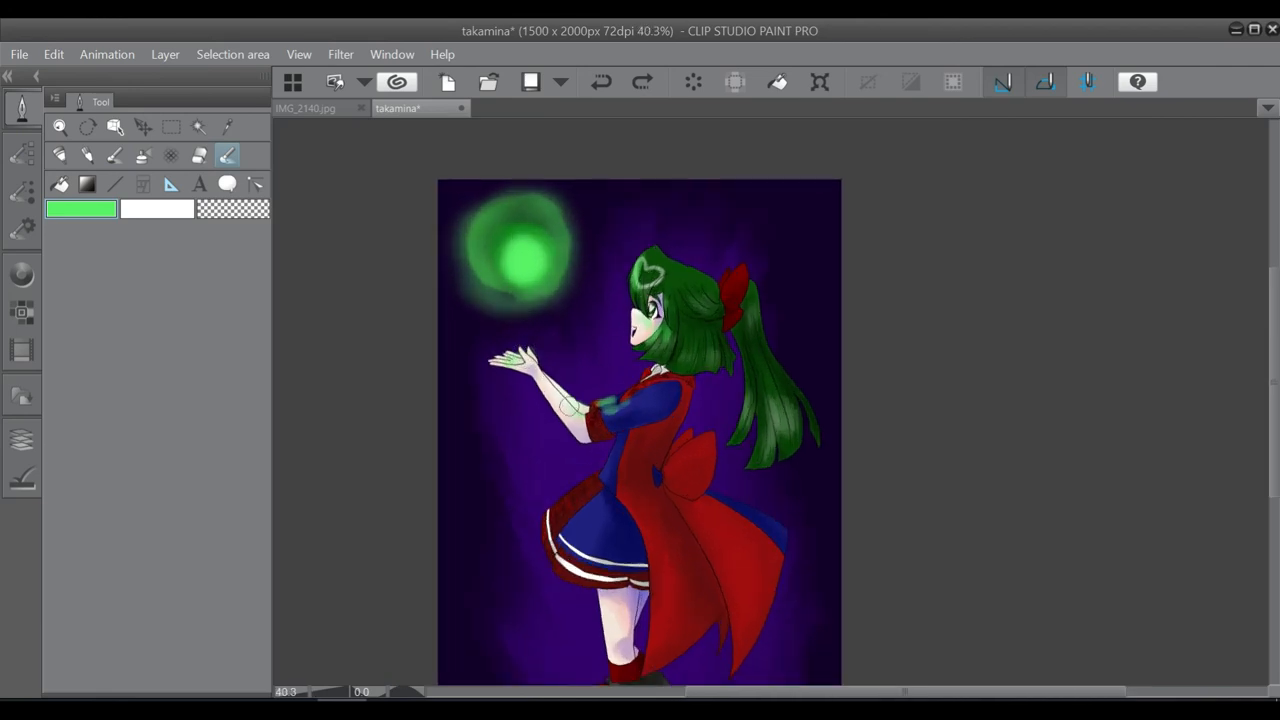
{"action": "left_click", "coordinate": [600, 405]}
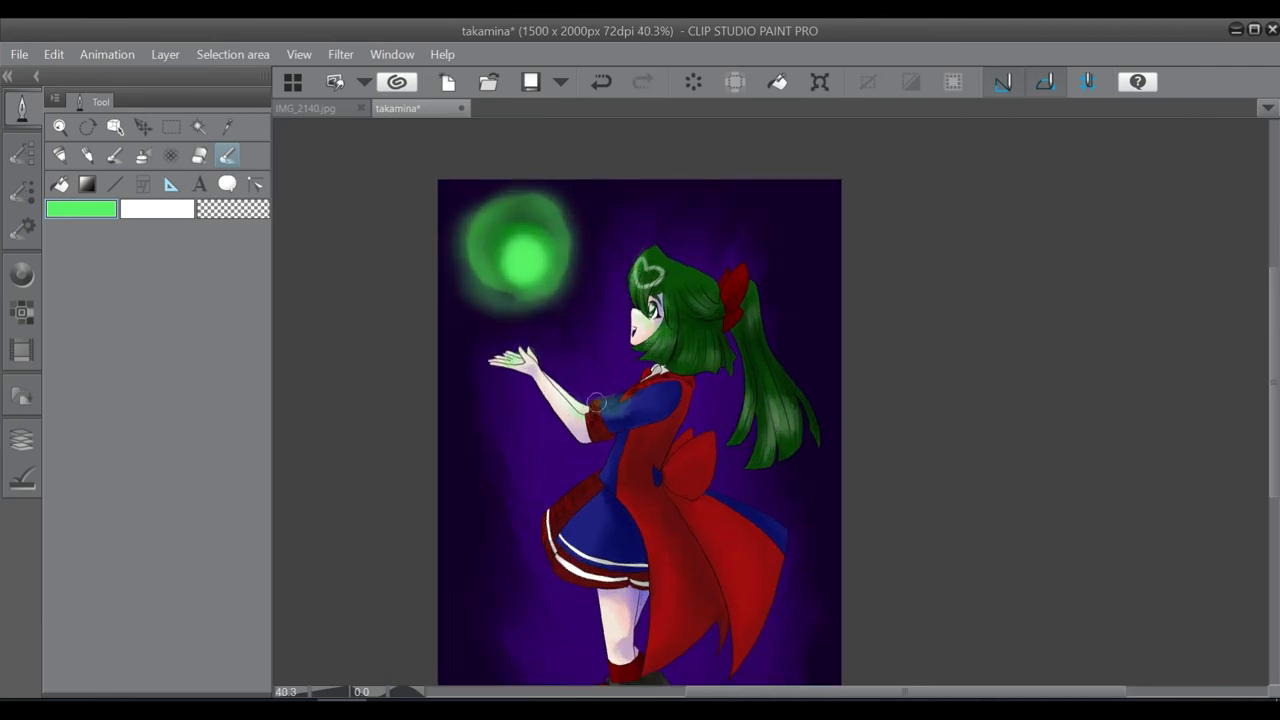